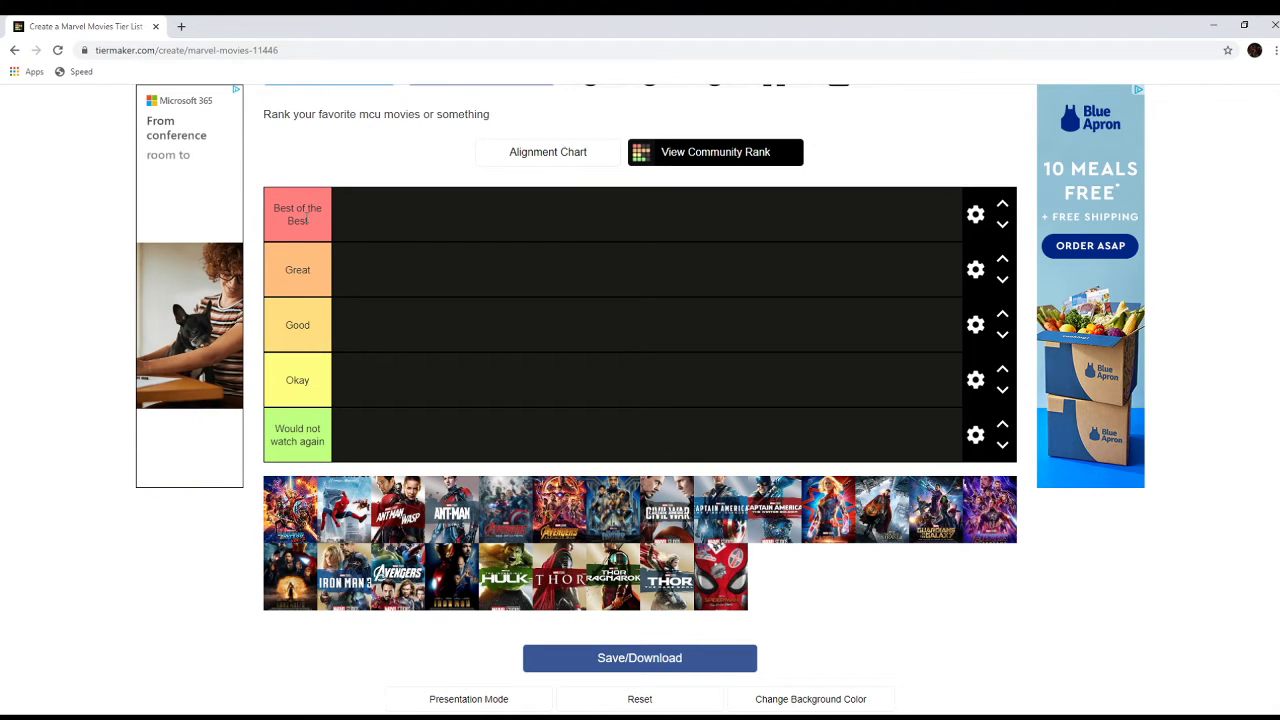
Step: Place the first unranked poster, Guardians of the Galaxy, into the Good row
double_click(297, 269)
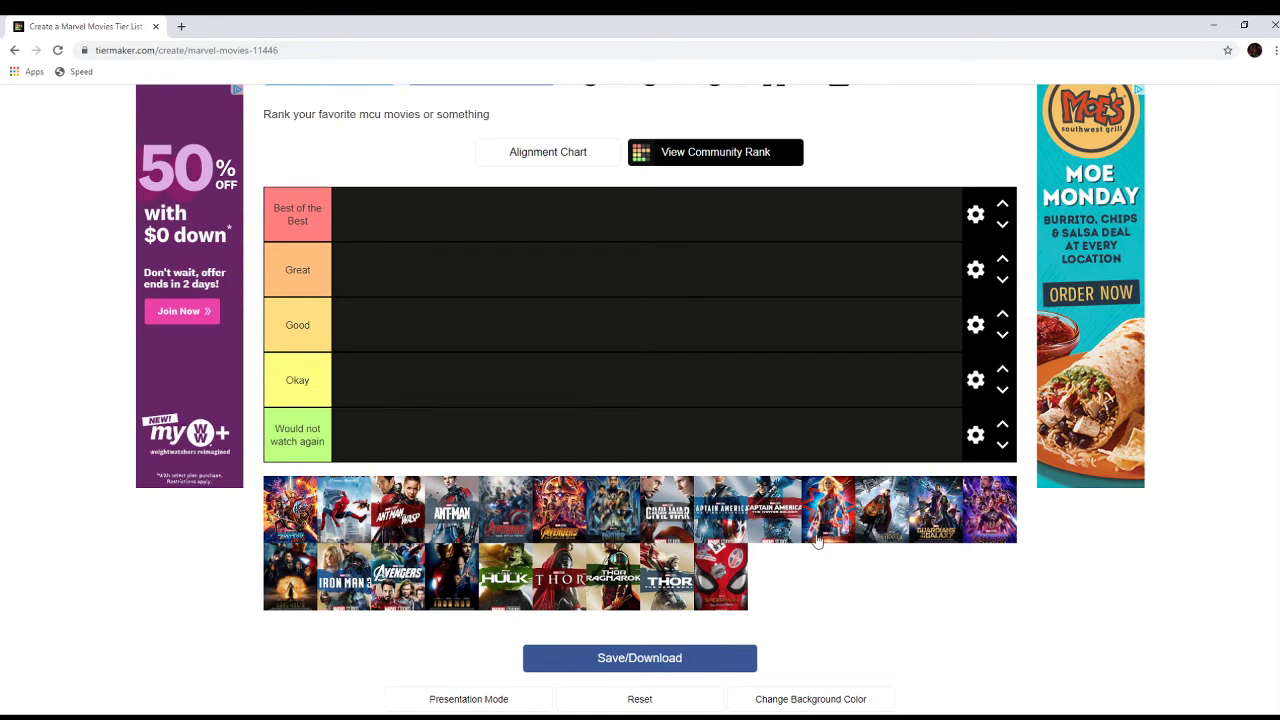
mouse_move(470, 686)
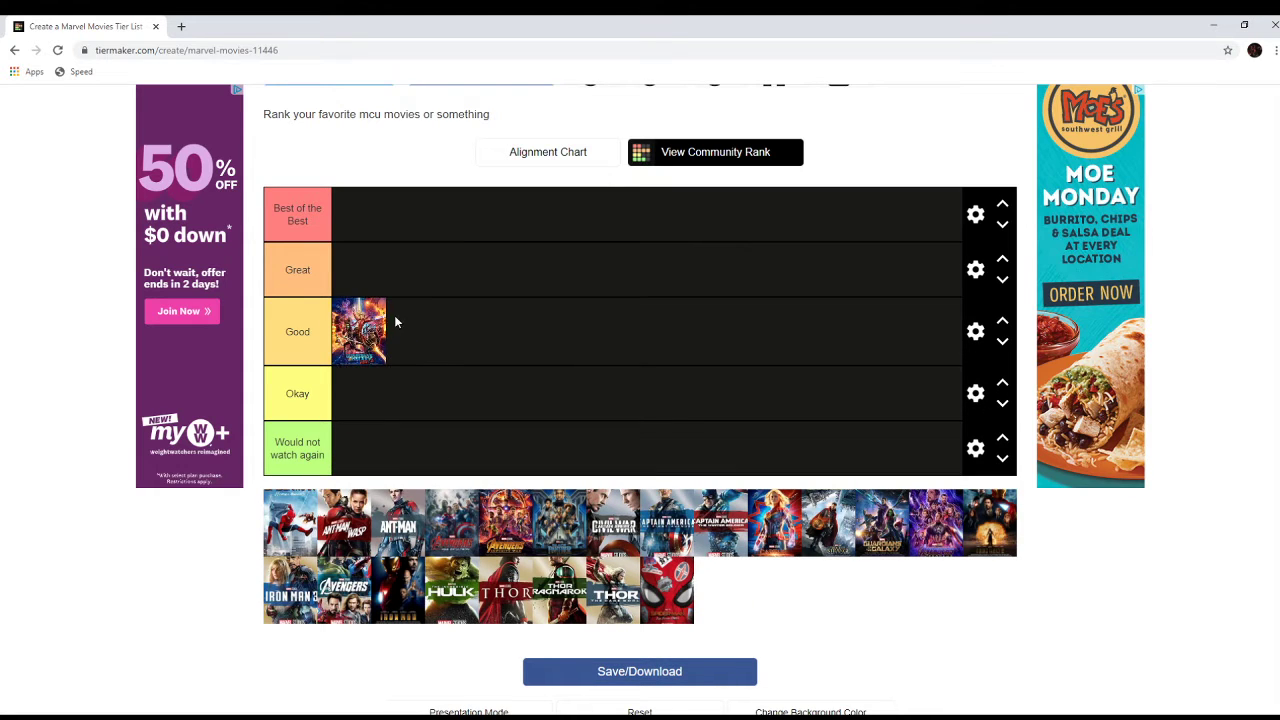
Step: Keep Guardians of the Galaxy in Good and place a Spider-Man poster beside it
drag(358, 330, 383, 276)
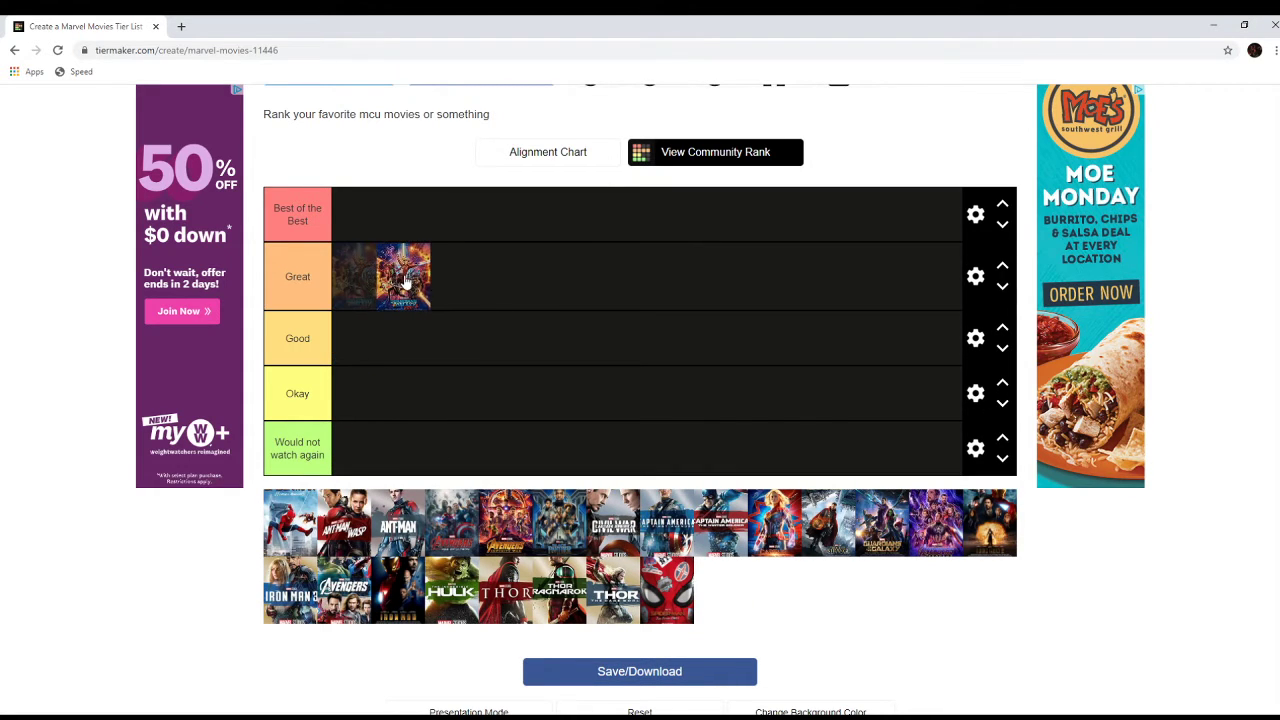
drag(383, 276, 358, 331)
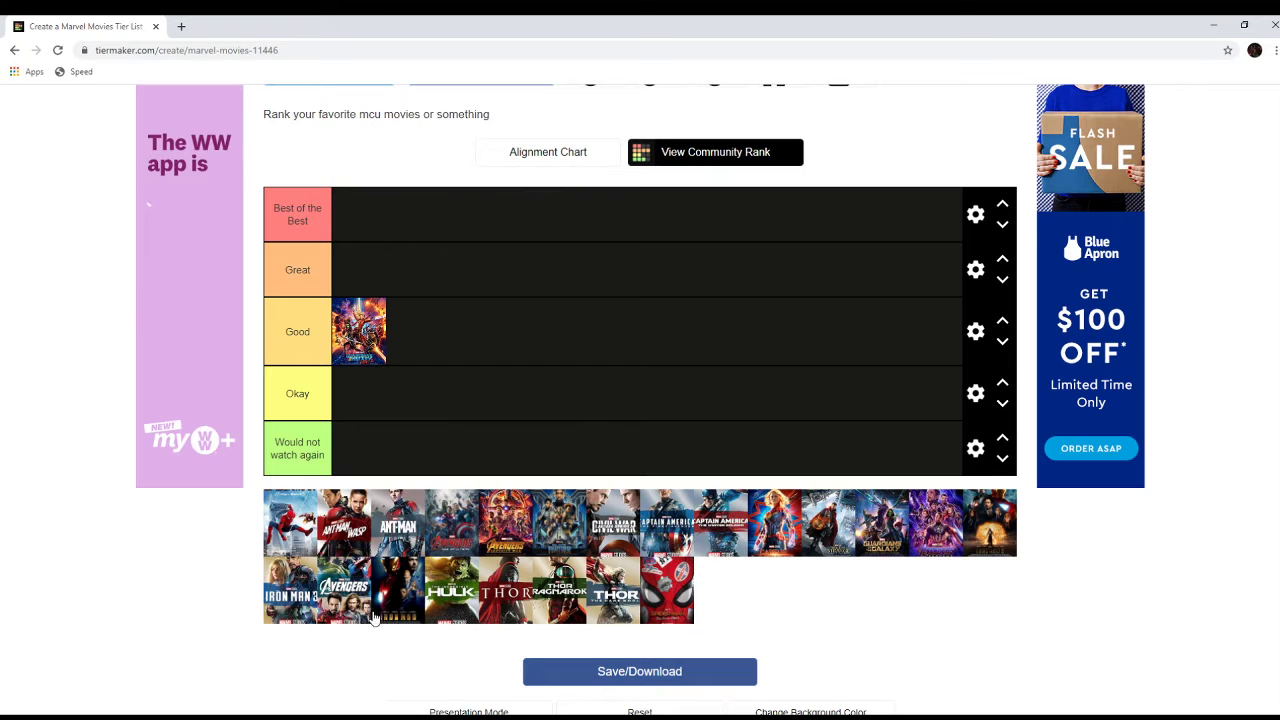
mouse_move(230, 428)
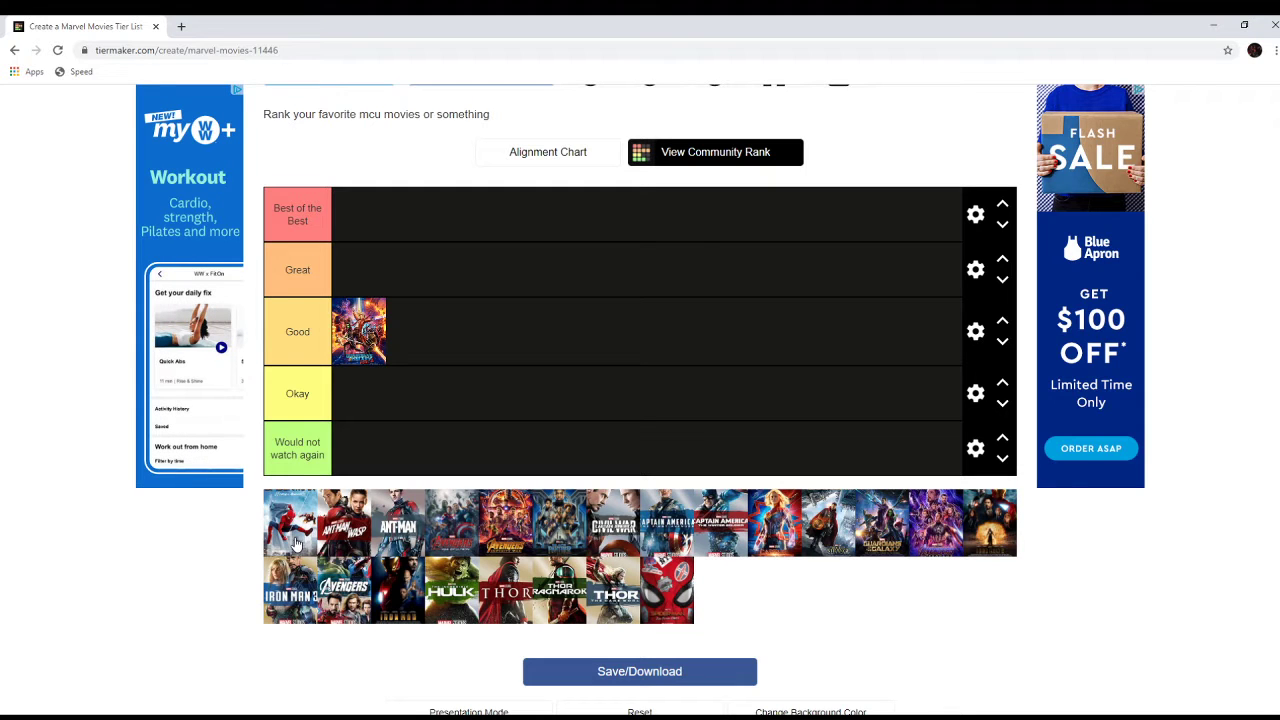
drag(290, 522, 537, 297)
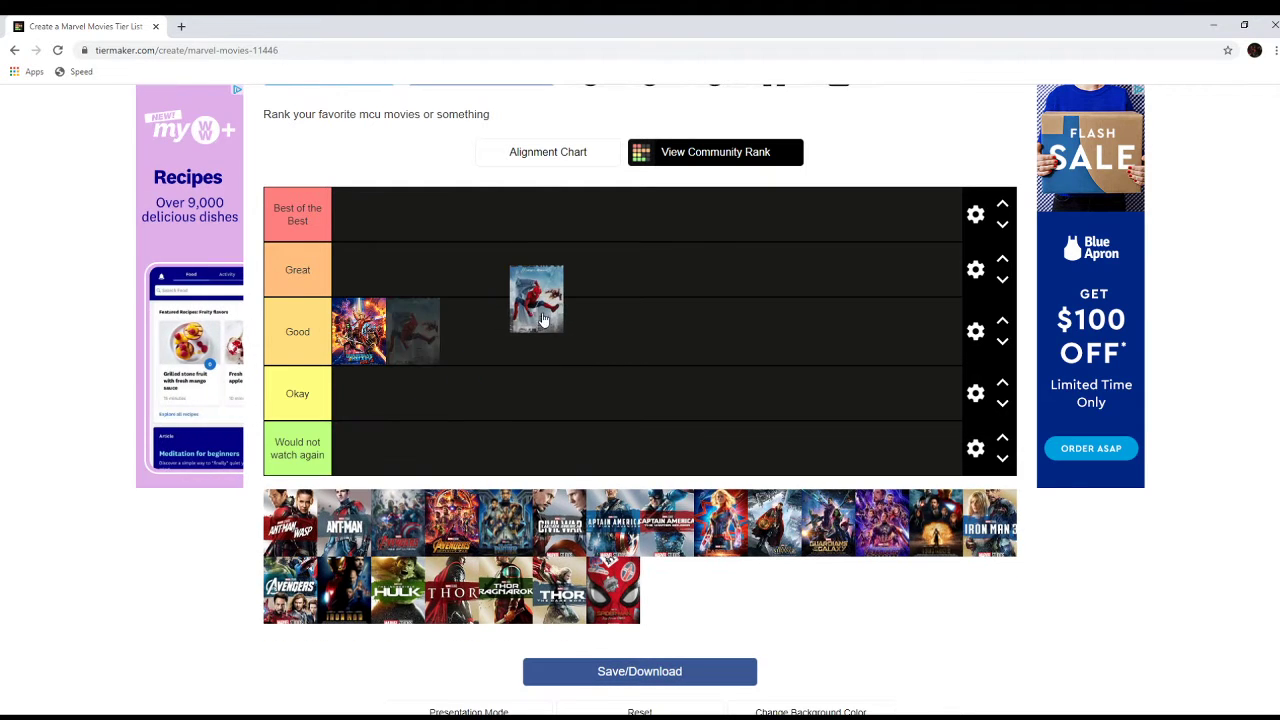
drag(536, 297, 414, 331)
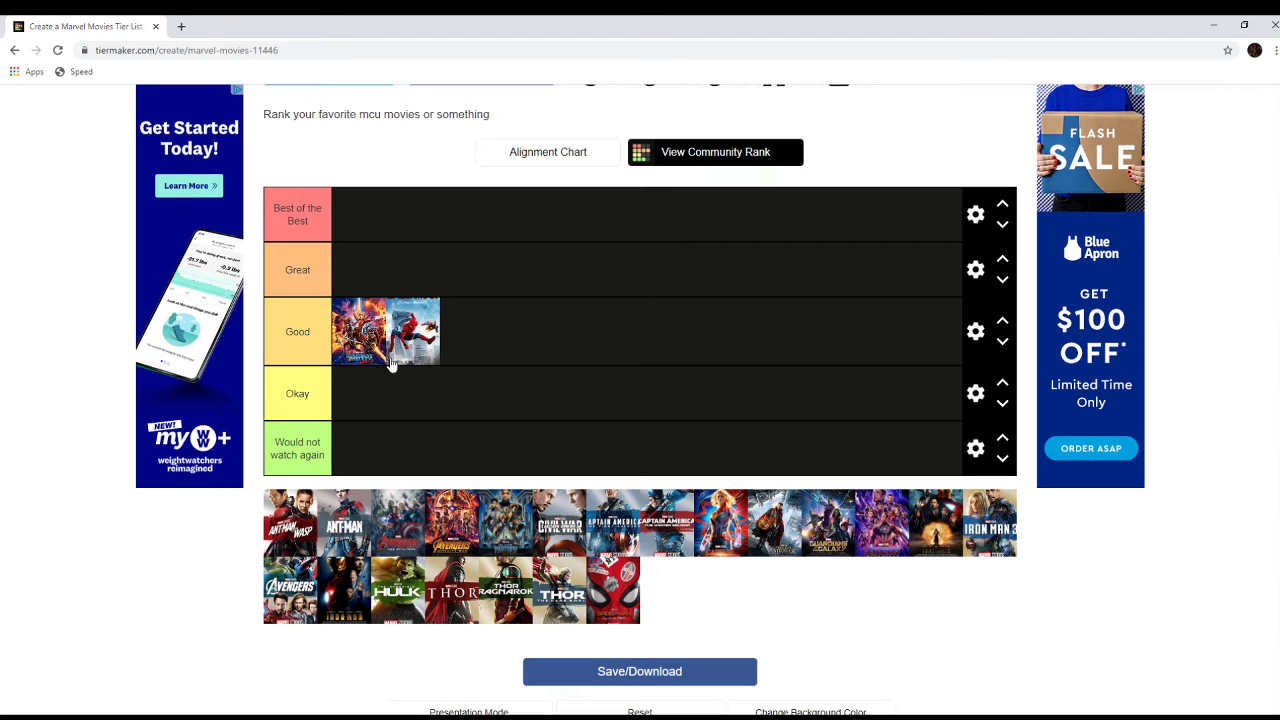
mouse_move(288, 553)
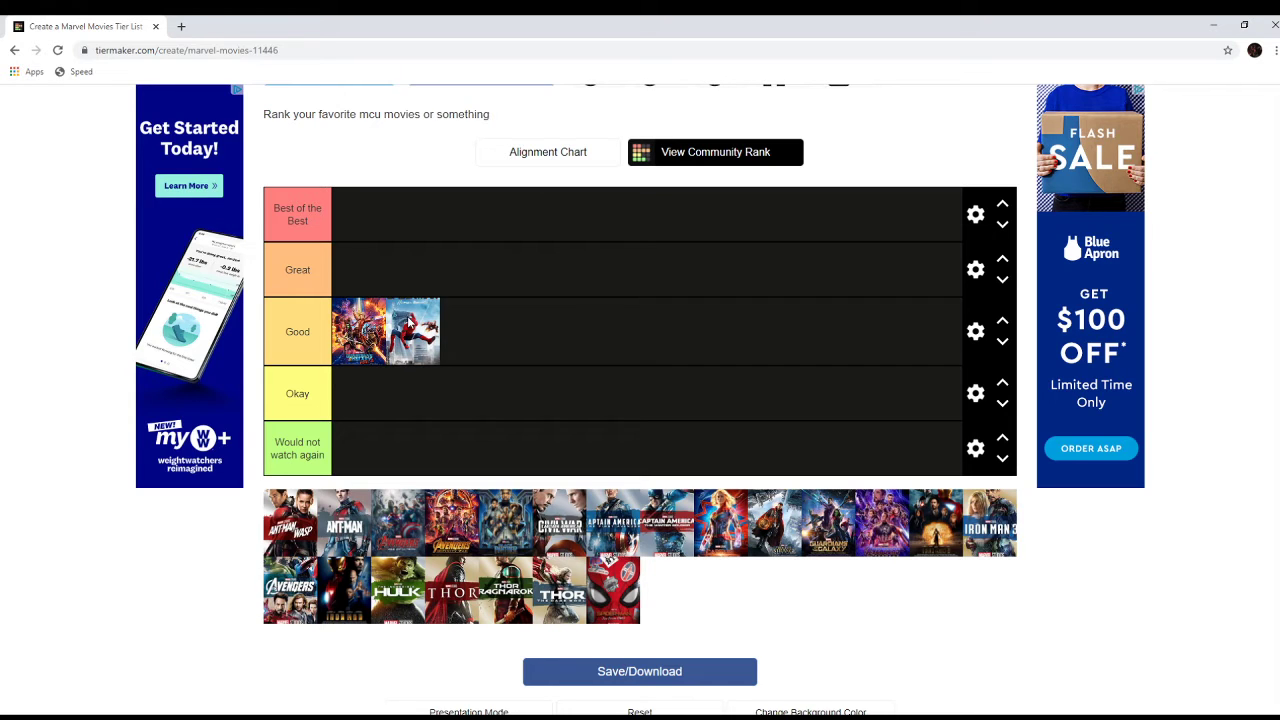
mouse_move(205, 671)
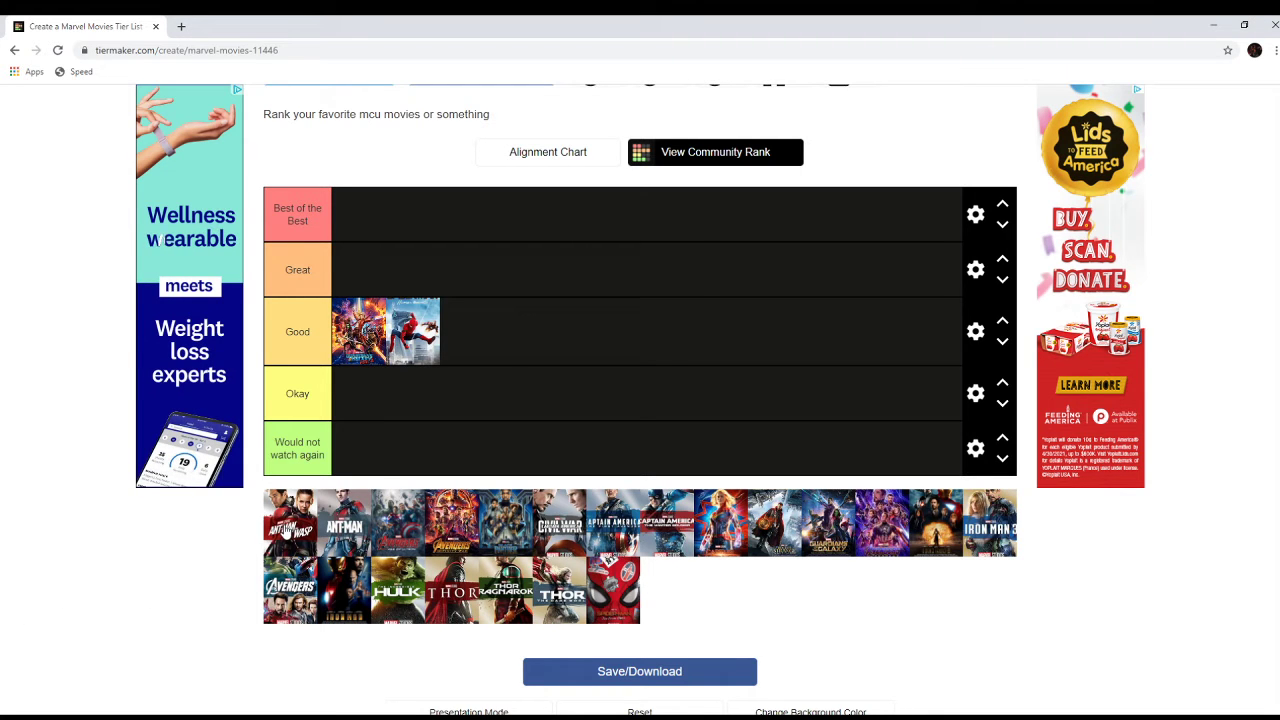
Step: Add Ant-Man and the Wasp to the Good tier and rank Ant-Man as Okay
drag(290, 523, 357, 450)
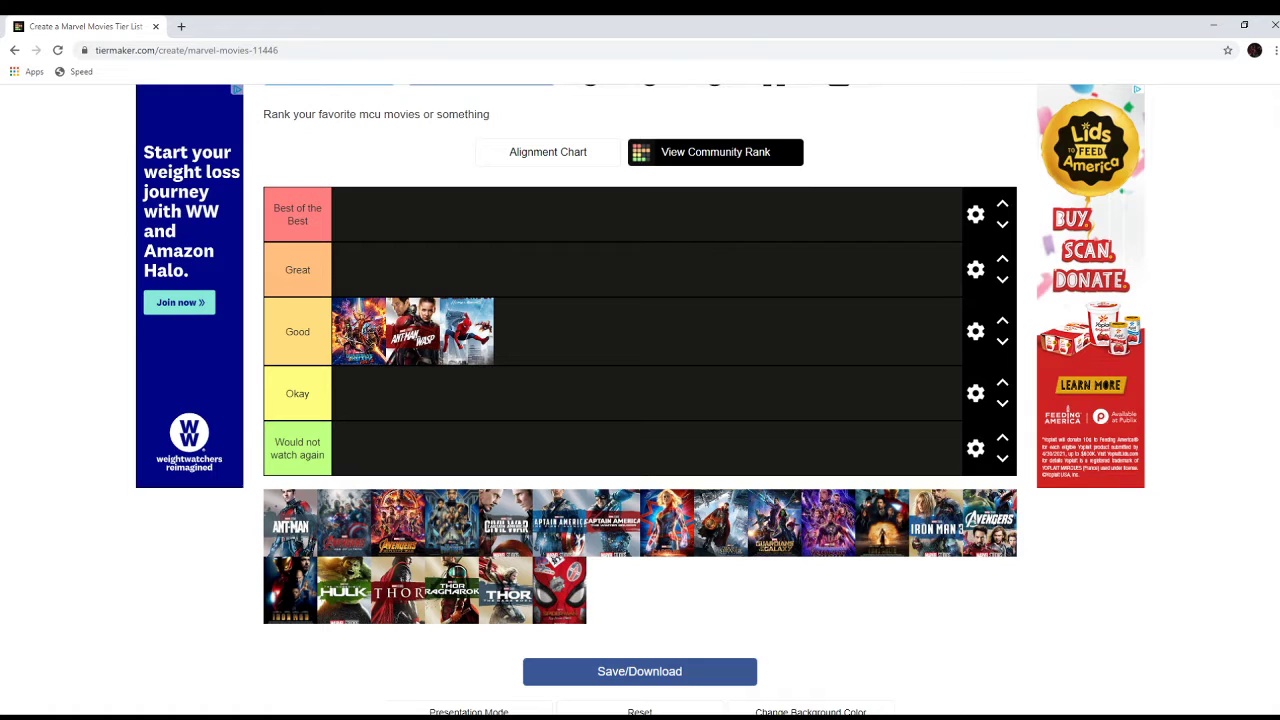
mouse_move(1229, 588)
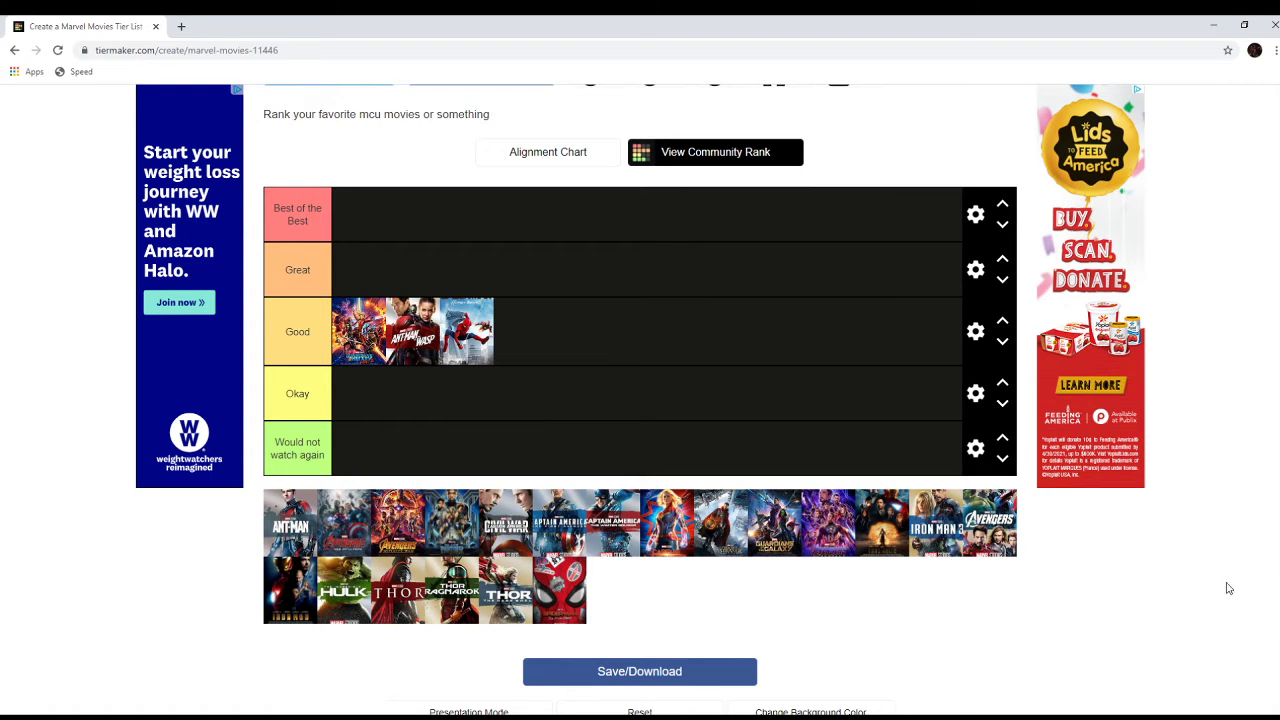
mouse_move(773, 565)
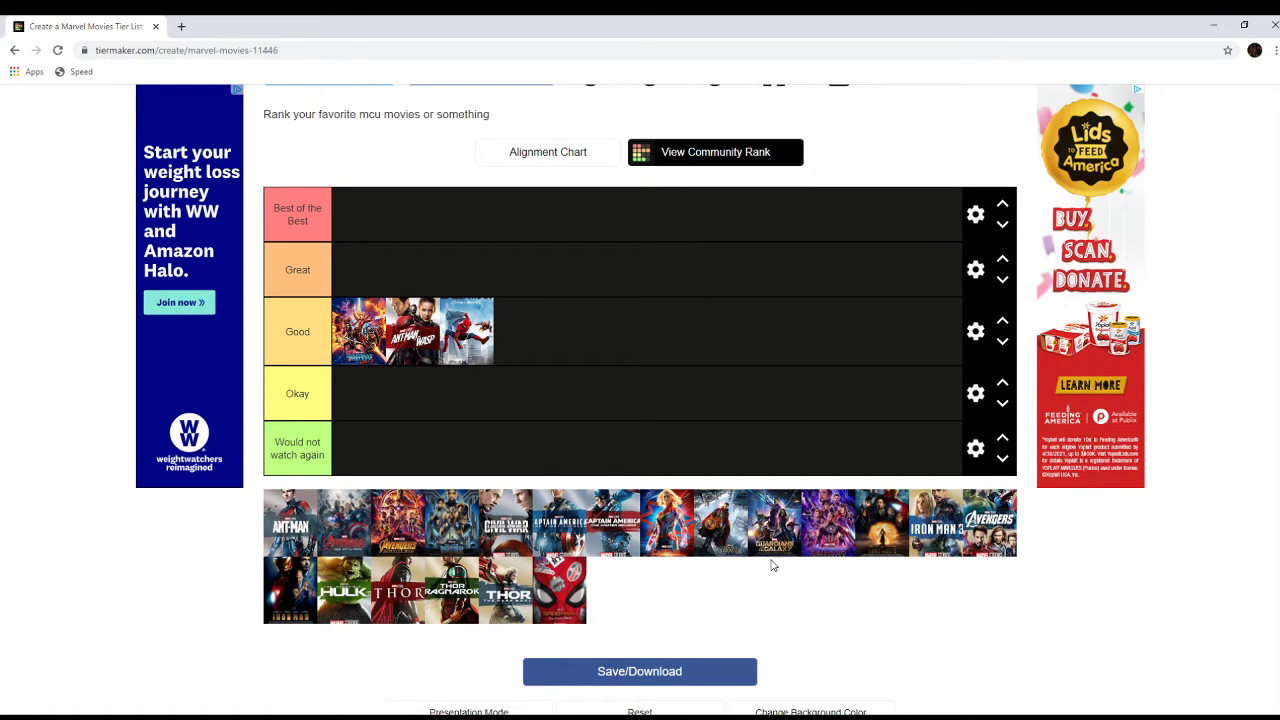
mouse_move(445, 512)
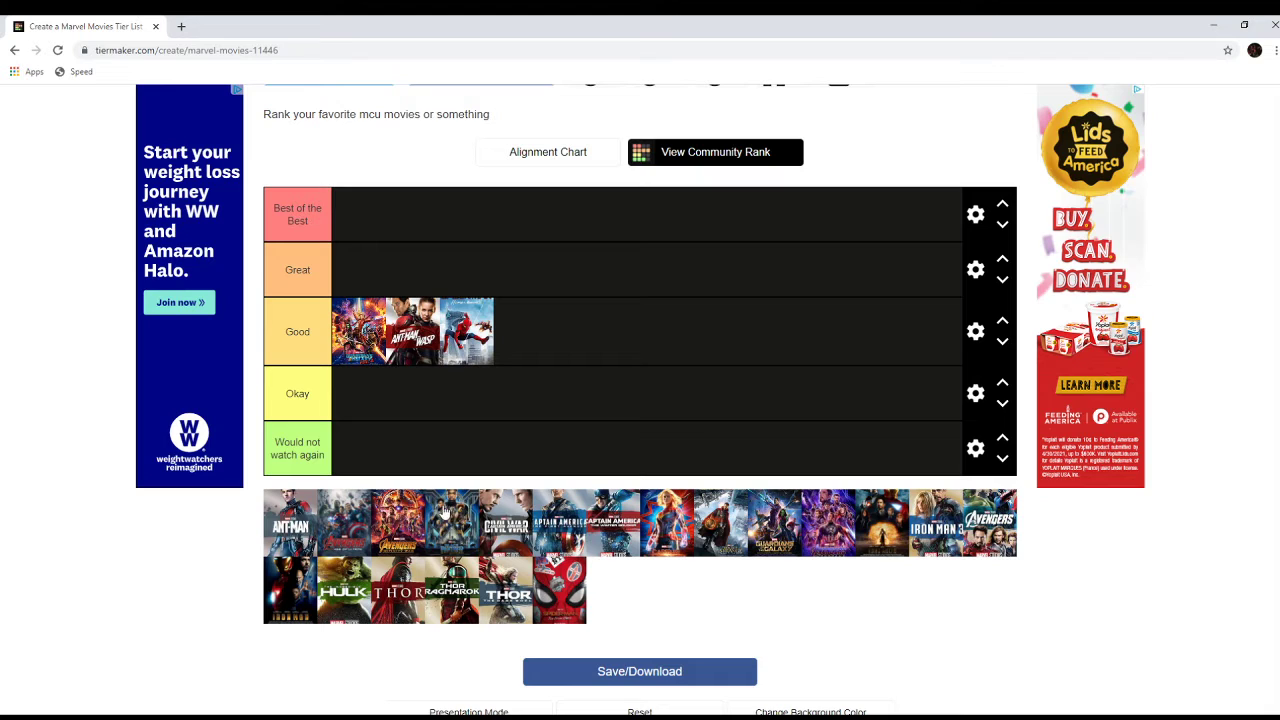
mouse_move(720, 527)
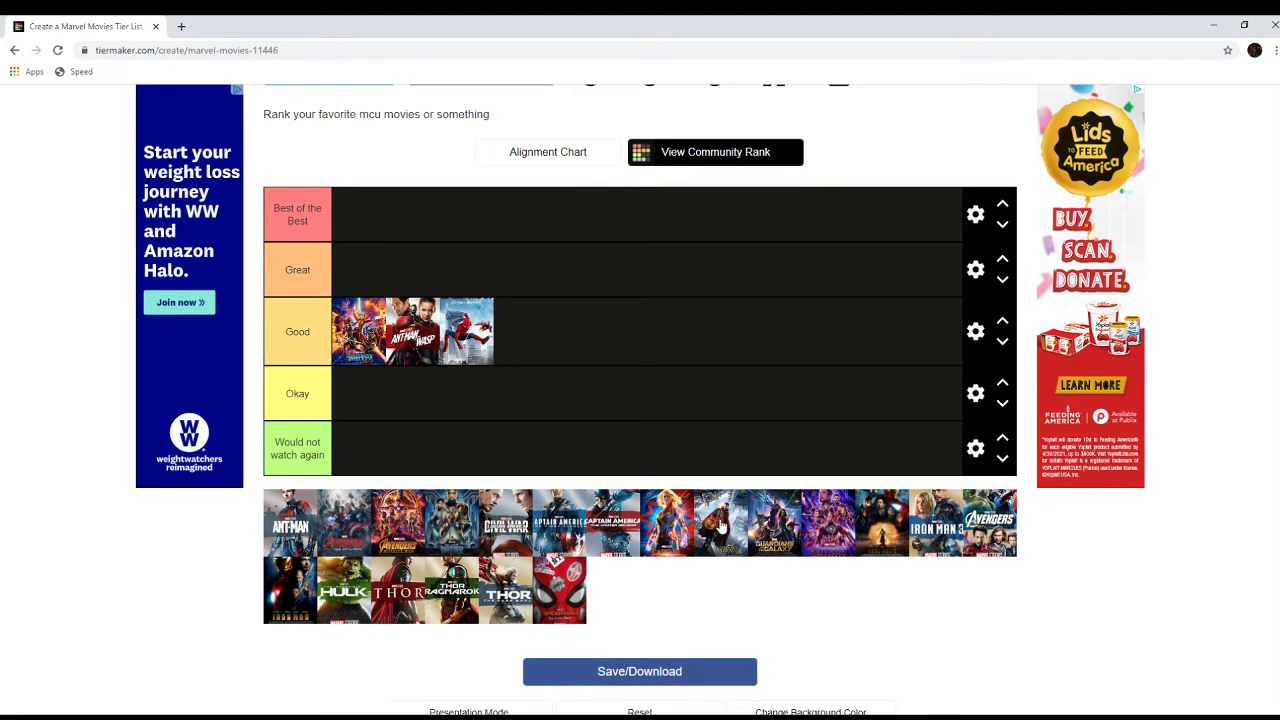
mouse_move(355, 510)
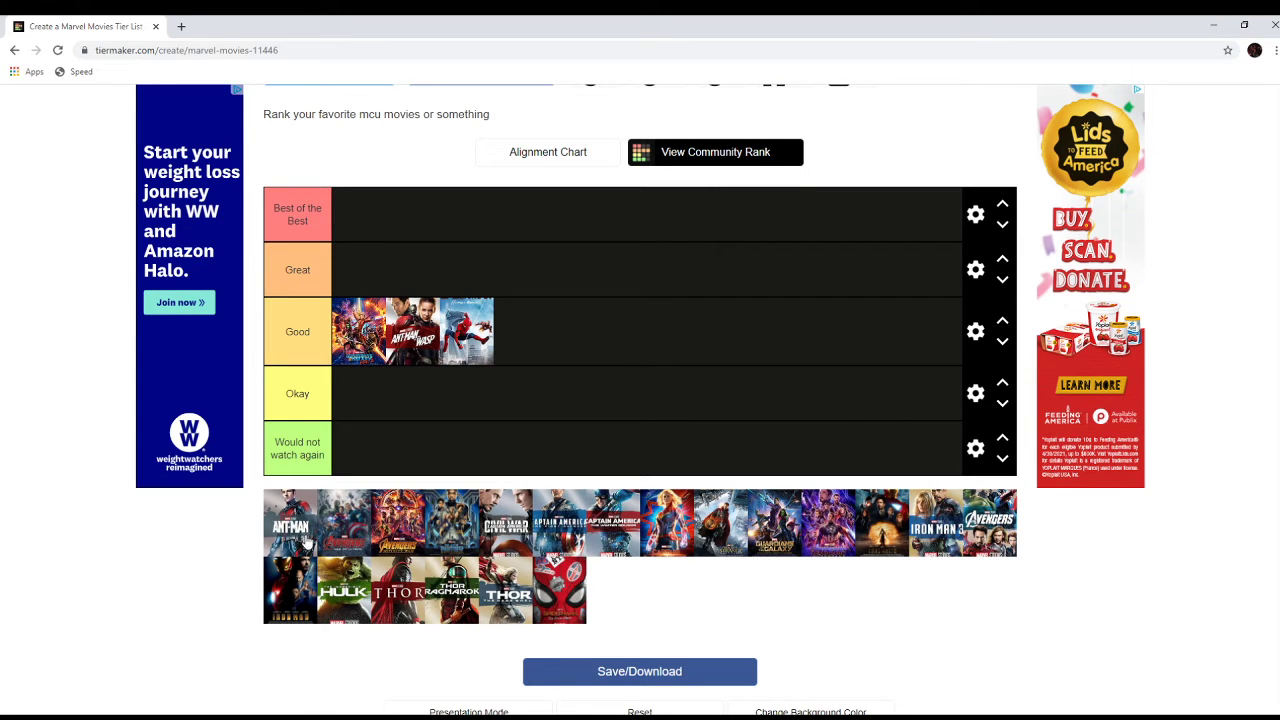
mouse_move(305, 540)
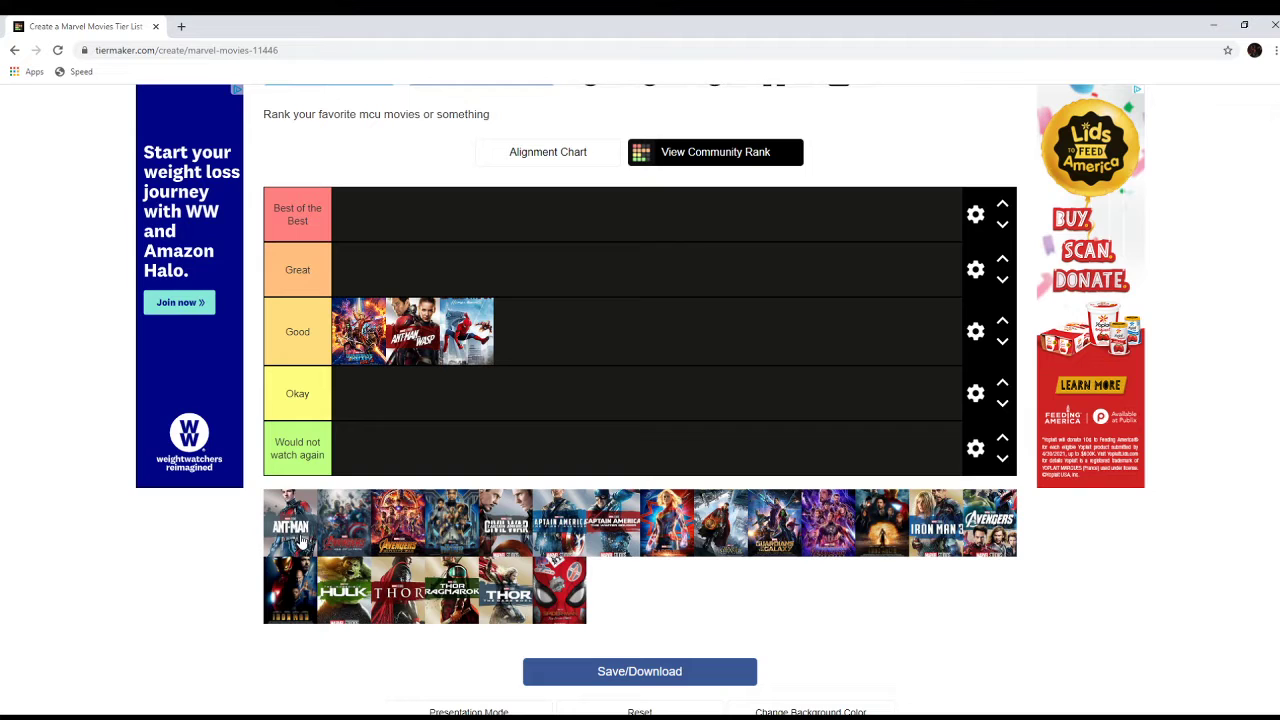
drag(290, 523, 365, 395)
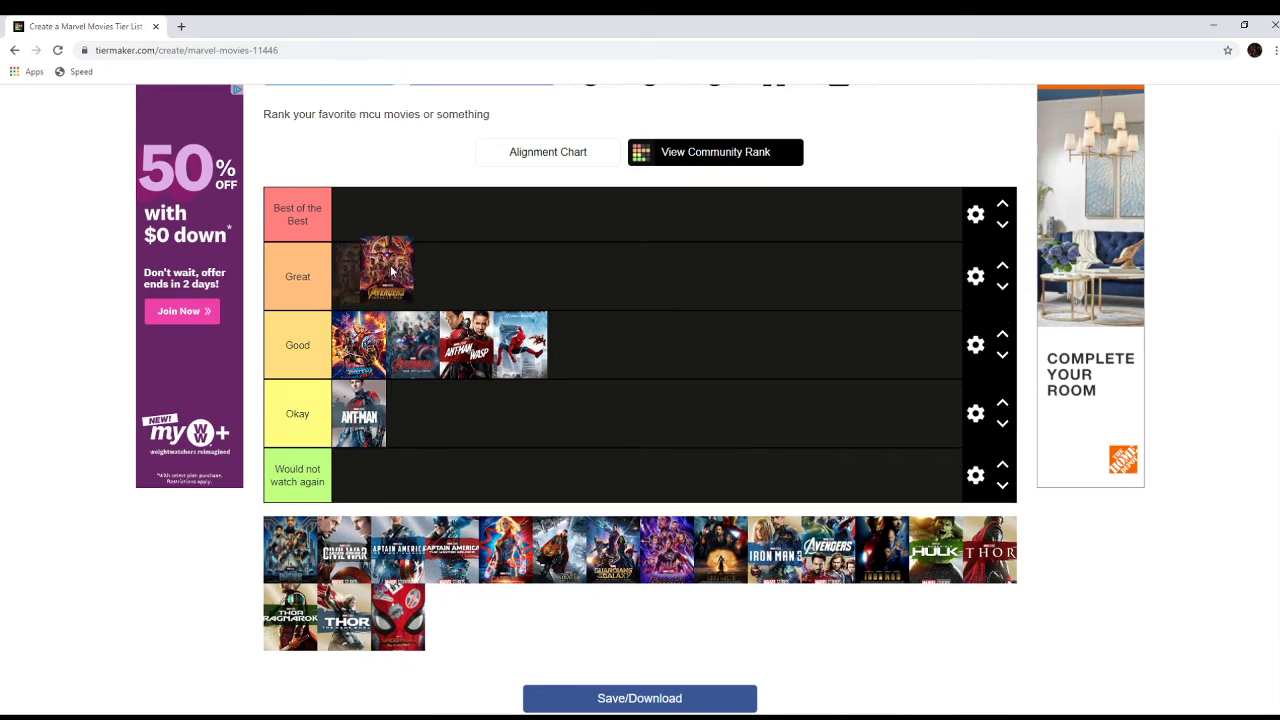
Step: Promote the orange Avengers poster to Best of the Best and put Black Panther in Good
drag(382, 270, 358, 220)
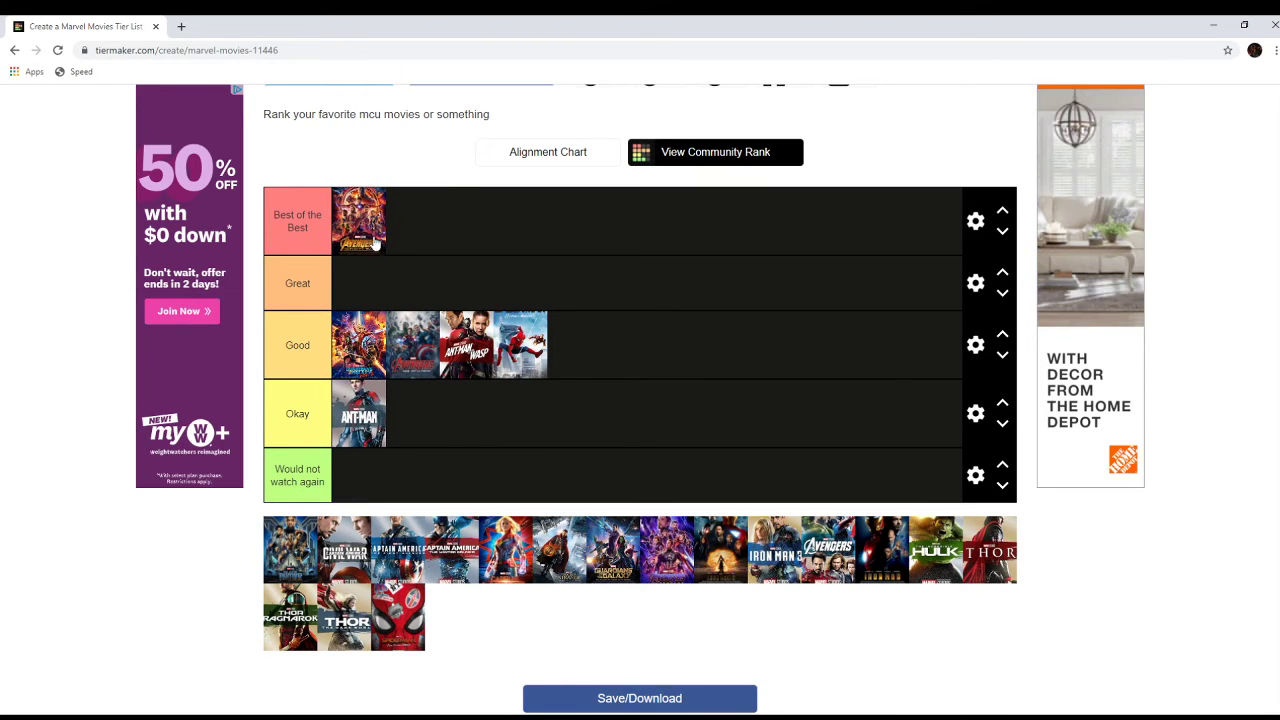
mouse_move(388, 250)
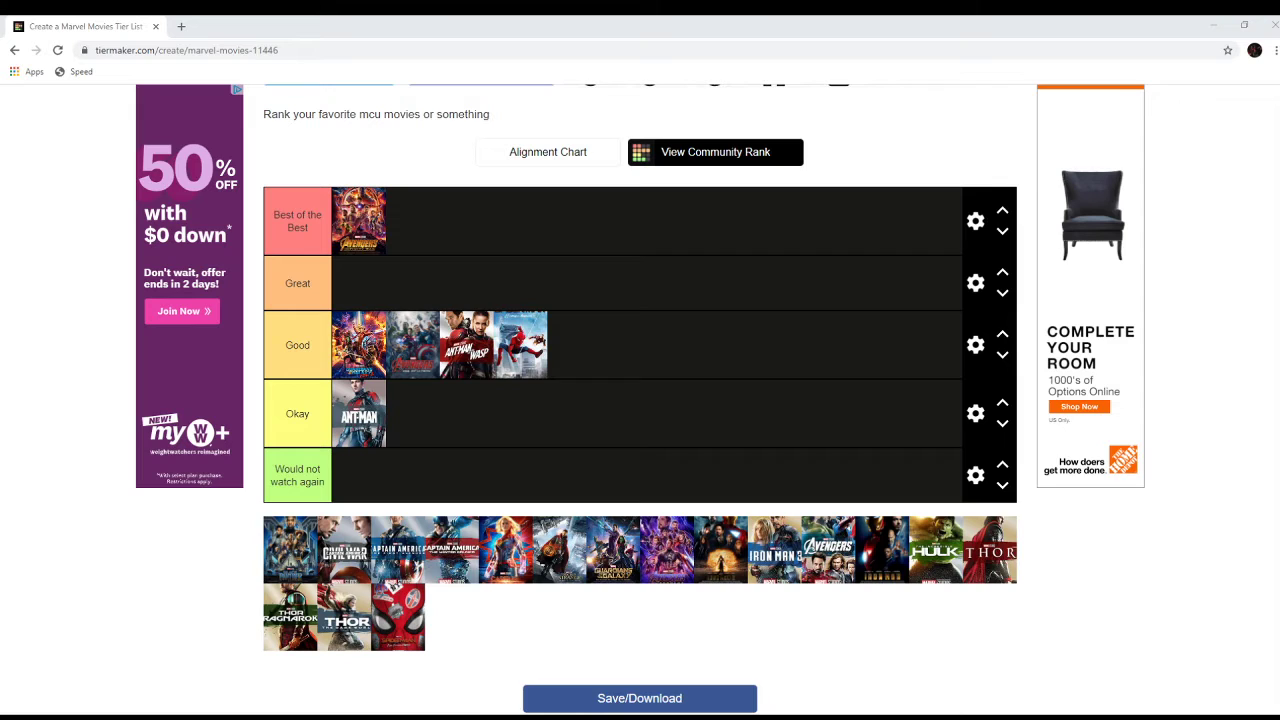
mouse_move(72, 540)
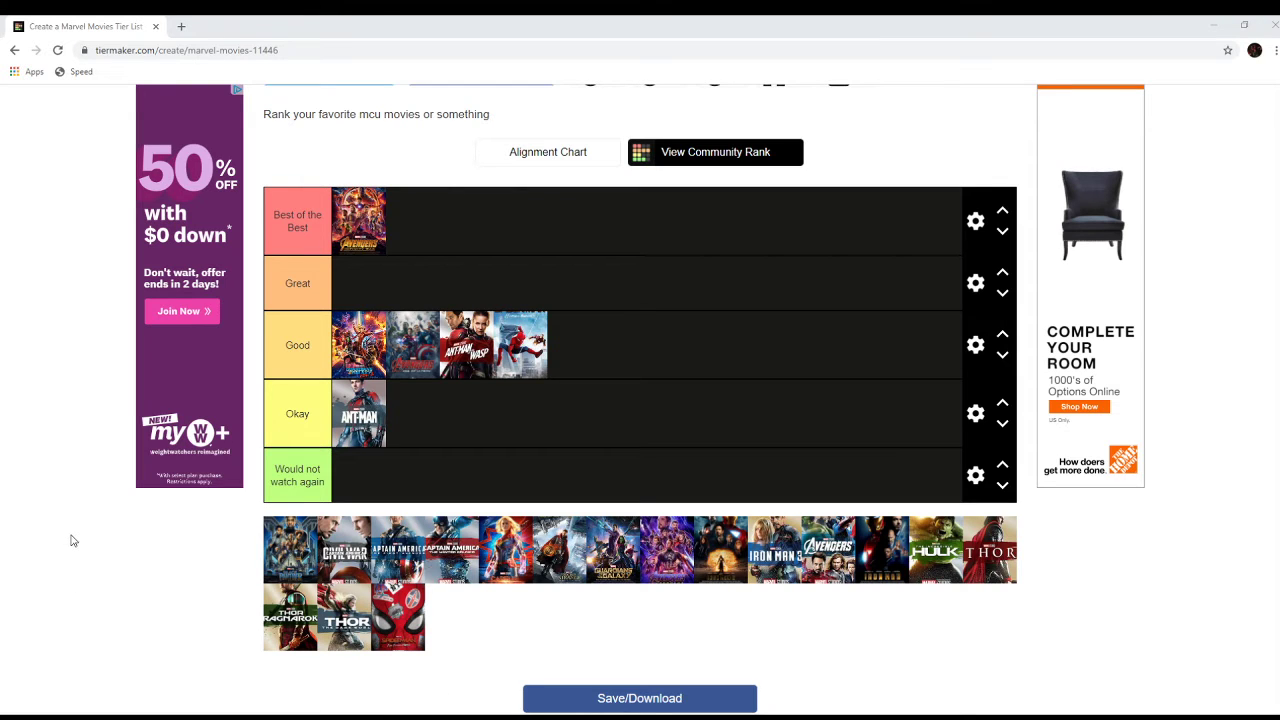
mouse_move(390, 442)
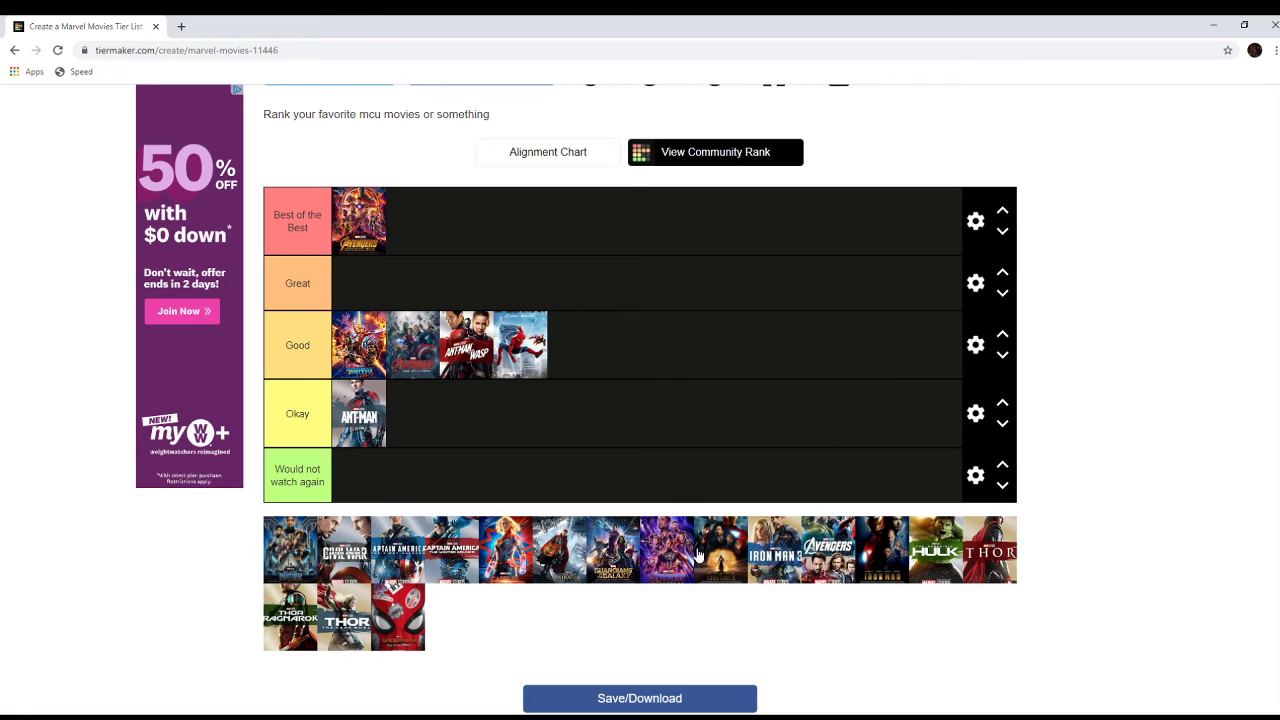
mouse_move(293, 557)
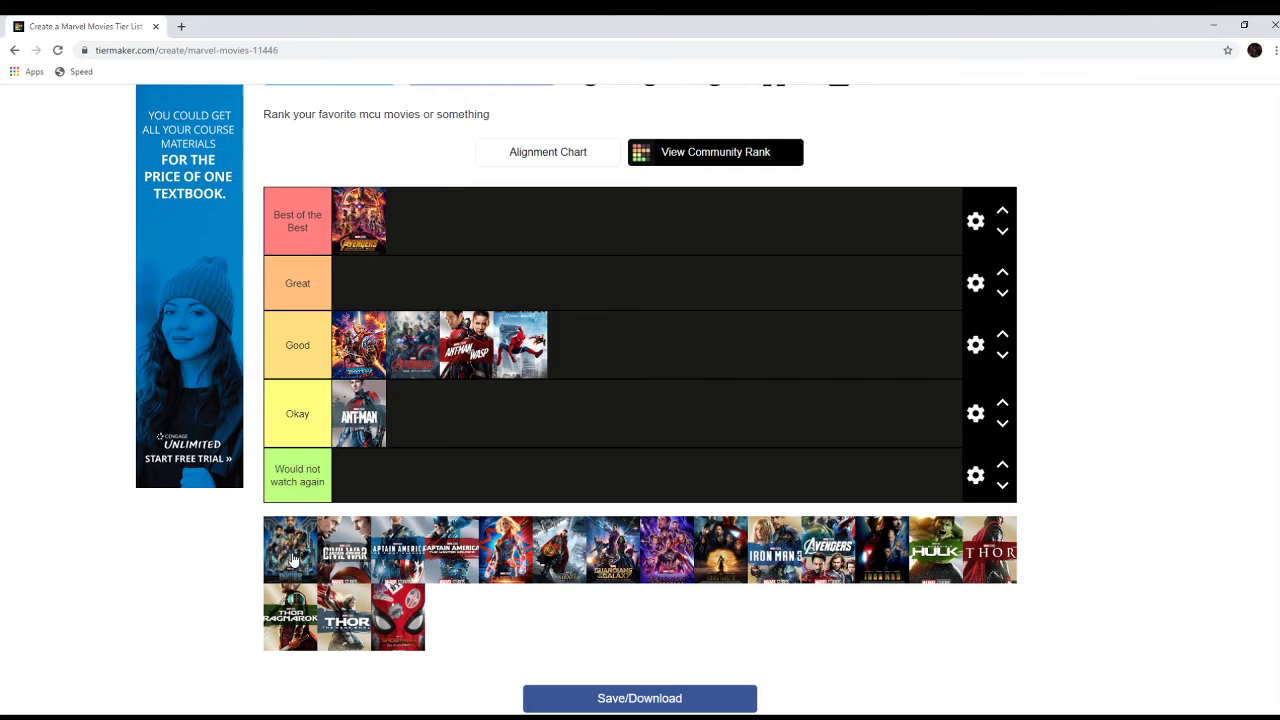
drag(290, 550, 465, 225)
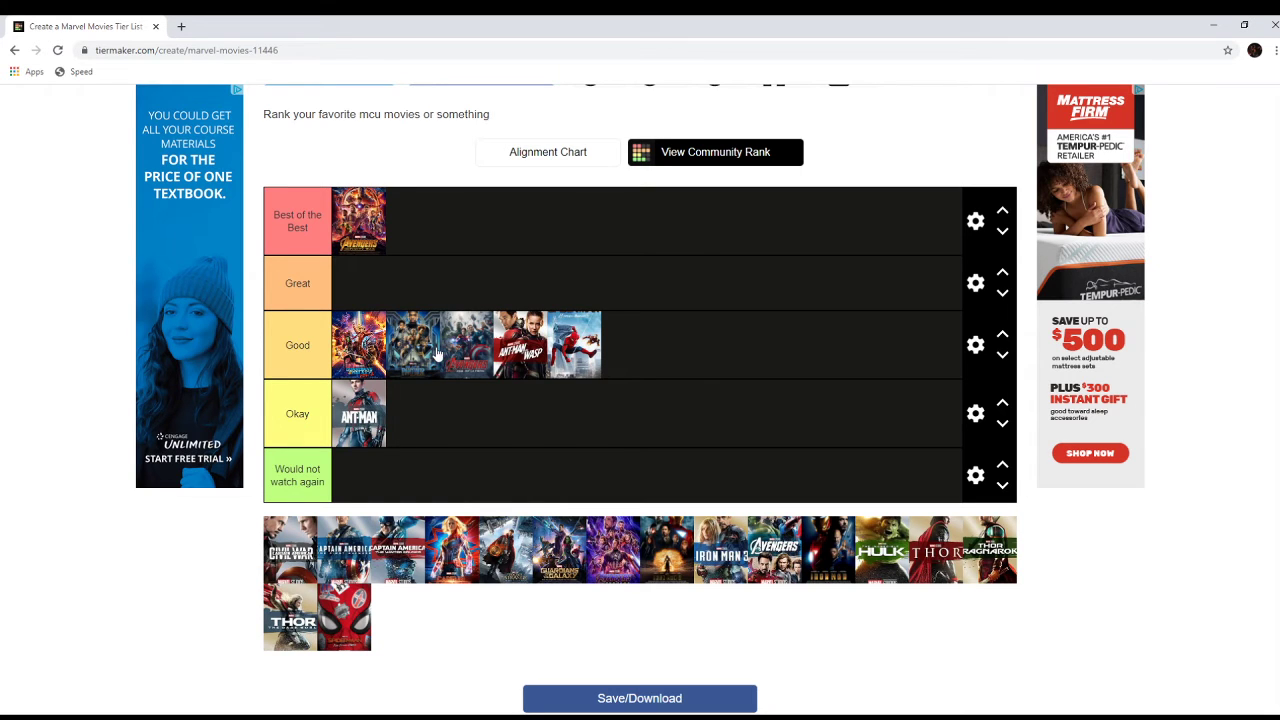
mouse_move(563, 475)
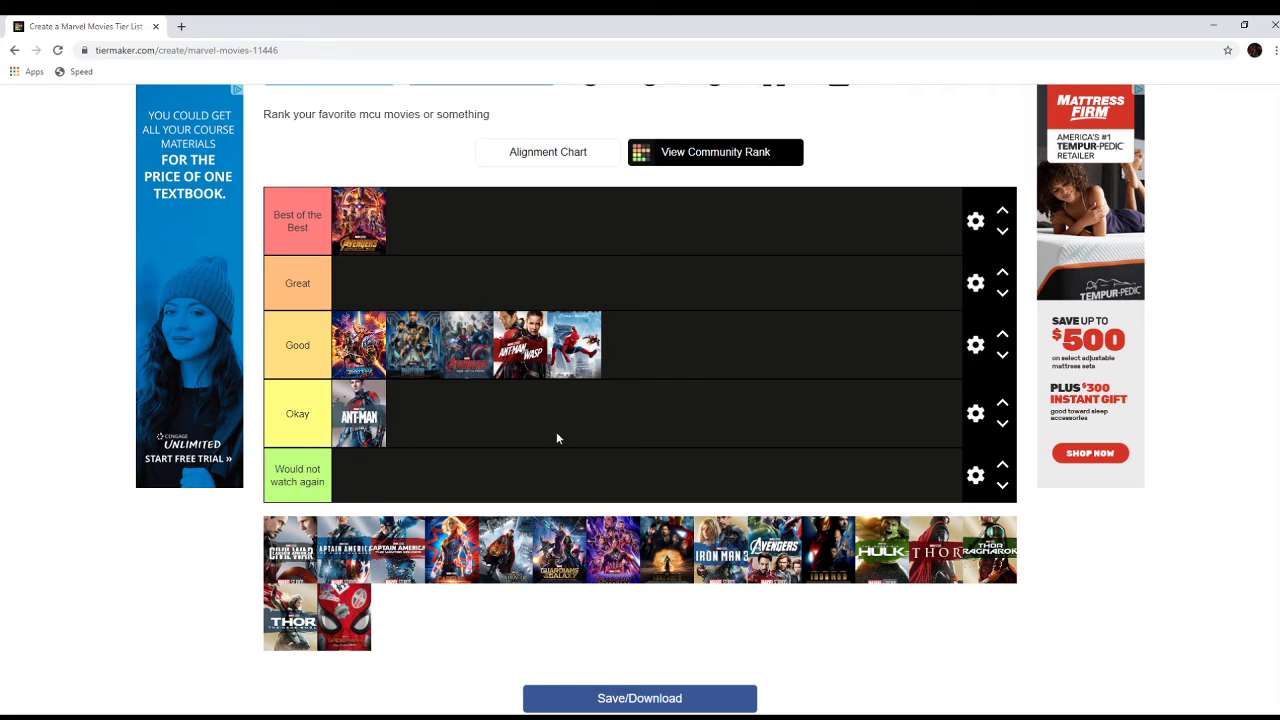
mouse_move(480, 422)
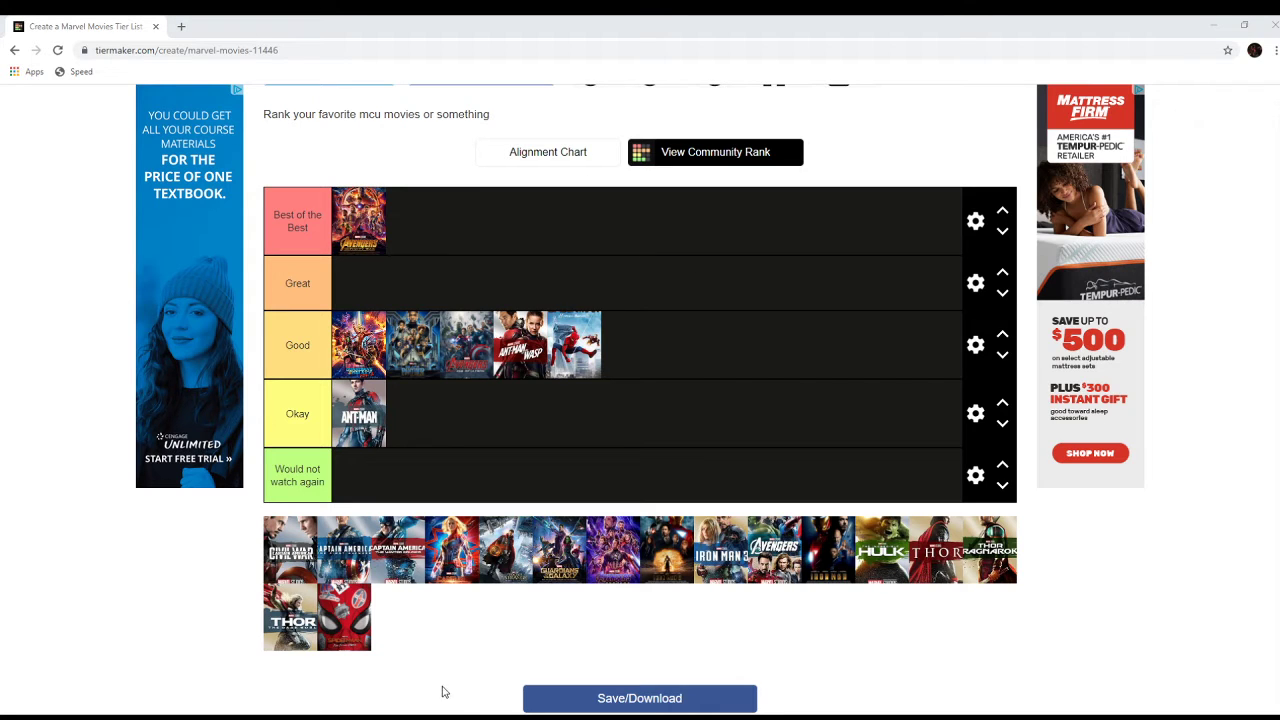
mouse_move(7, 563)
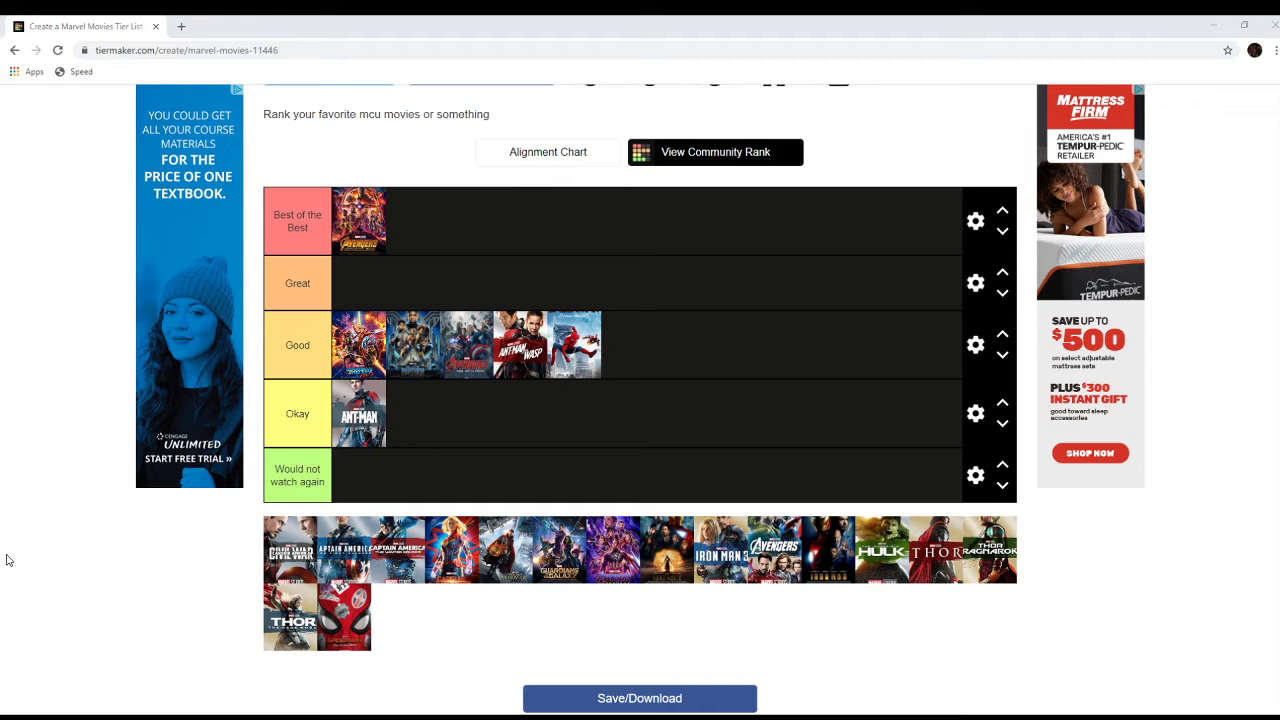
mouse_move(454, 373)
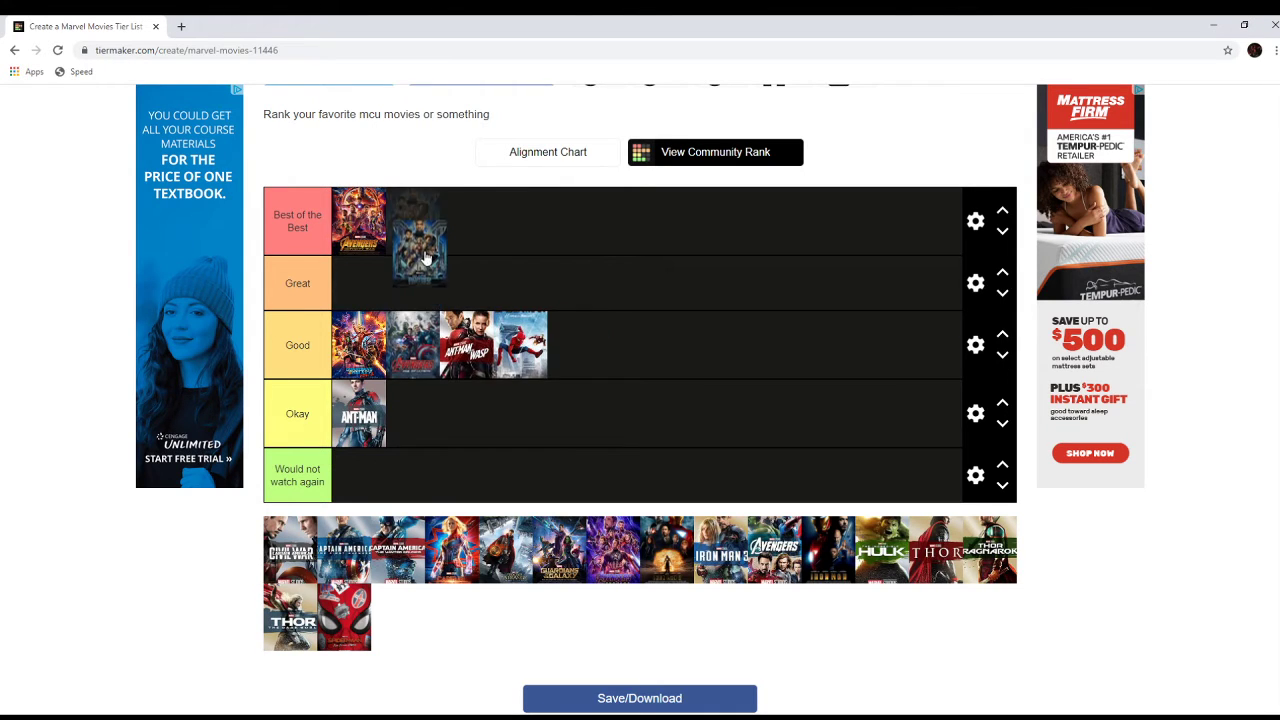
drag(418, 240, 413, 220)
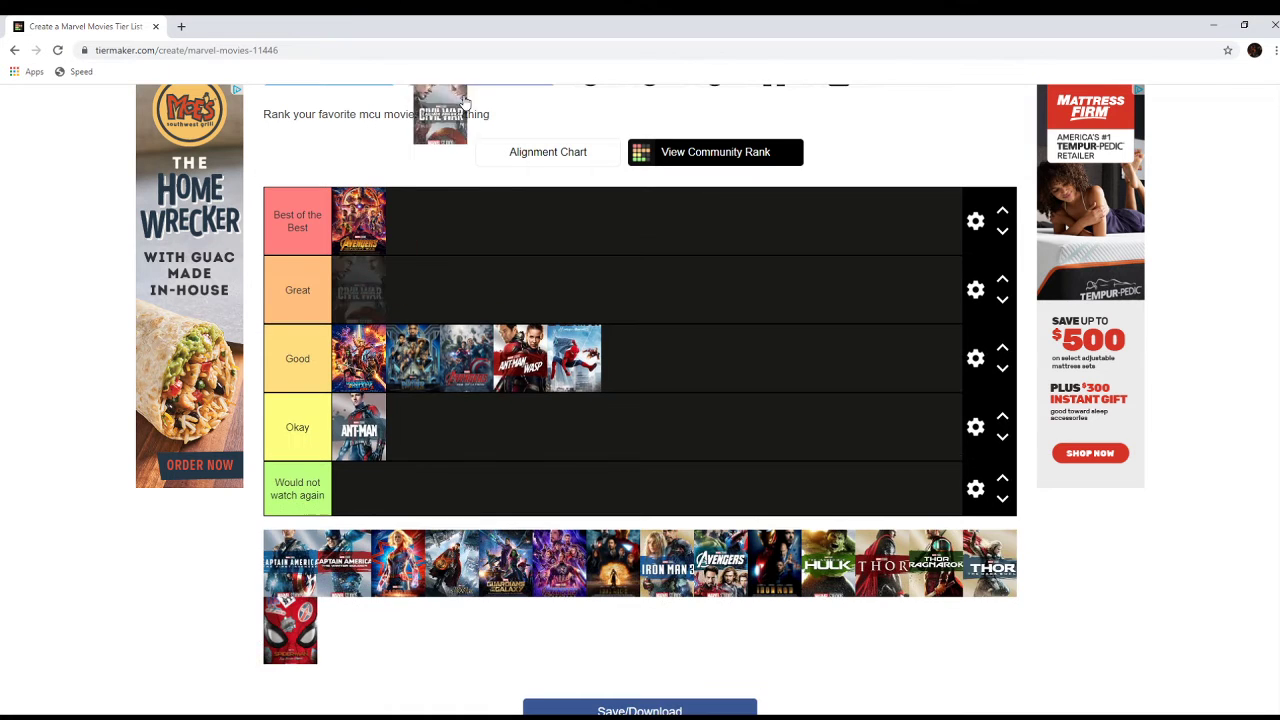
Step: Rank the Civil War poster as Best of the Best, beside the Avengers film
drag(440, 113, 413, 221)
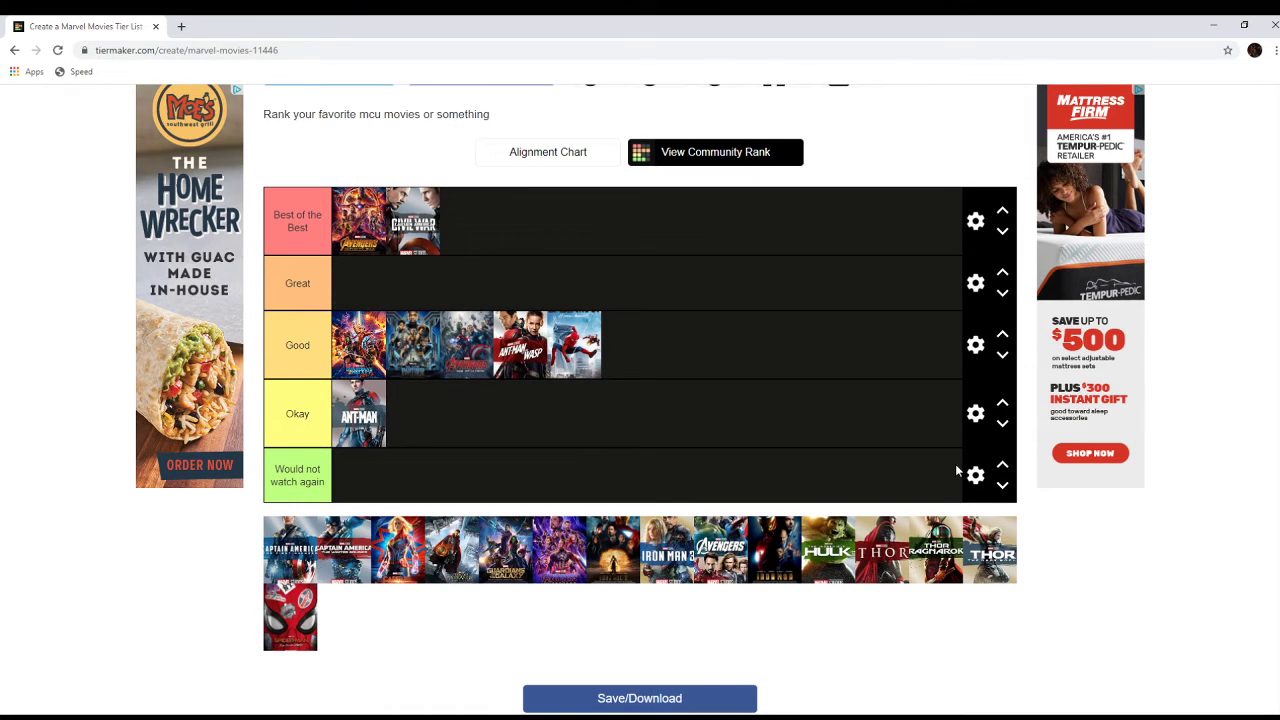
mouse_move(905, 397)
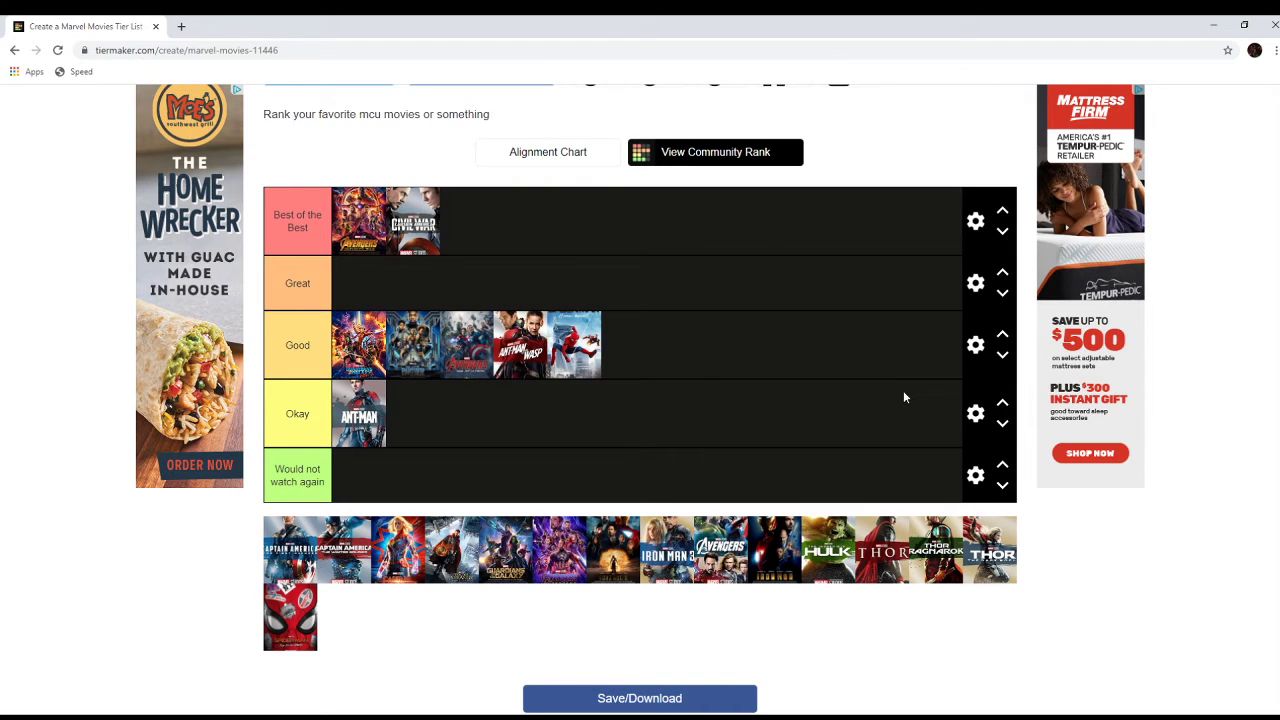
mouse_move(0, 135)
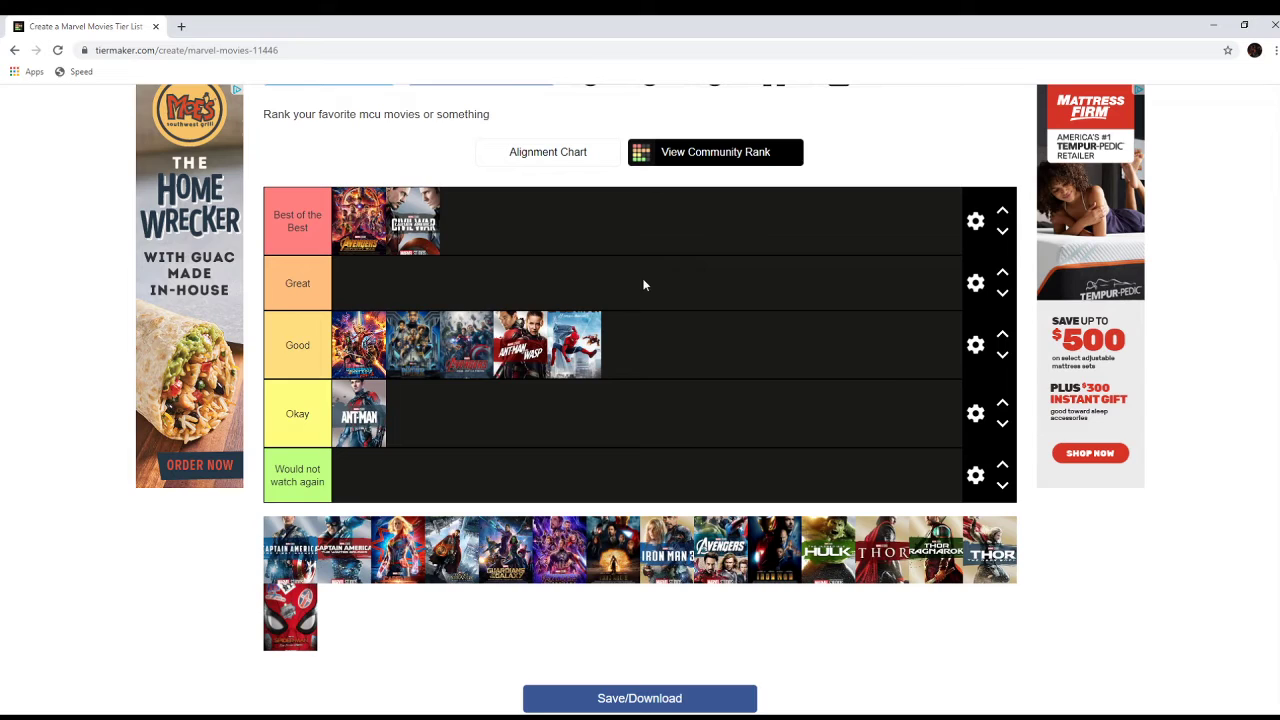
mouse_move(296, 560)
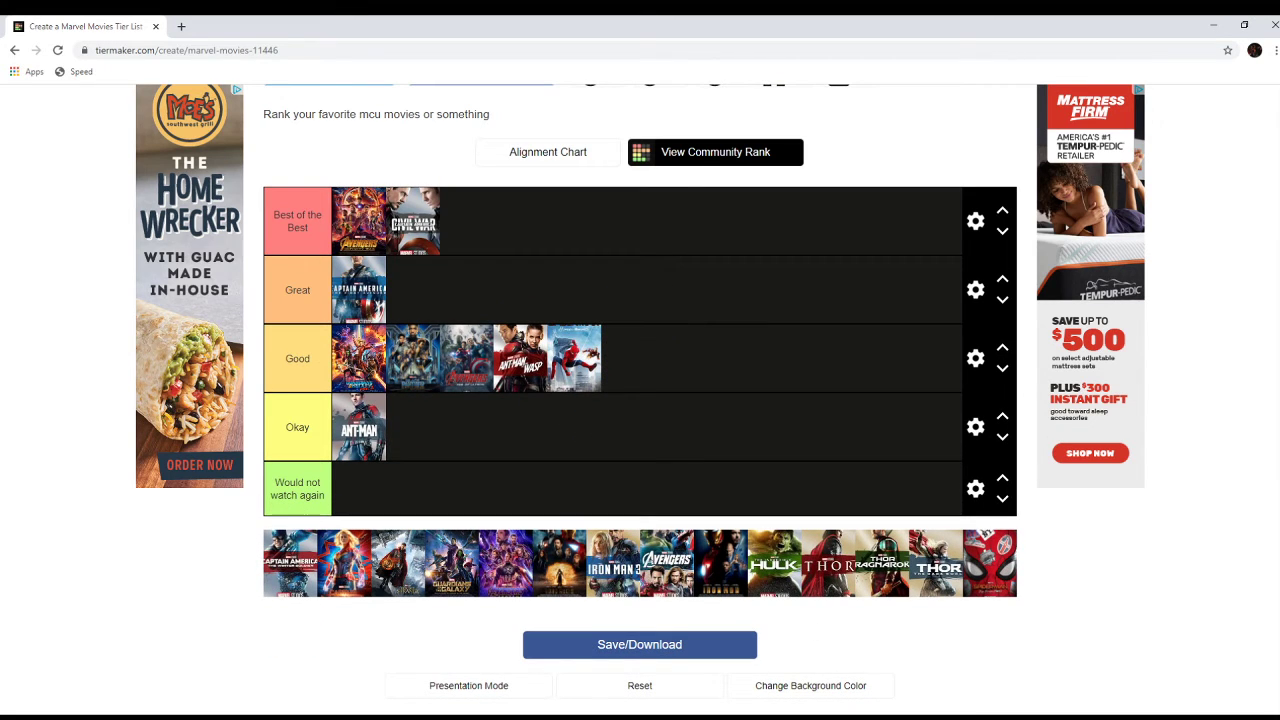
mouse_move(728, 456)
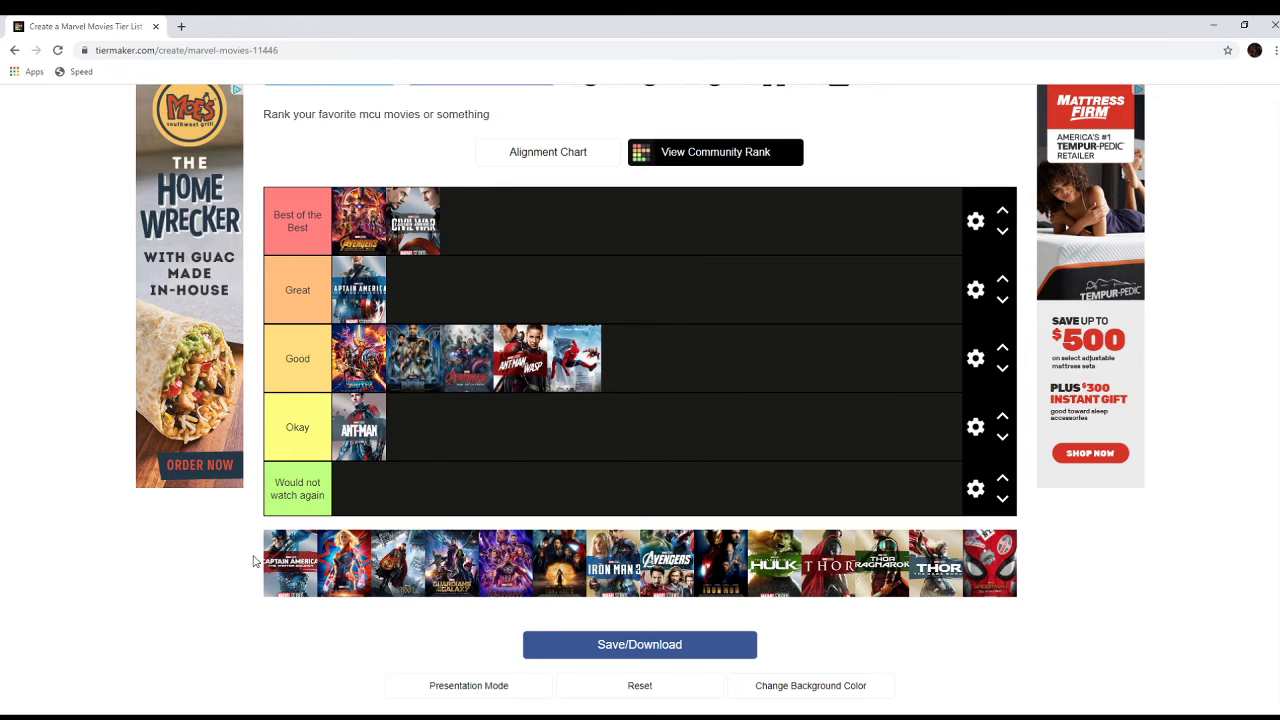
mouse_move(372, 295)
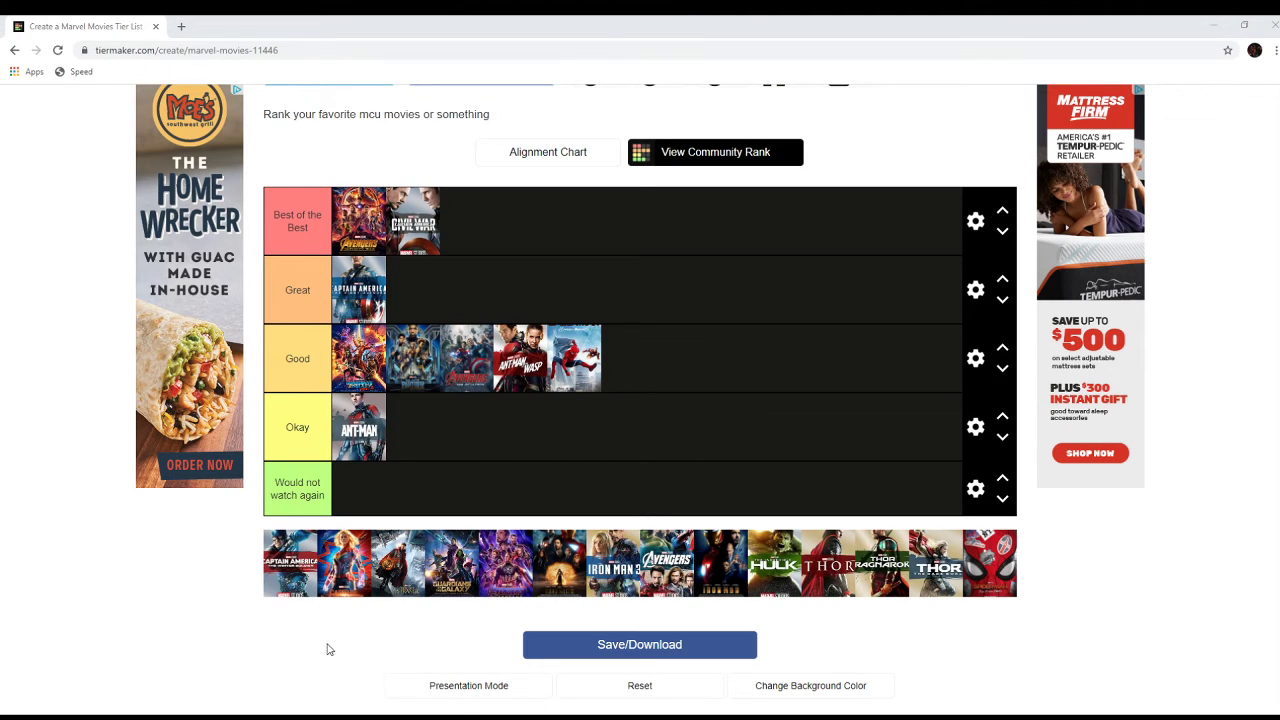
mouse_move(290, 590)
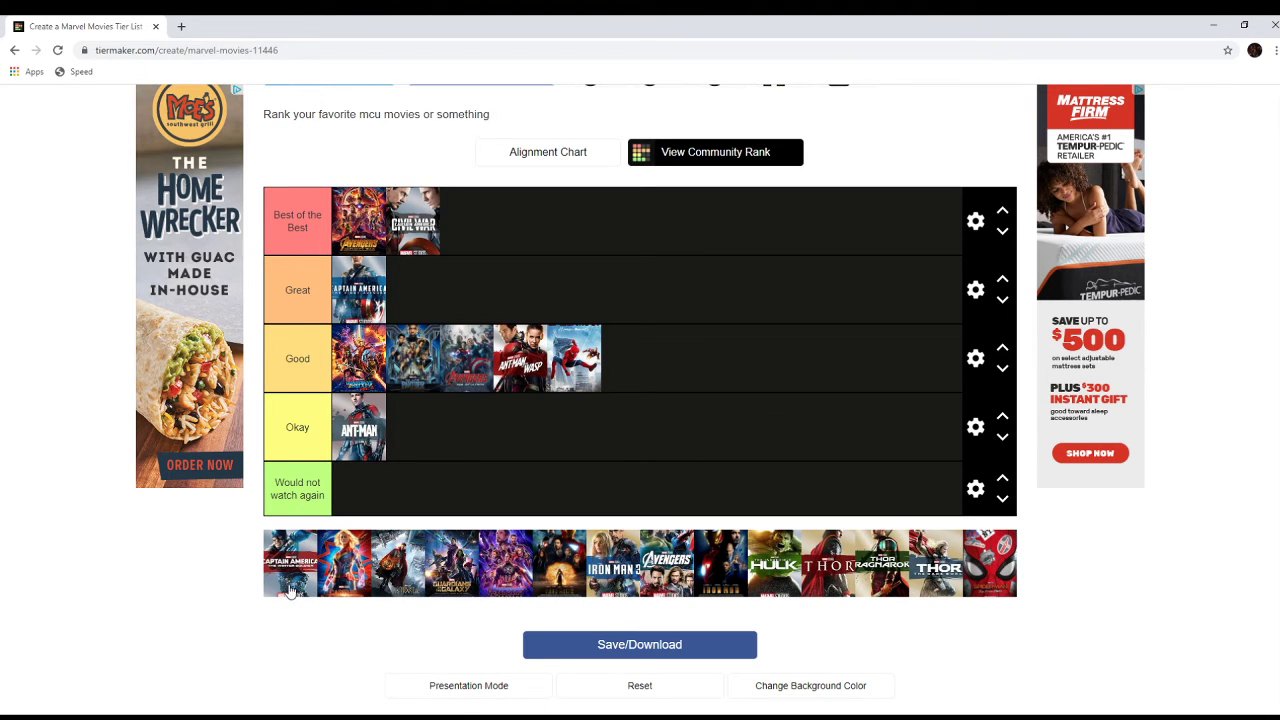
mouse_move(307, 578)
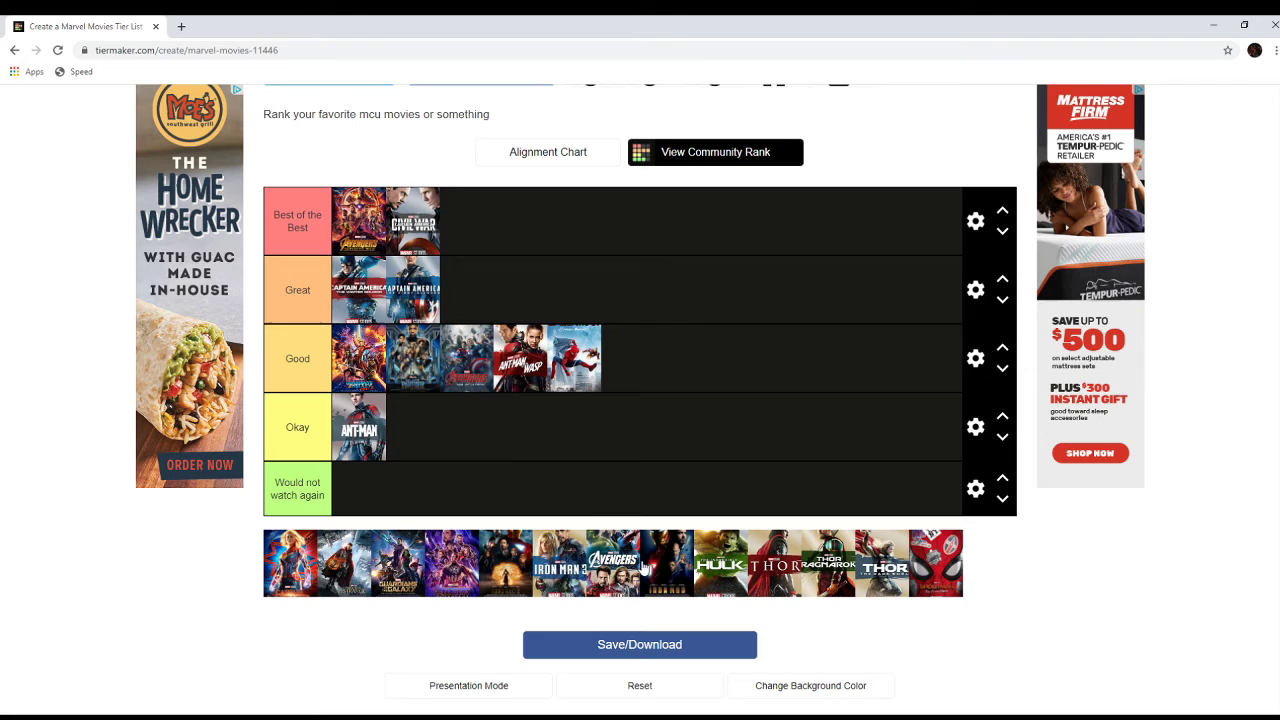
mouse_move(670, 308)
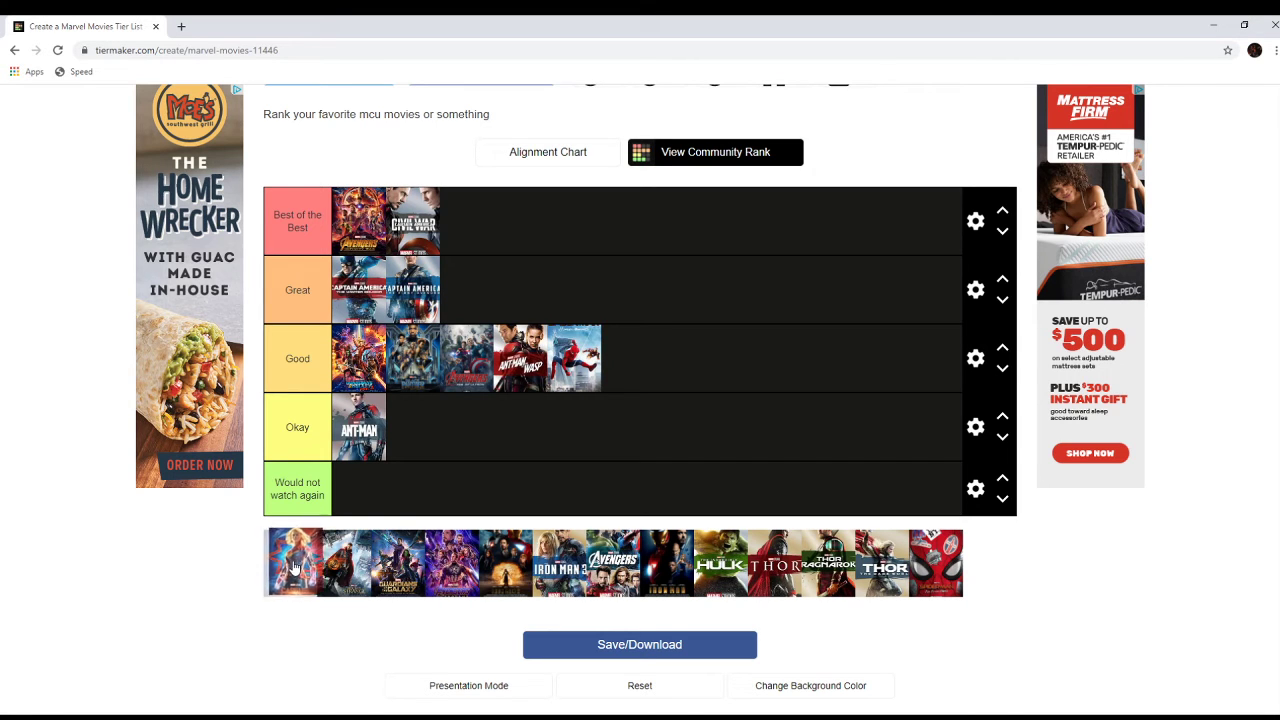
Step: Rank Captain Marvel as Okay, with Doctor Strange and Guardians of the Galaxy in Great
drag(295, 562, 548, 440)
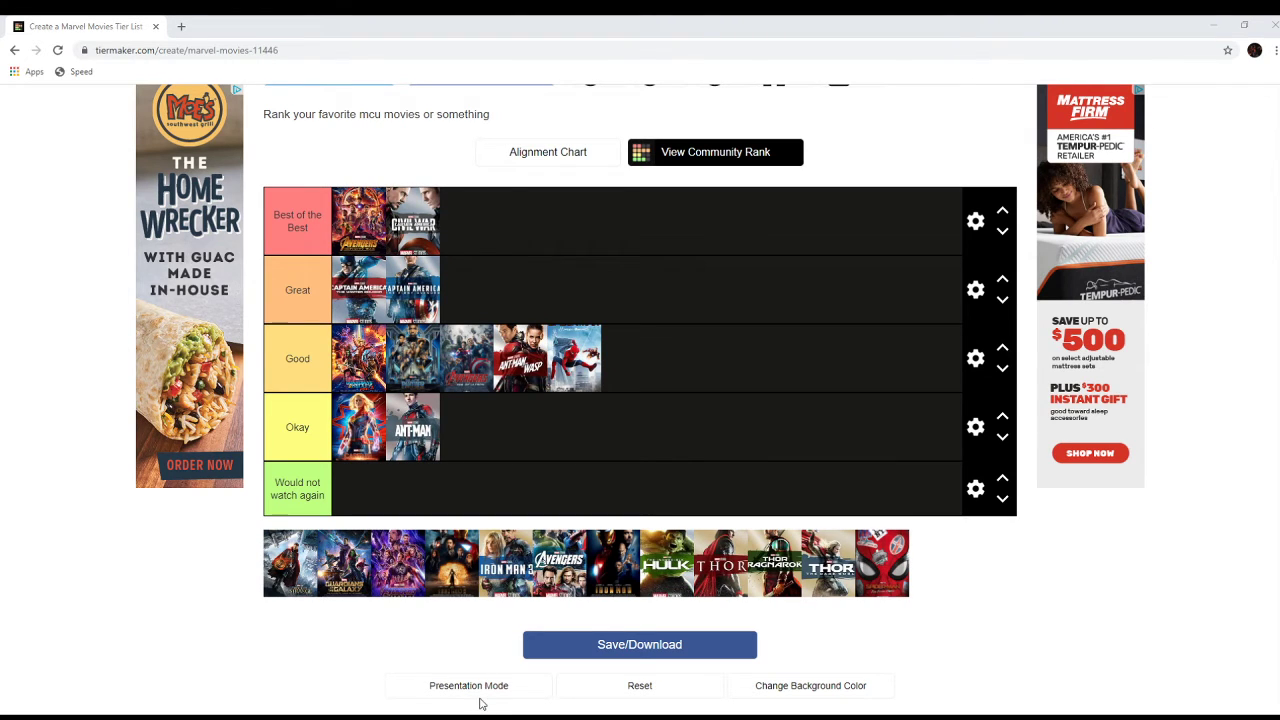
mouse_move(135, 611)
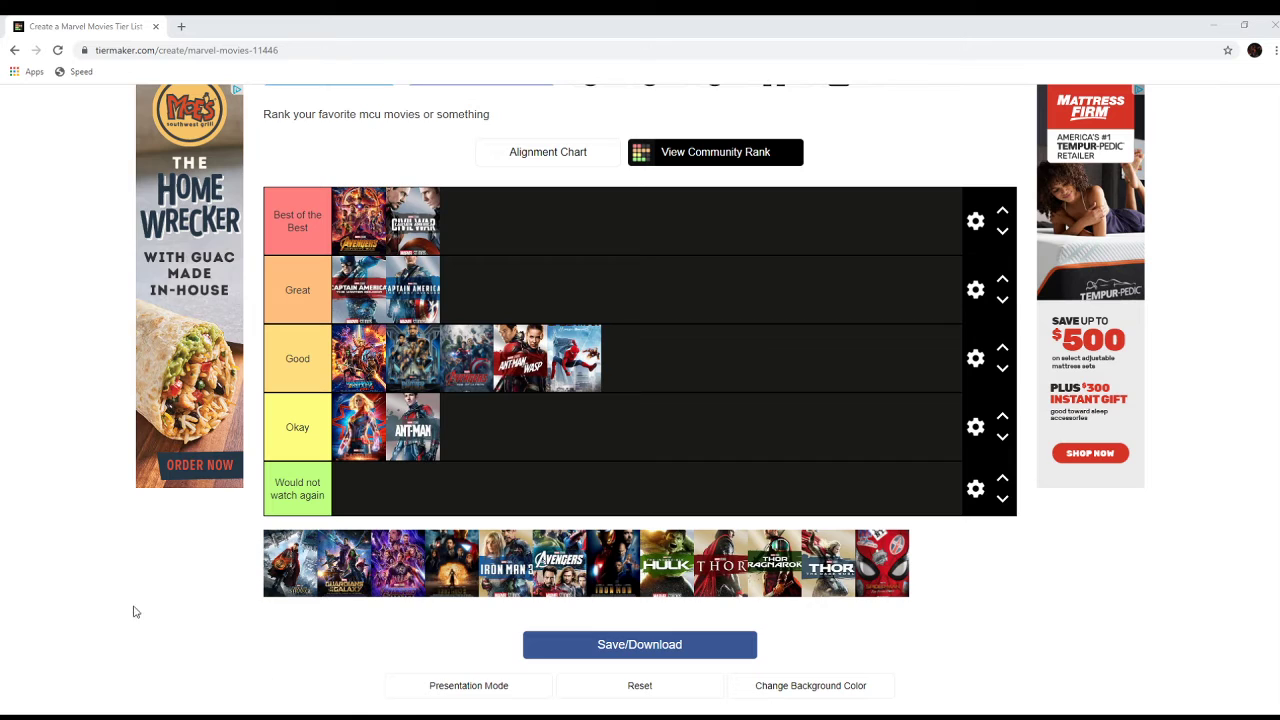
mouse_move(37, 504)
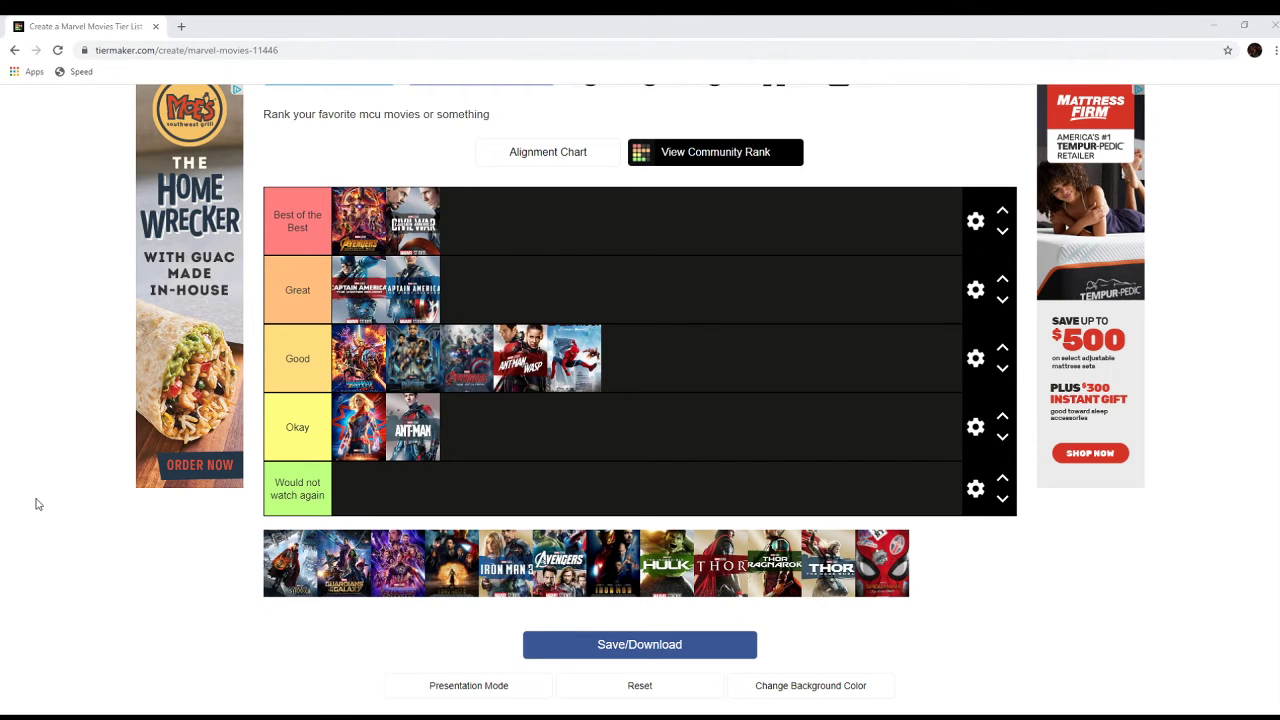
mouse_move(300, 583)
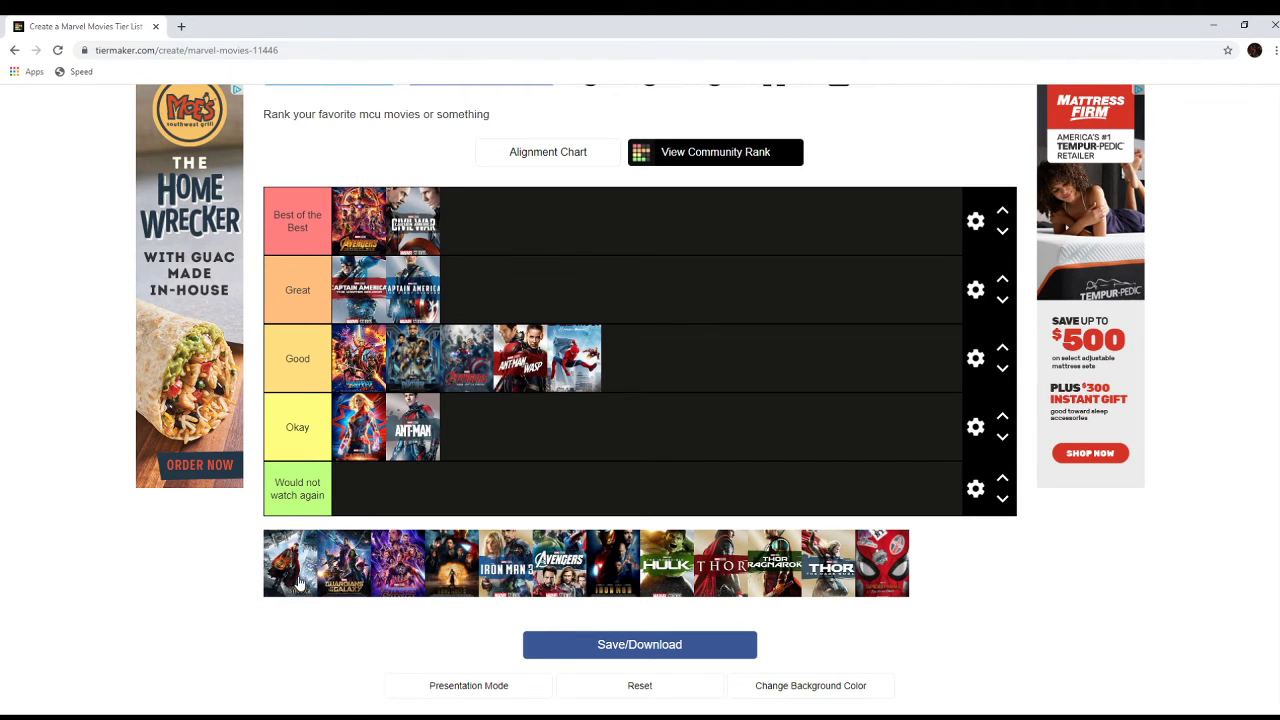
drag(315, 563, 530, 440)
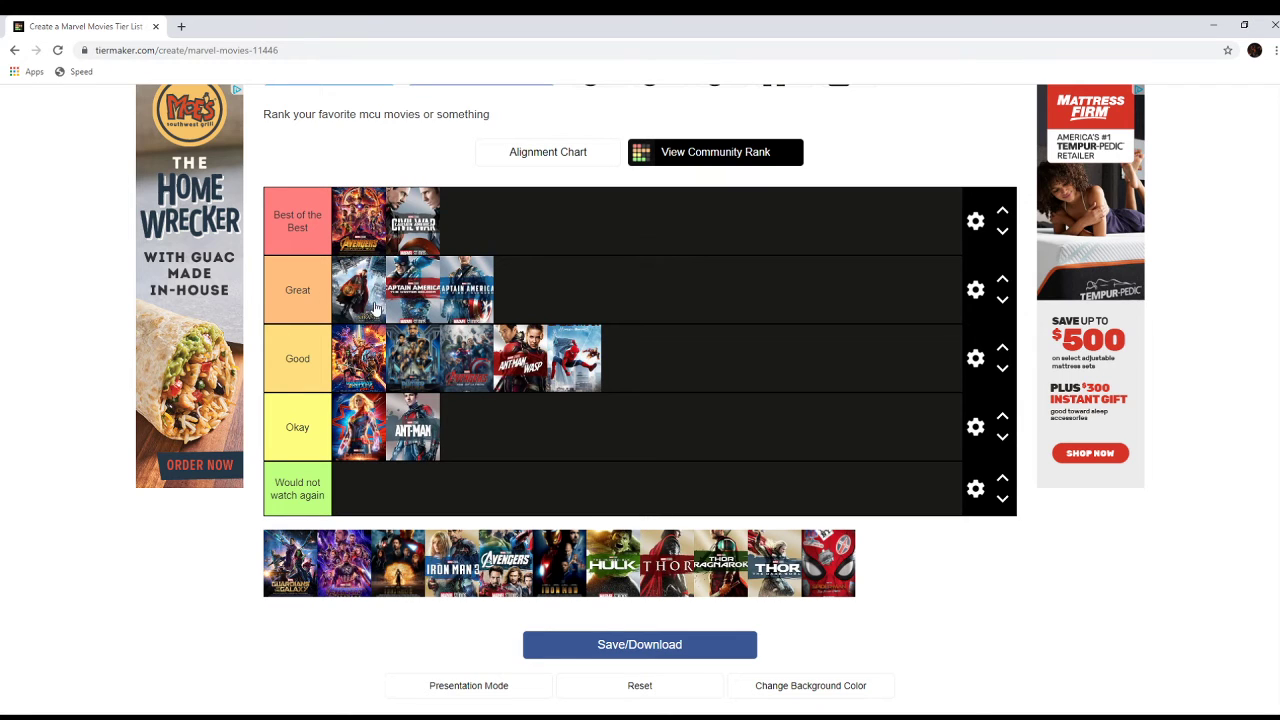
mouse_move(375, 310)
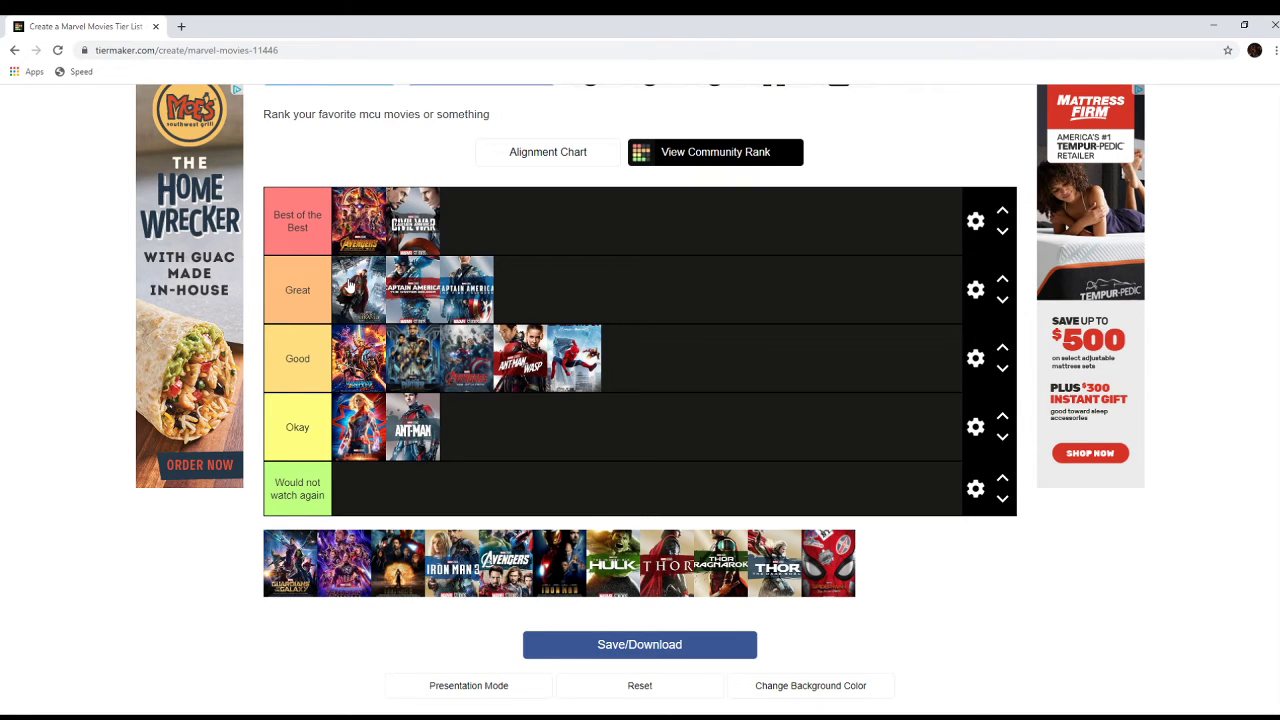
mouse_move(383, 328)
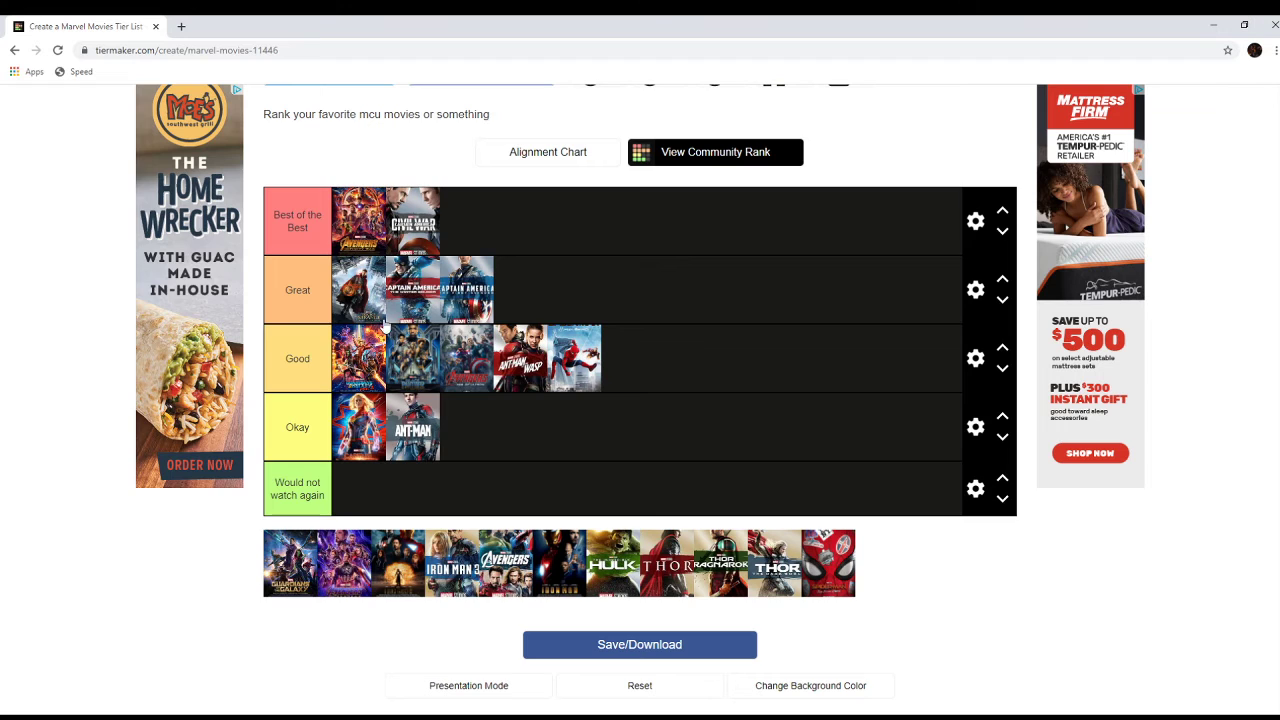
mouse_move(452, 705)
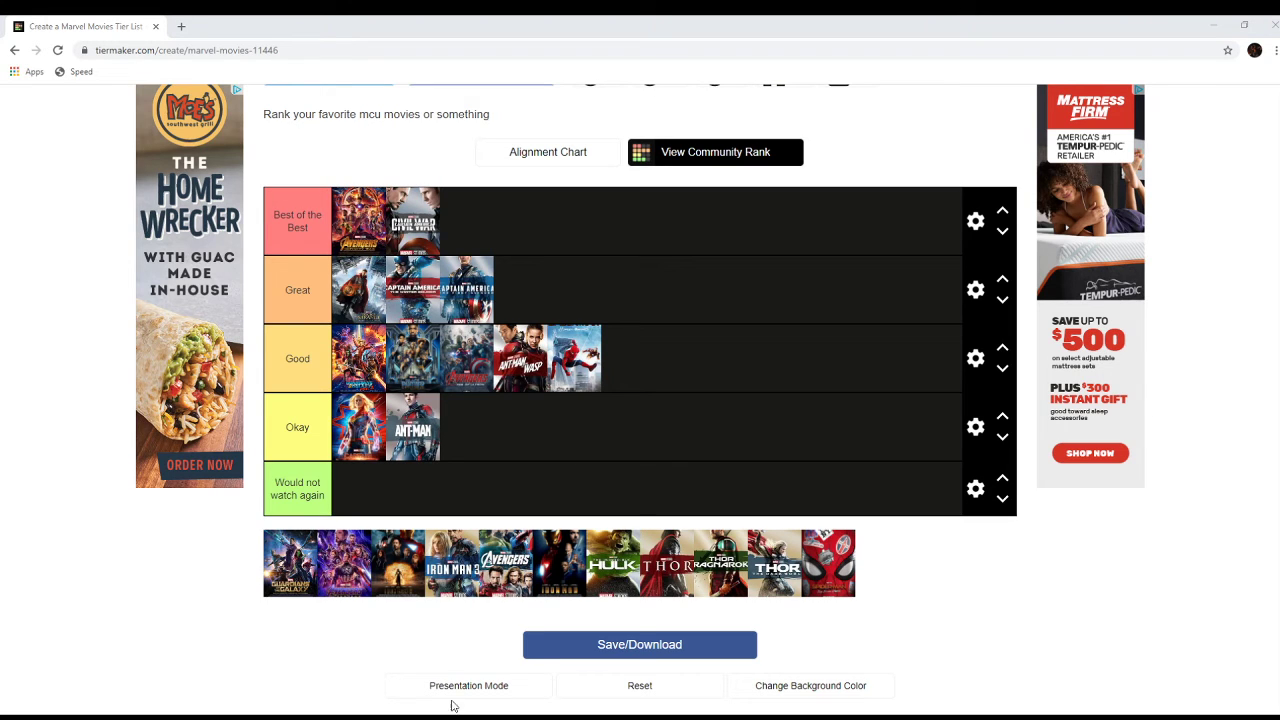
mouse_move(78, 507)
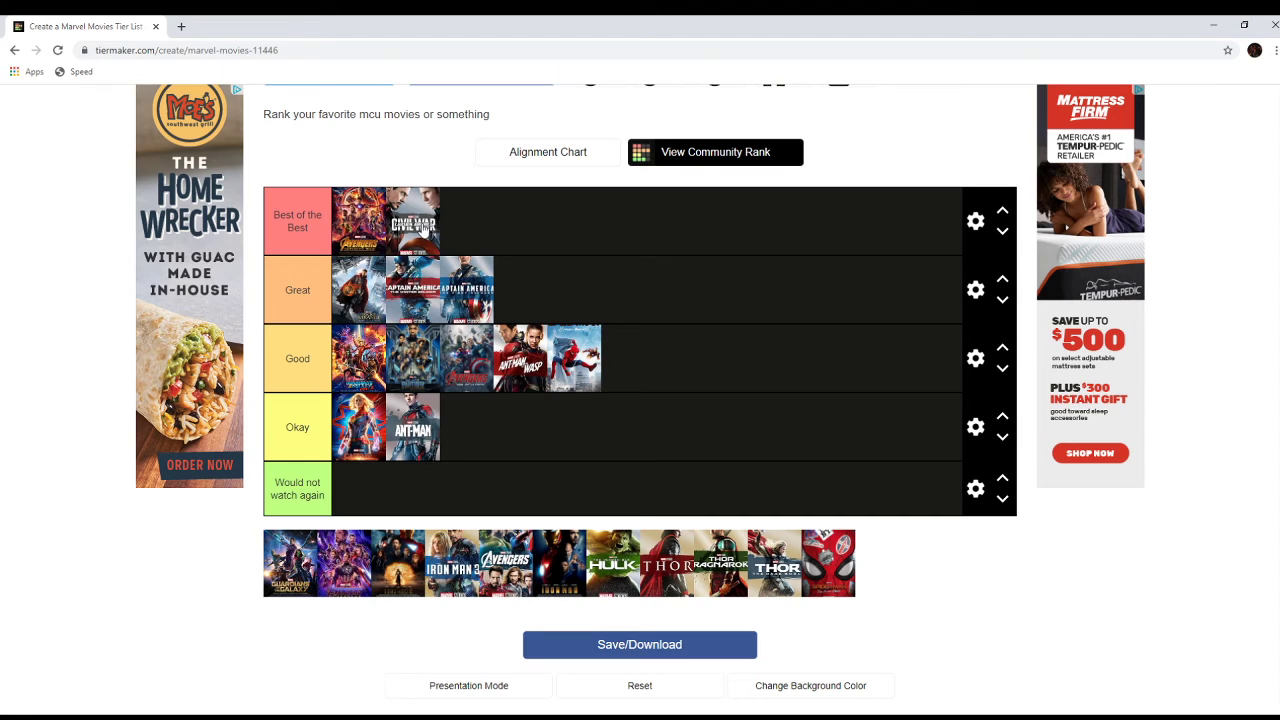
mouse_move(395, 363)
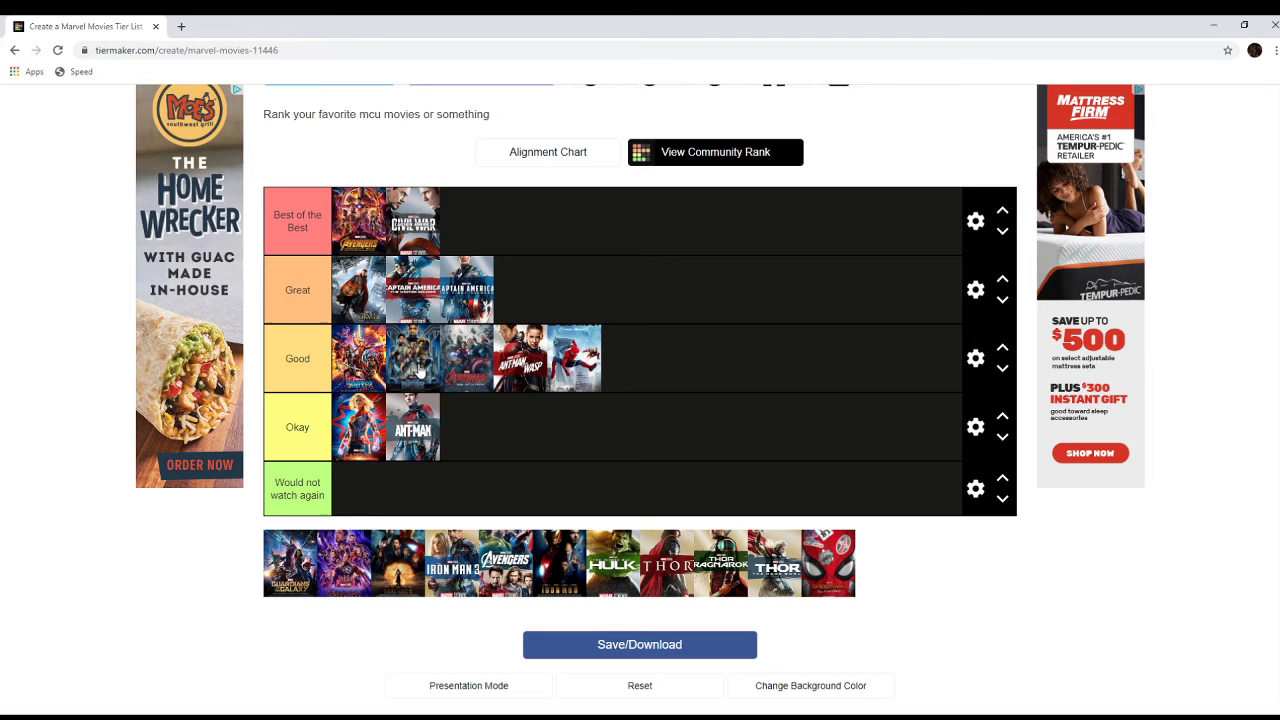
mouse_move(465, 365)
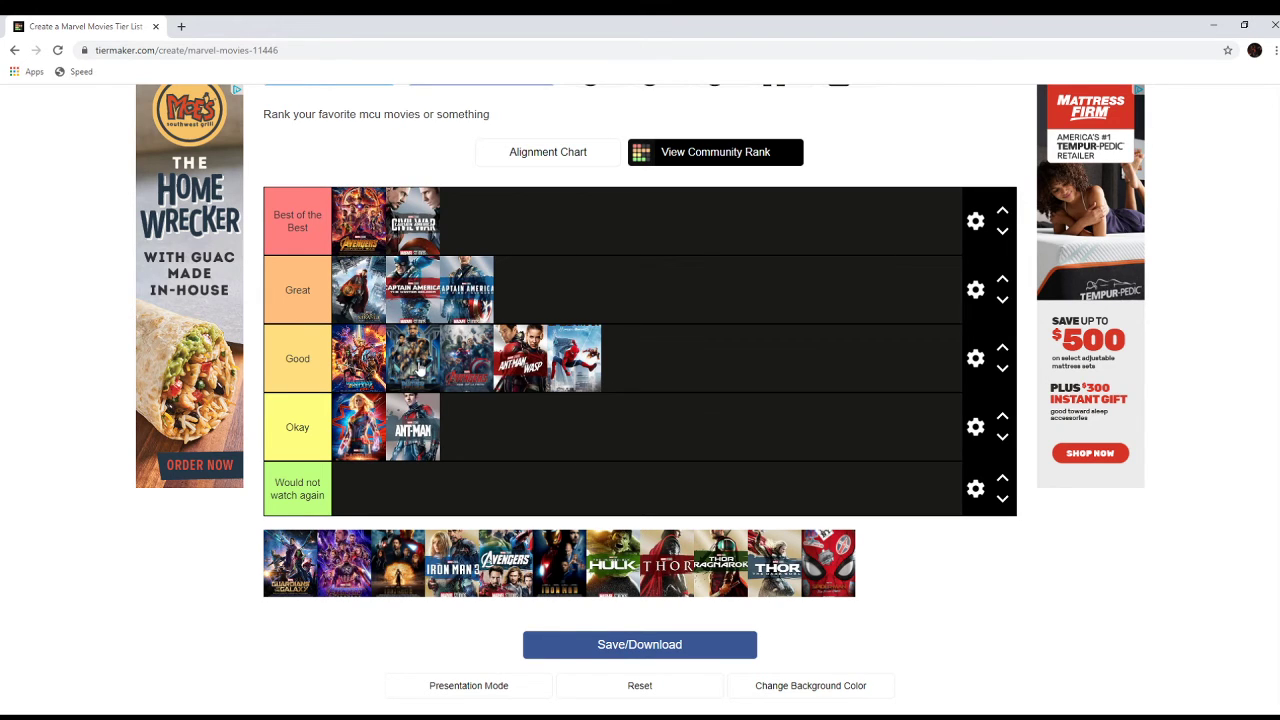
mouse_move(475, 370)
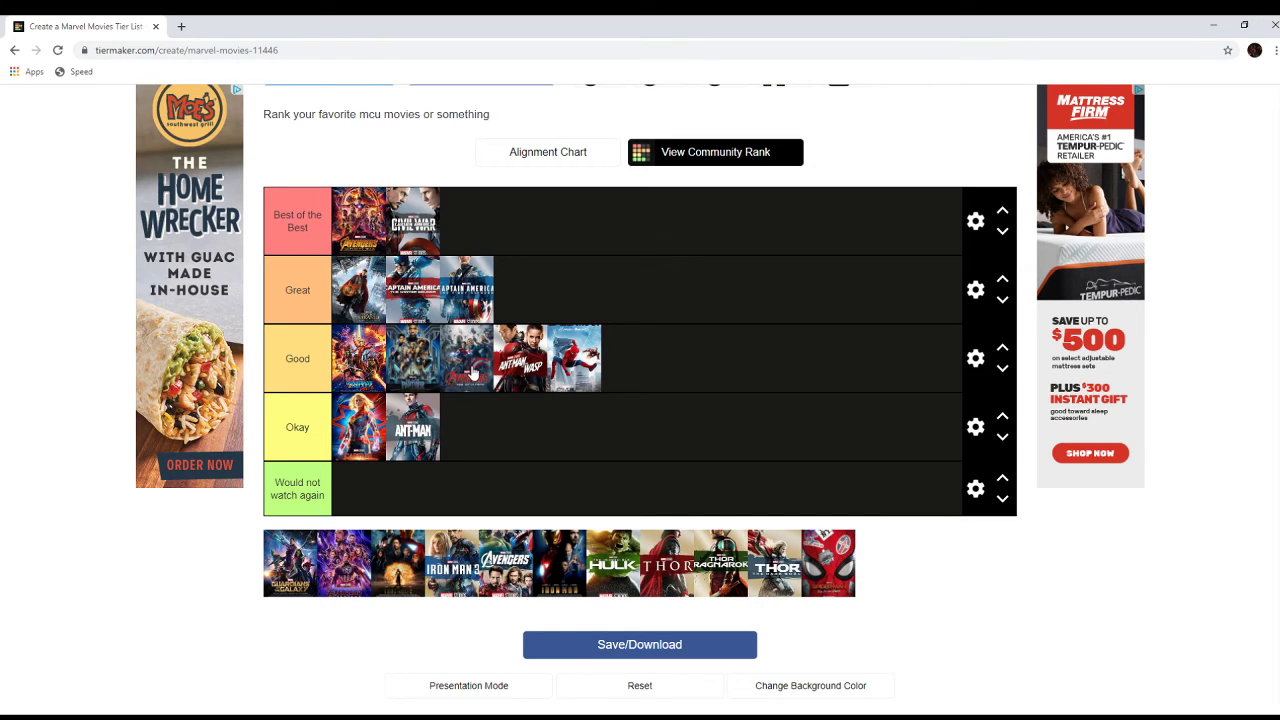
mouse_move(475, 373)
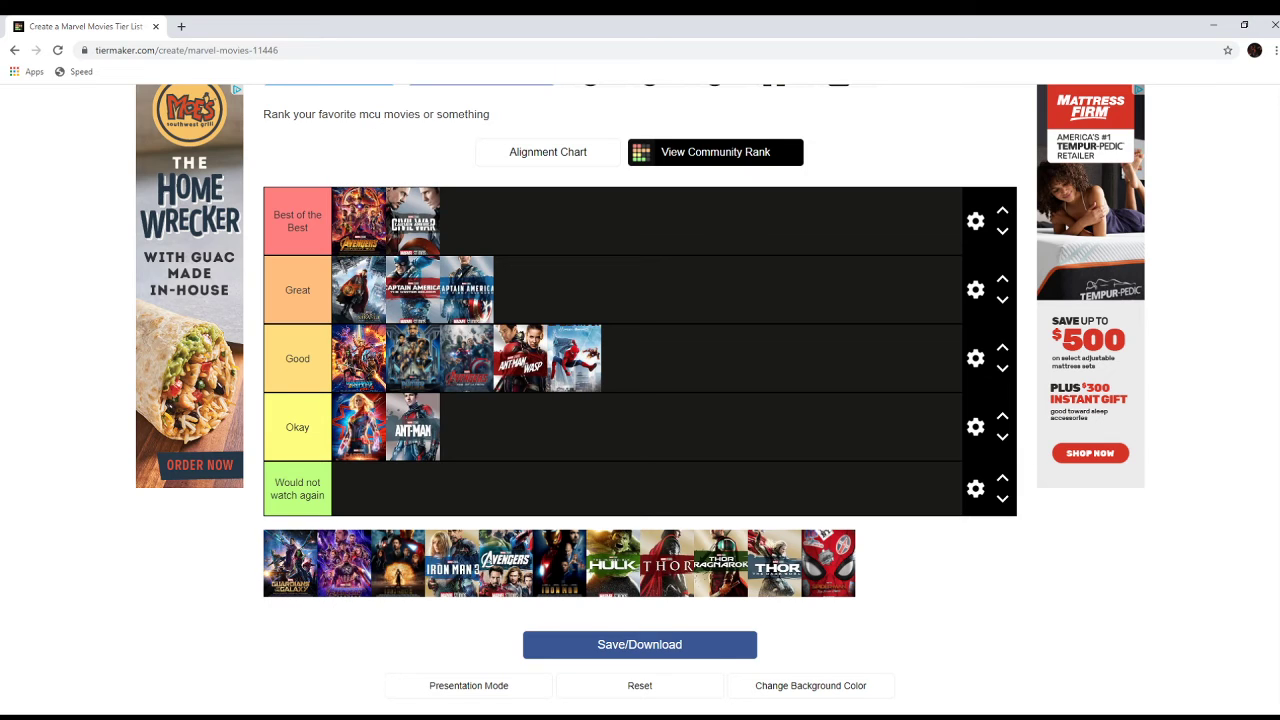
mouse_move(3, 491)
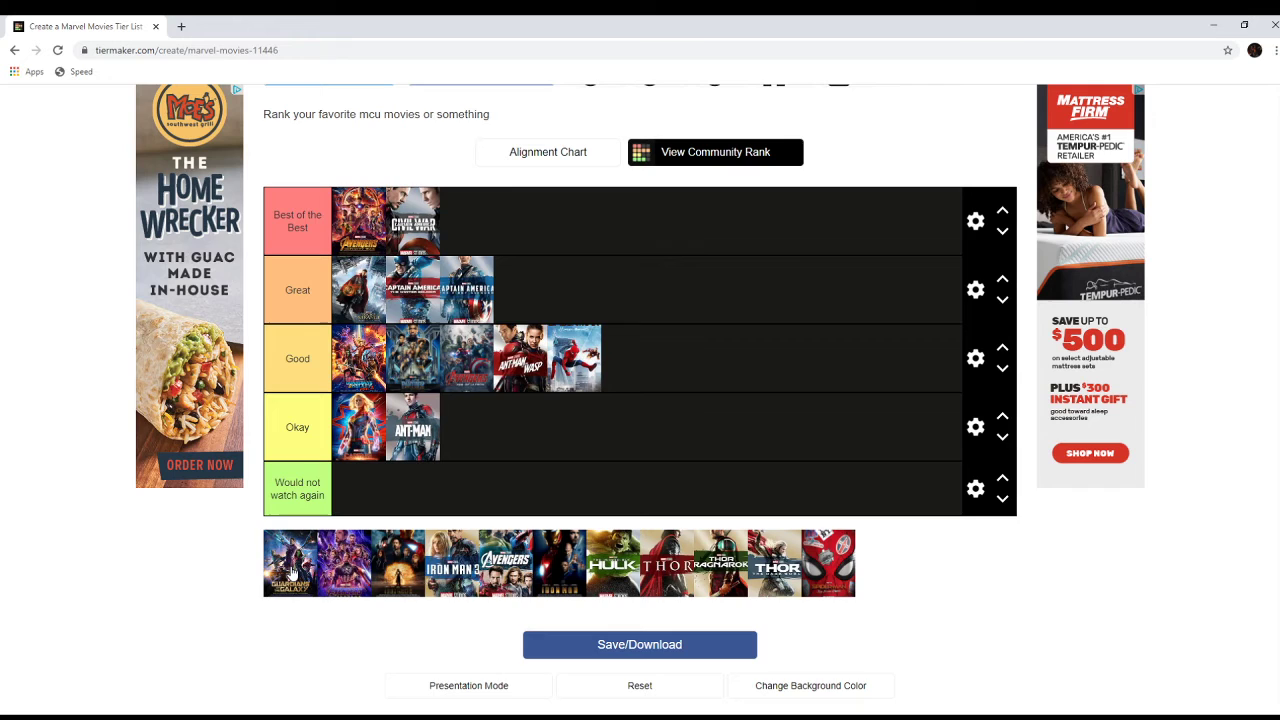
drag(290, 563, 483, 220)
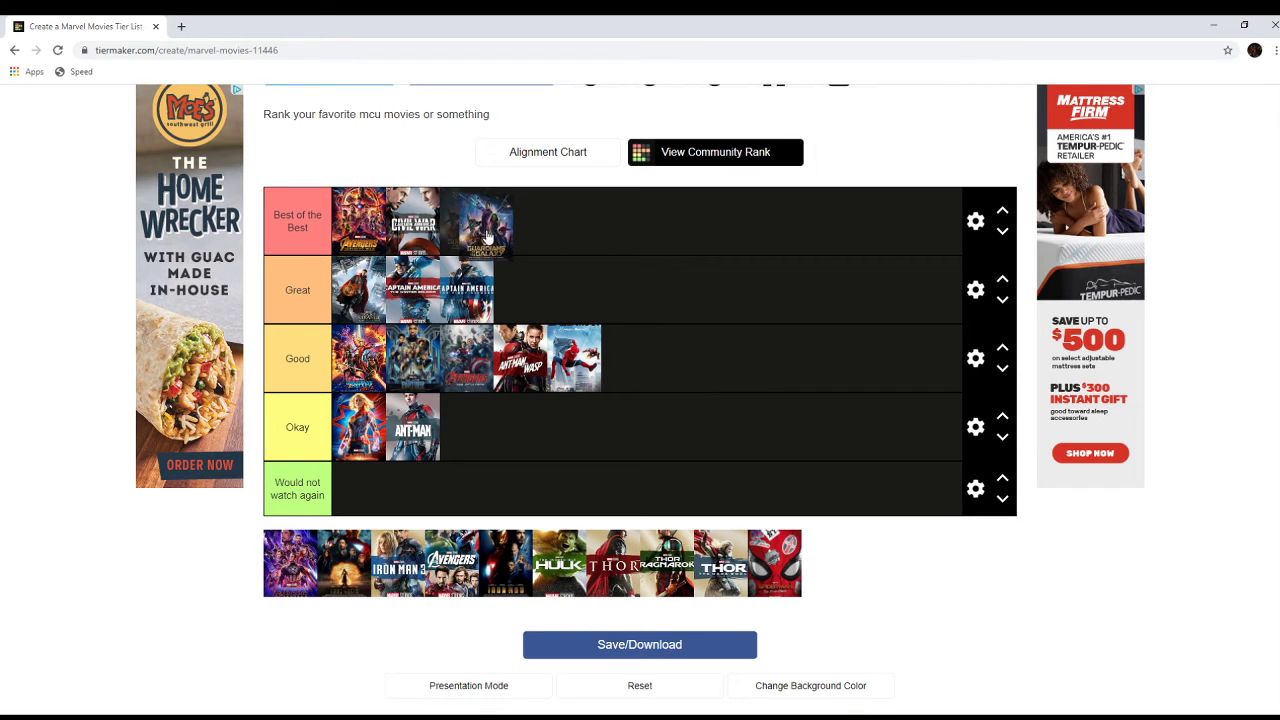
drag(485, 220, 485, 290)
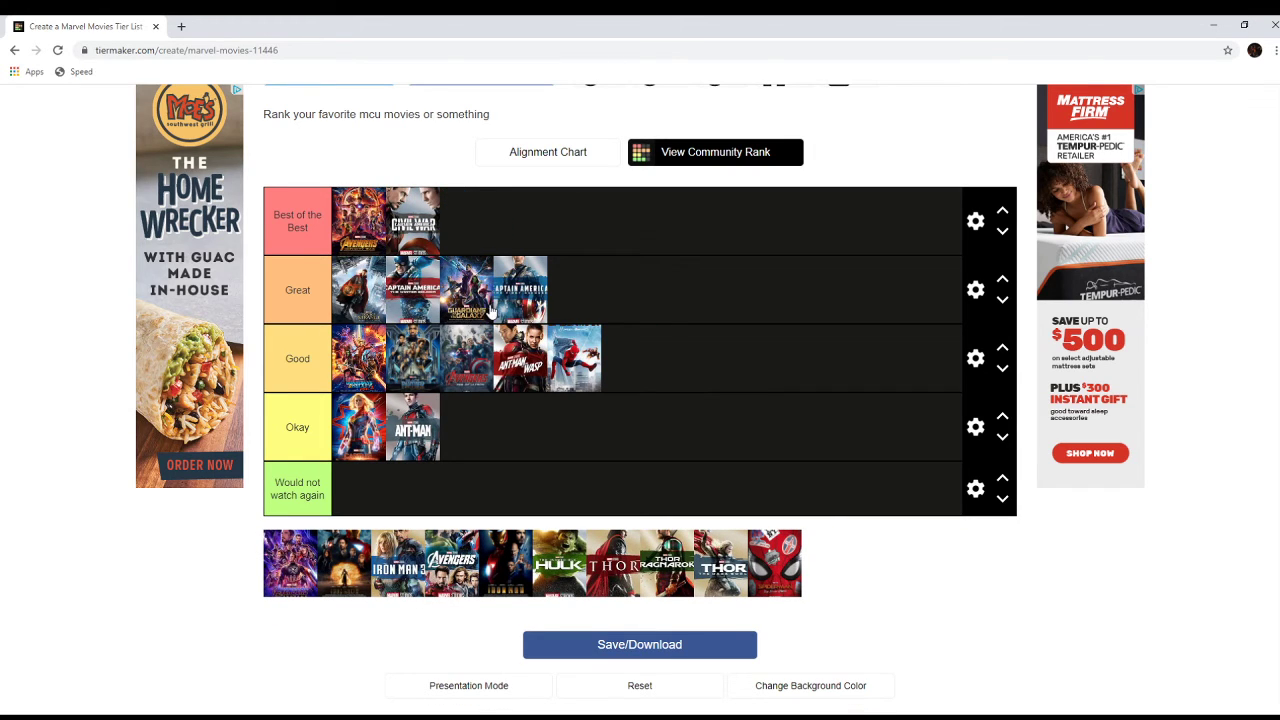
mouse_move(665, 323)
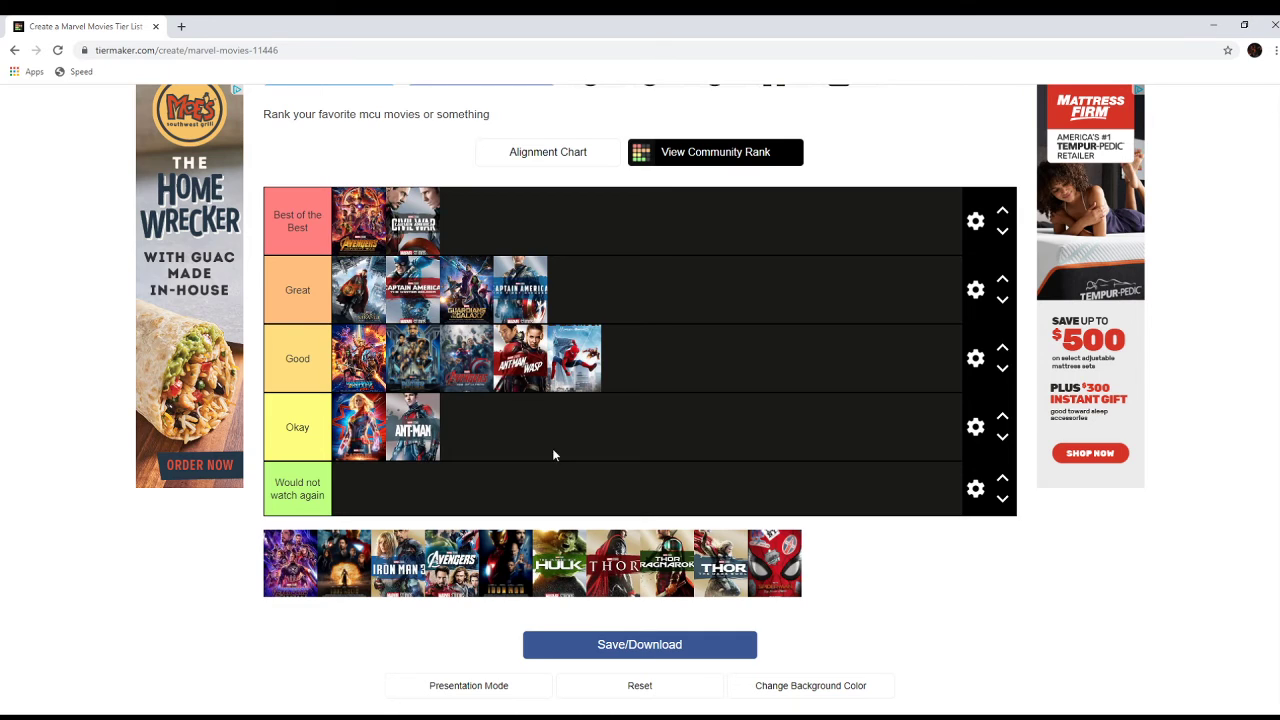
mouse_move(465, 285)
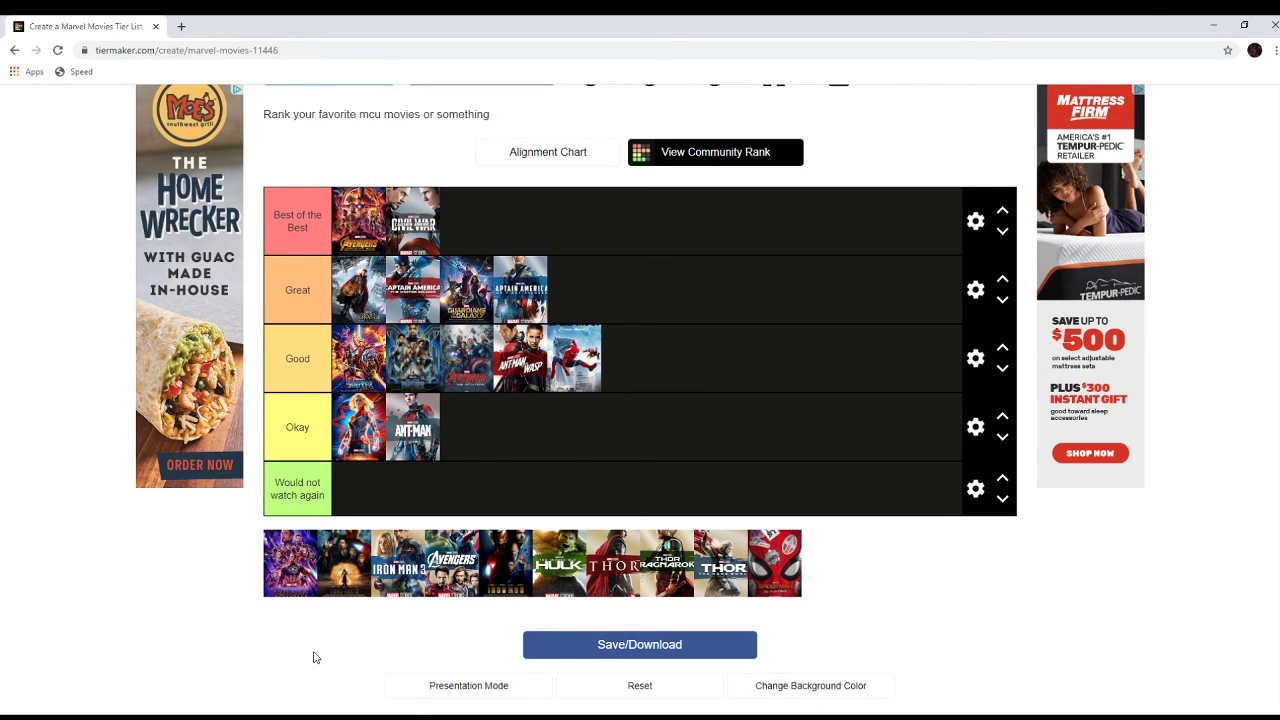
mouse_move(294, 573)
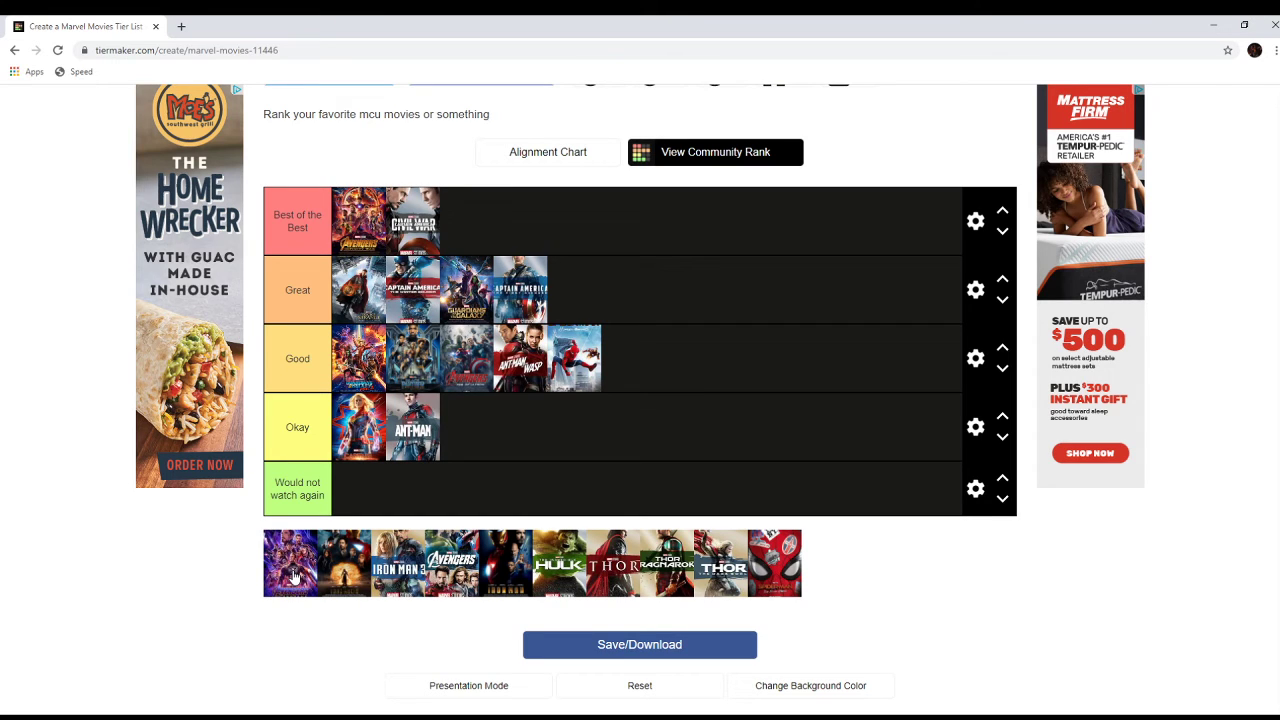
mouse_move(287, 567)
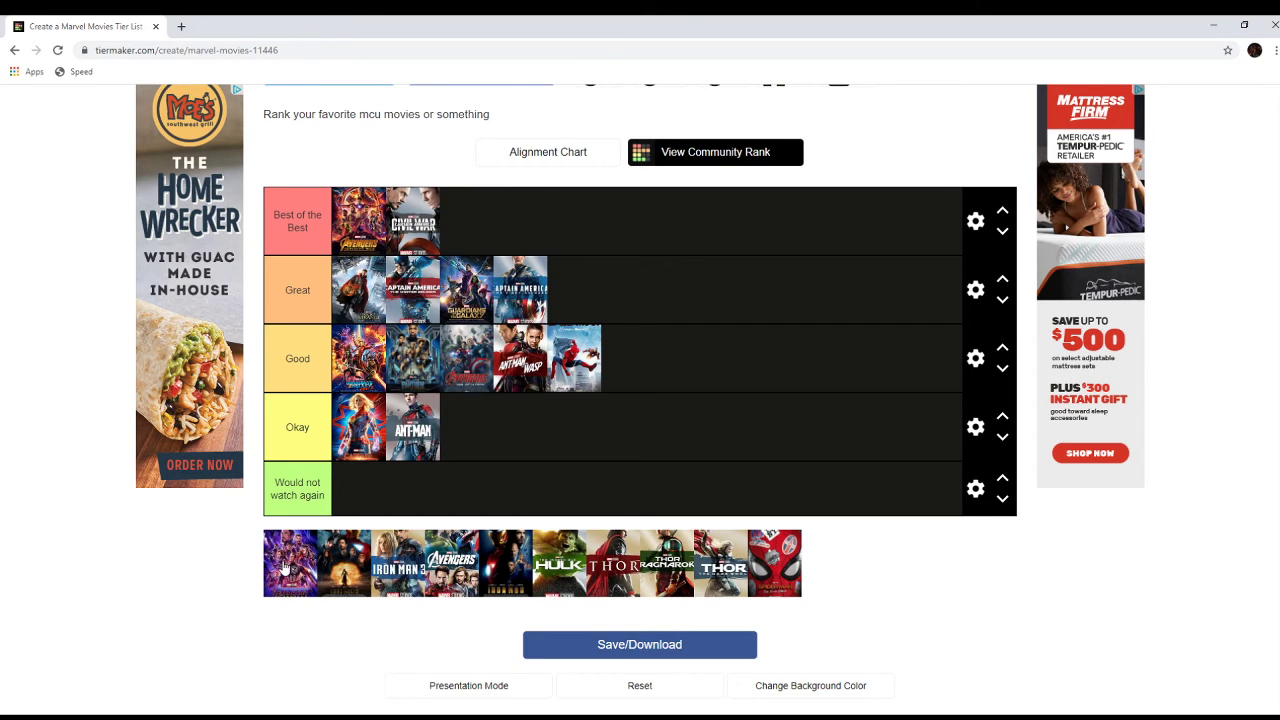
Step: Place Avengers: Endgame second in Best of the Best, ahead of Civil War
drag(290, 563, 423, 185)
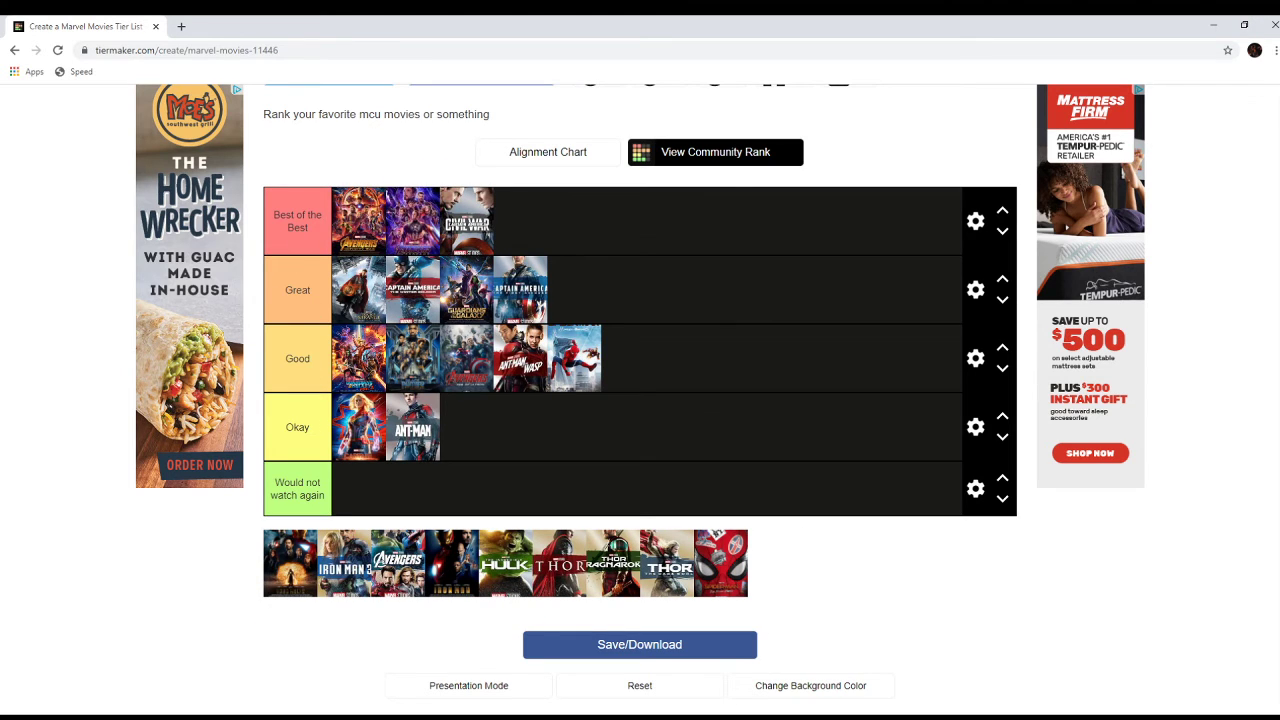
mouse_move(140, 547)
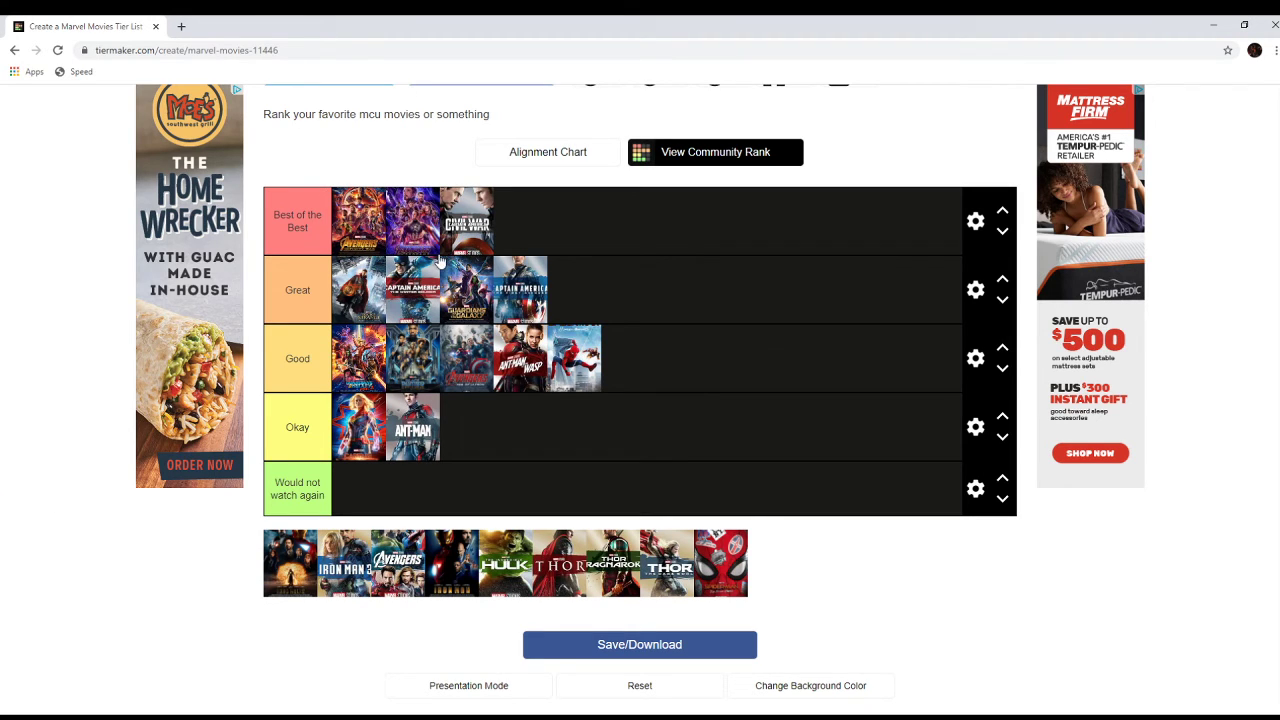
mouse_move(1218, 678)
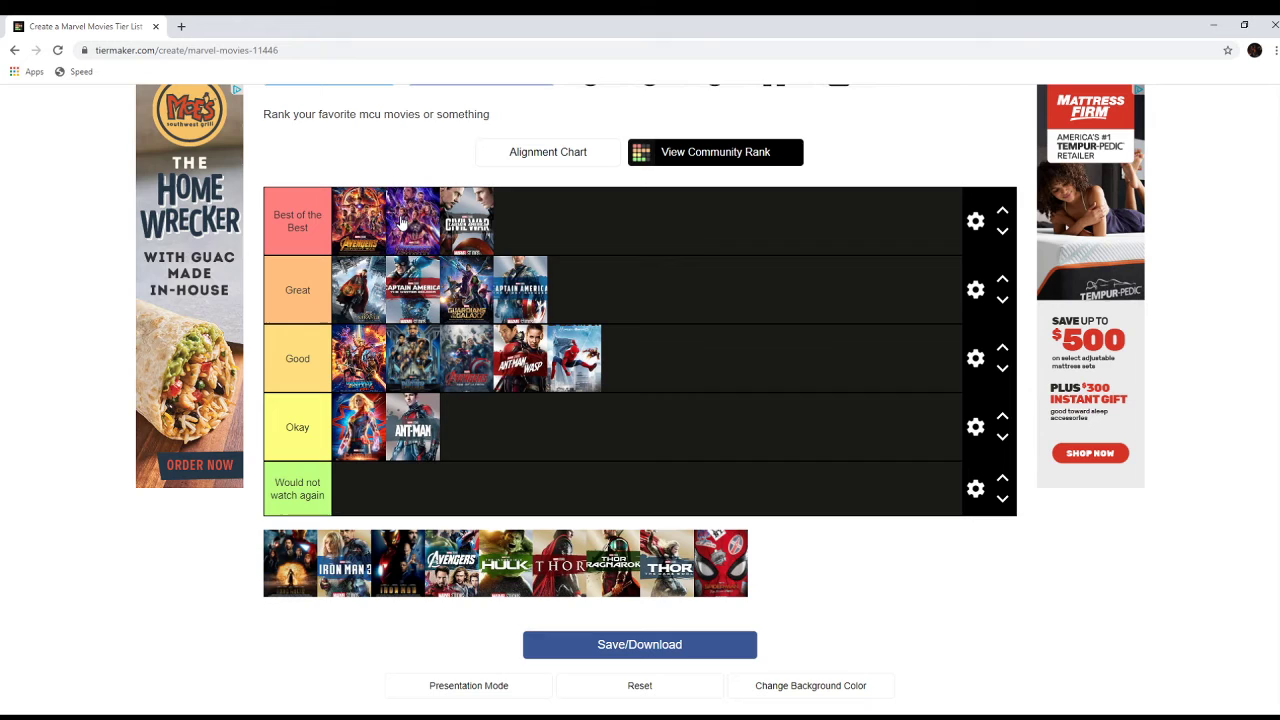
mouse_move(265, 556)
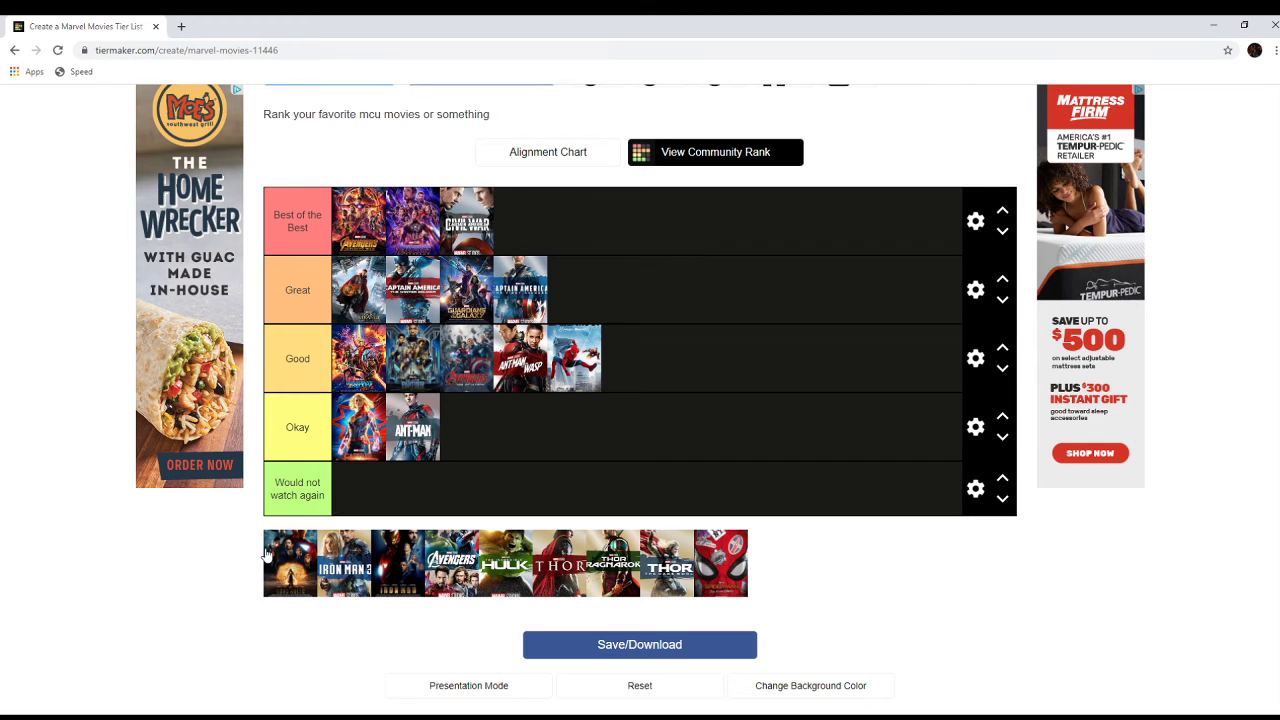
mouse_move(528, 464)
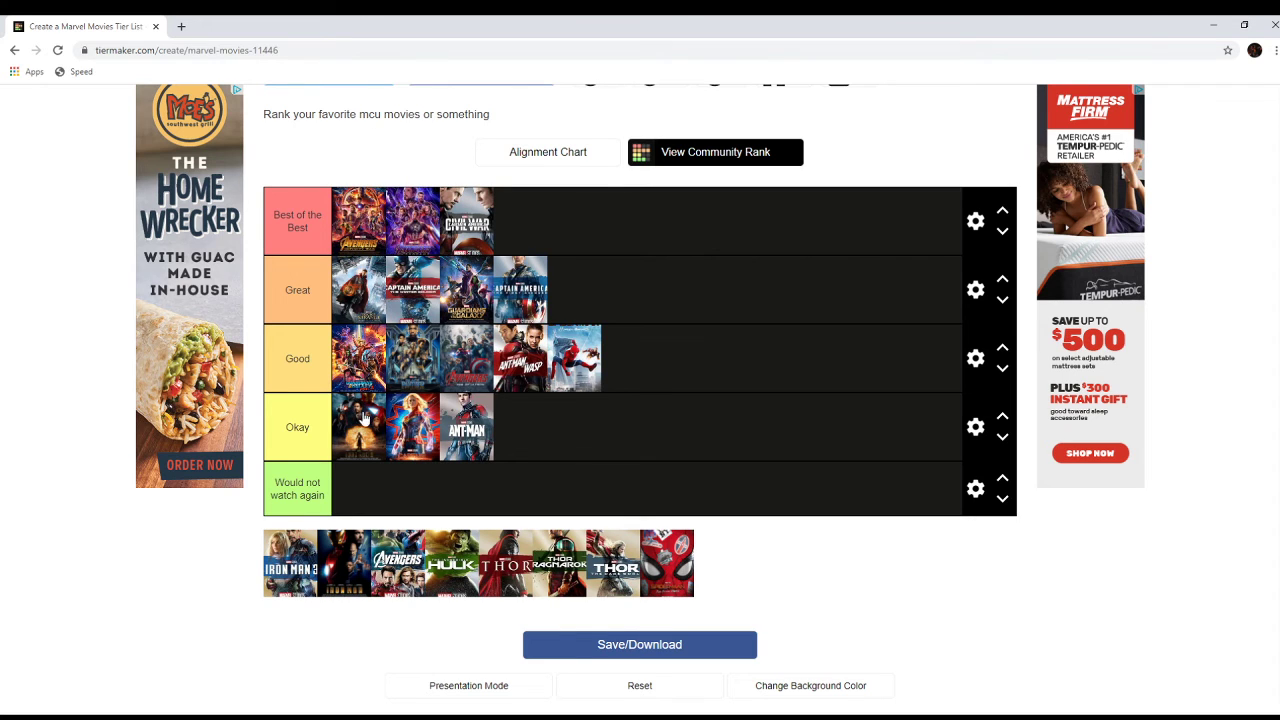
mouse_move(358, 440)
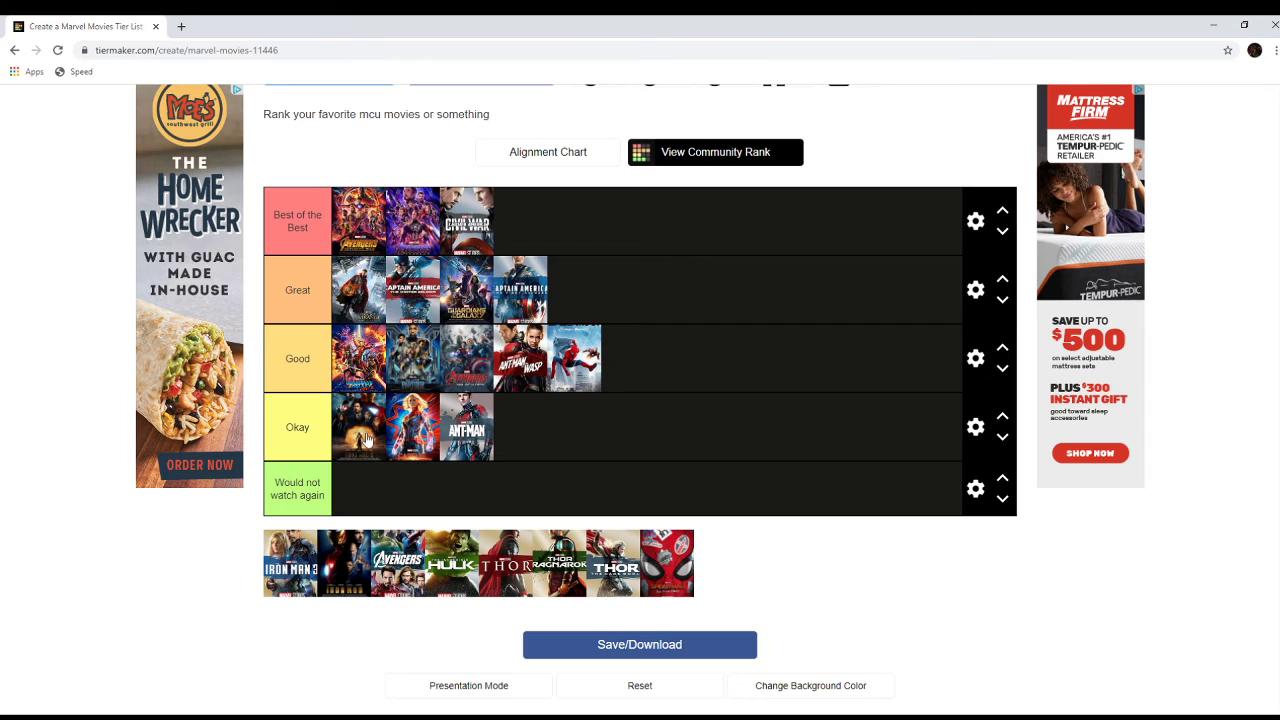
mouse_move(352, 457)
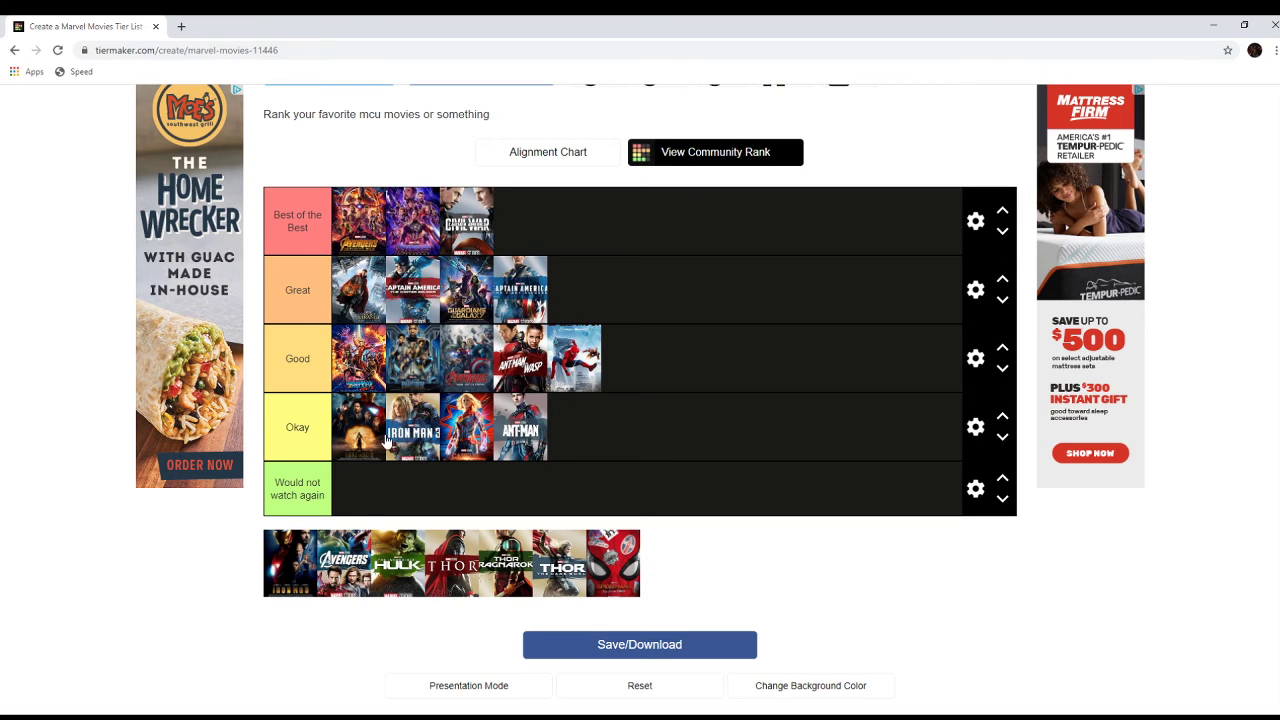
mouse_move(428, 464)
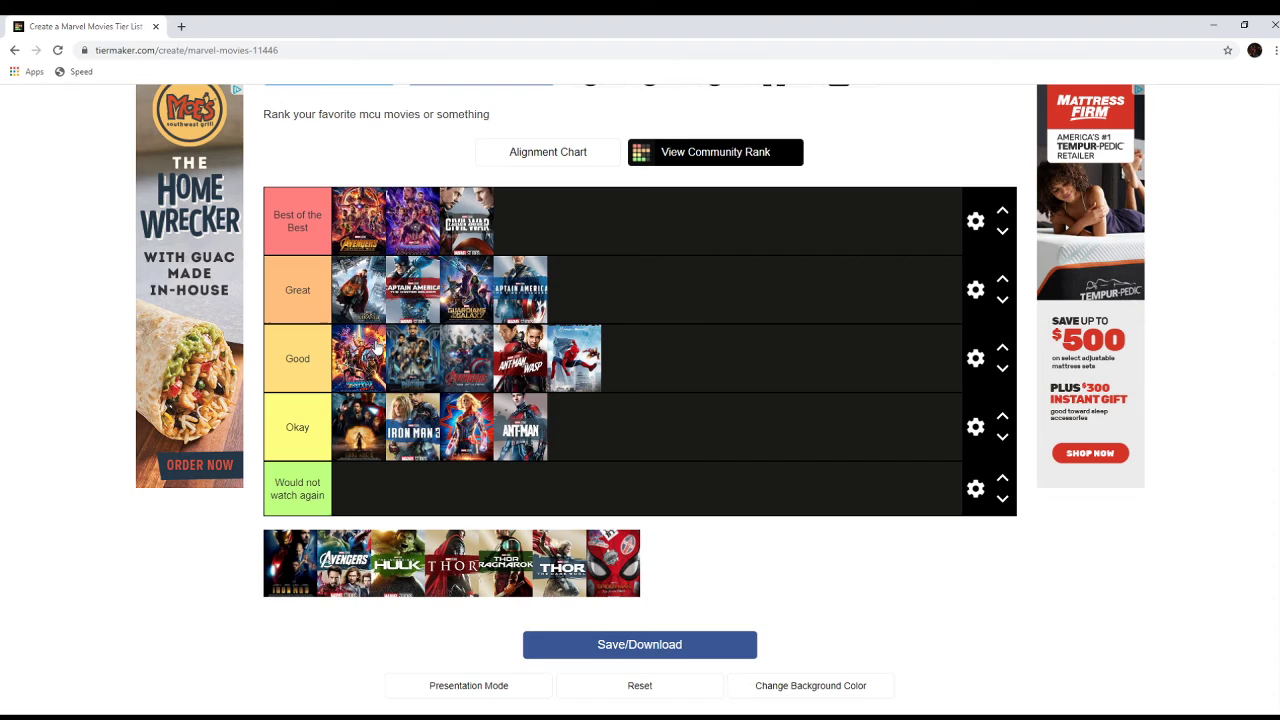
mouse_move(400, 424)
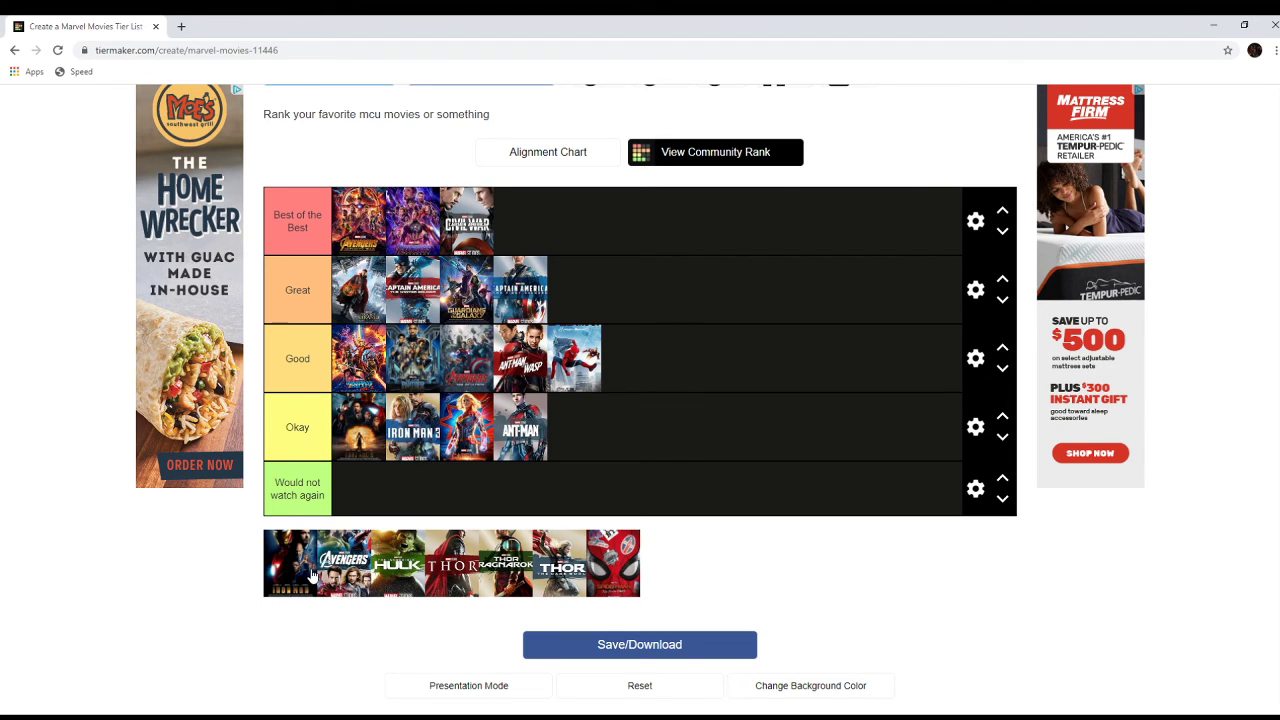
mouse_move(643, 564)
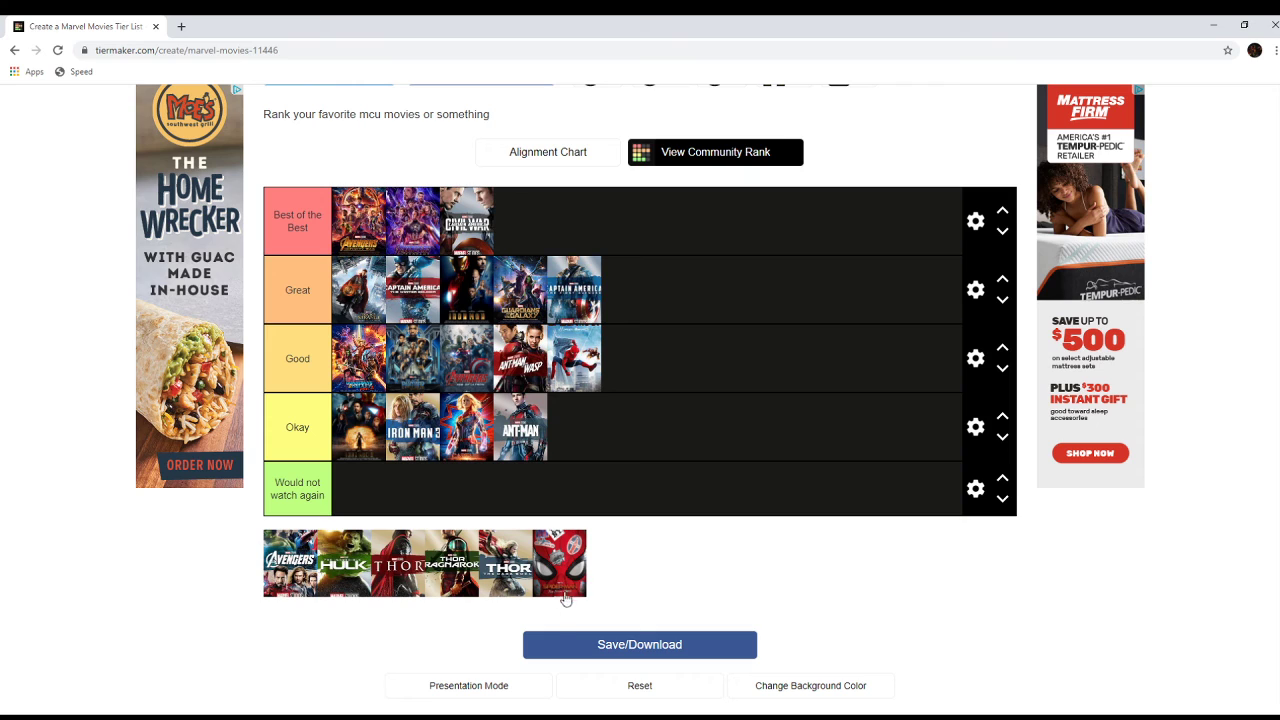
mouse_move(622, 400)
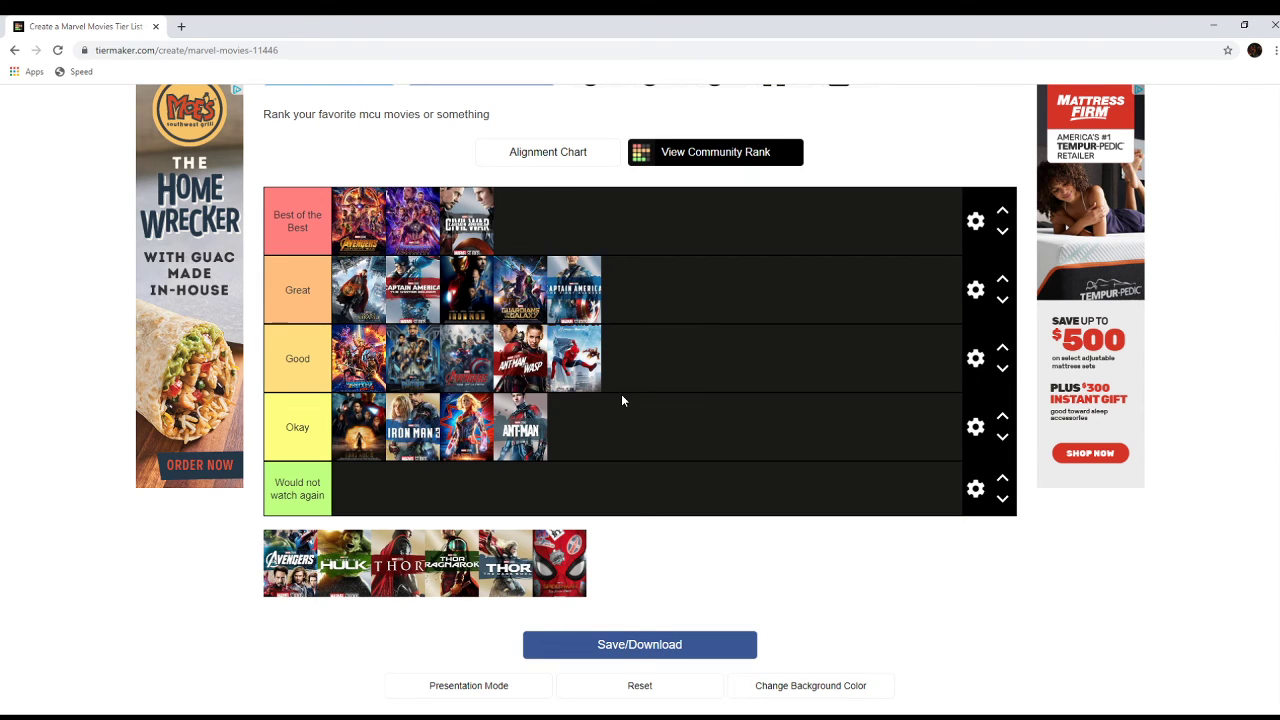
mouse_move(505, 485)
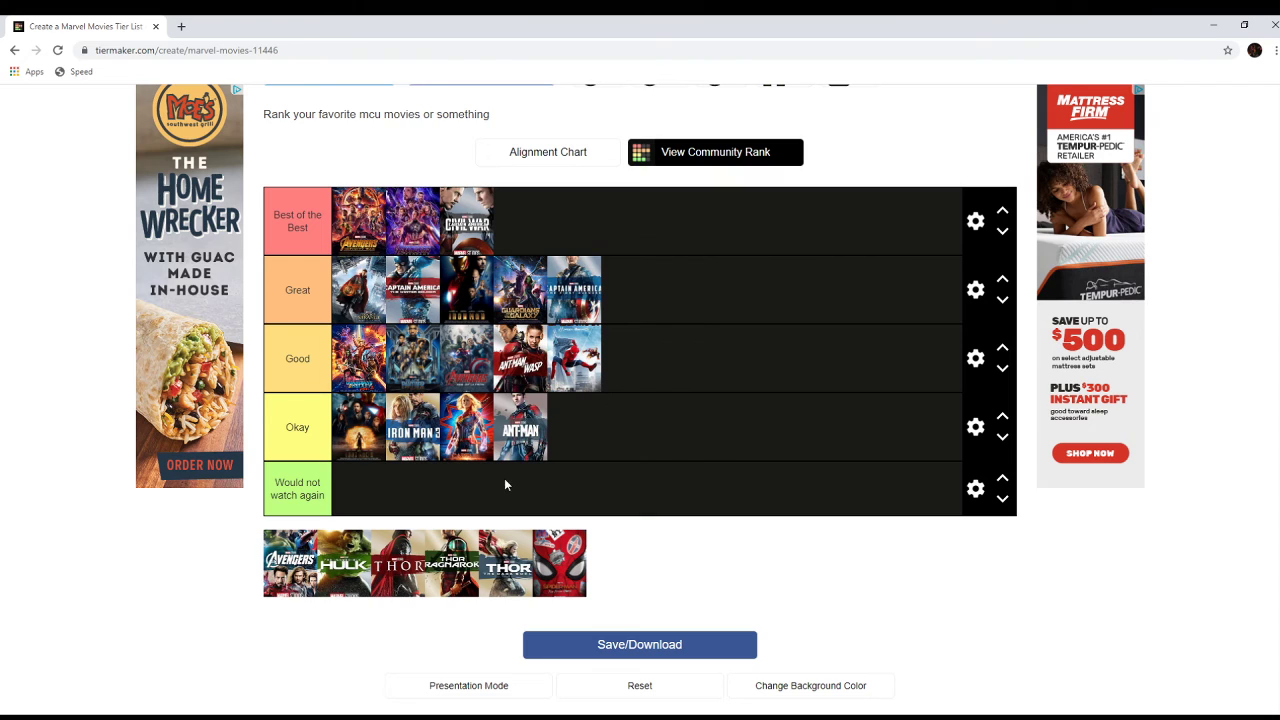
mouse_move(295, 575)
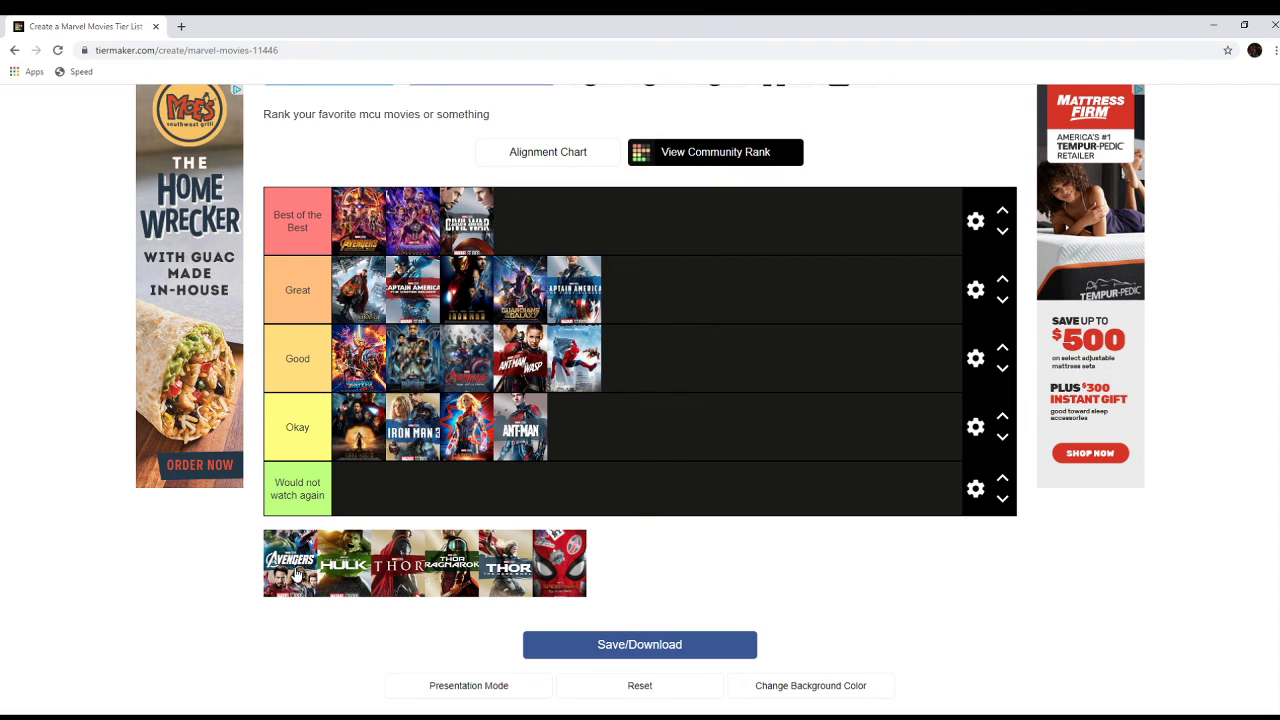
Step: Move The Avengers poster from the unranked pool into the Great tier
drag(290, 562, 520, 220)
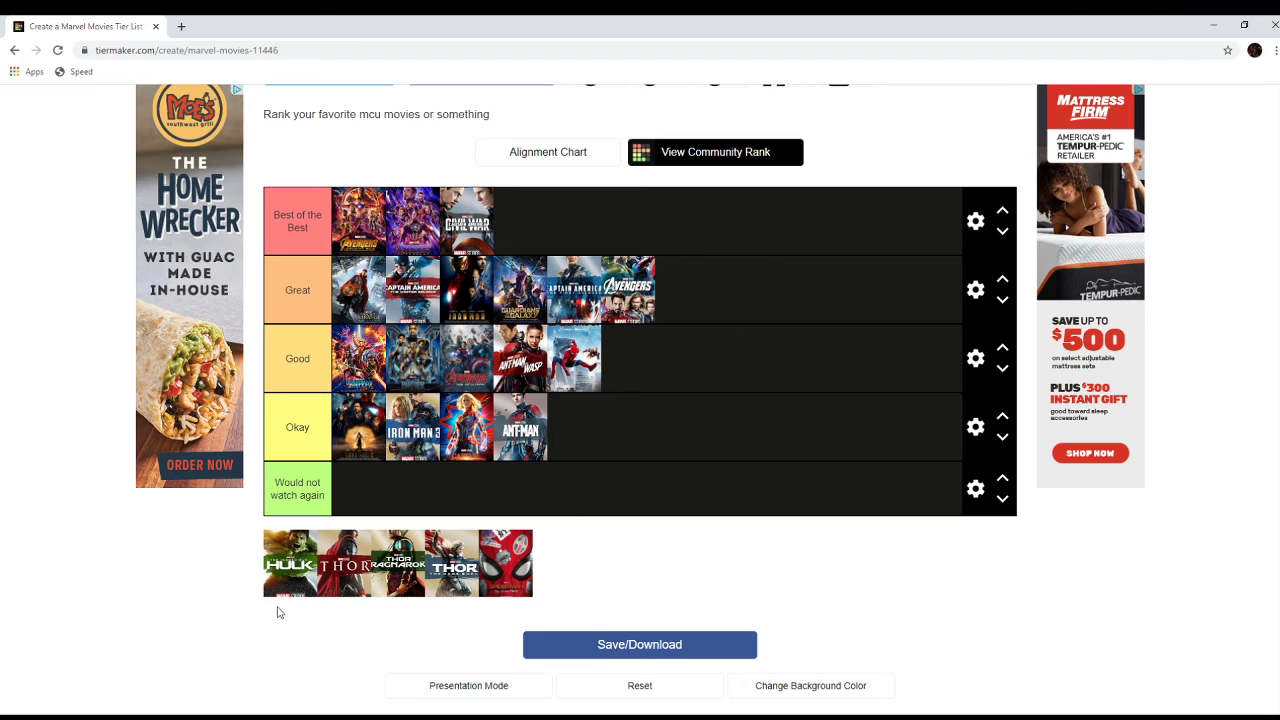
mouse_move(315, 573)
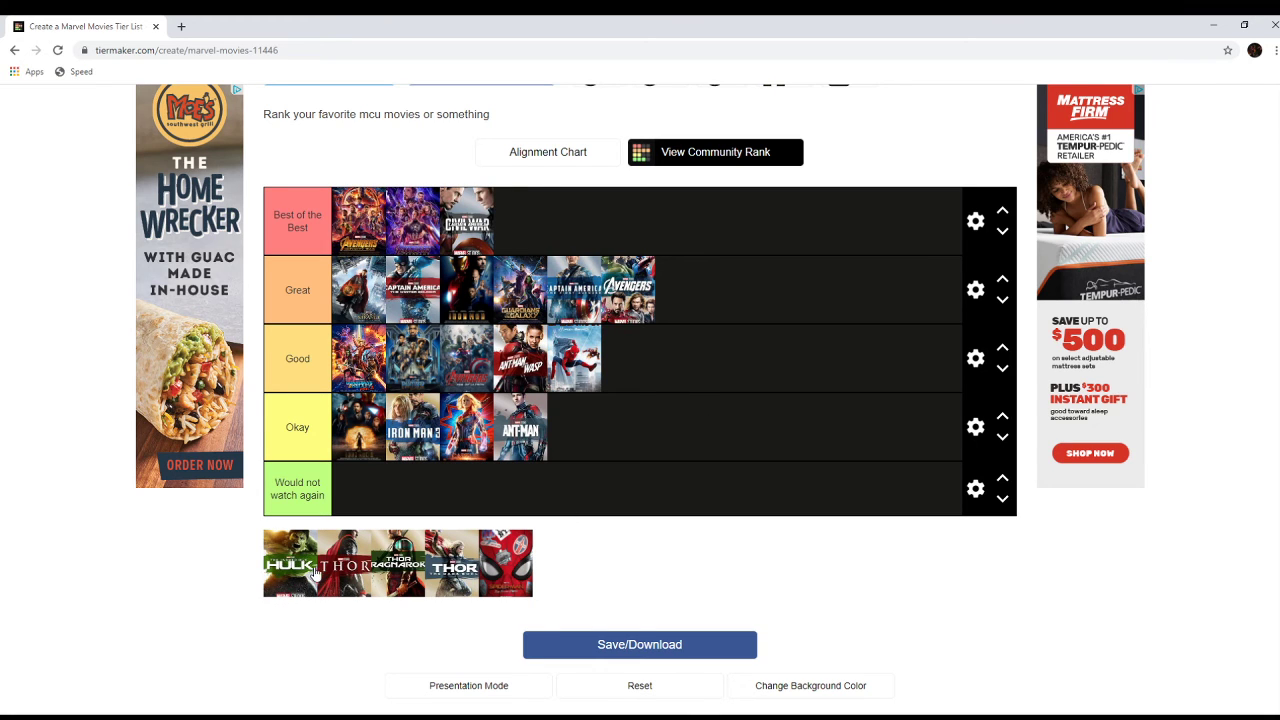
Step: Drop a Thor poster into the Would not watch again tier
drag(288, 563, 358, 495)
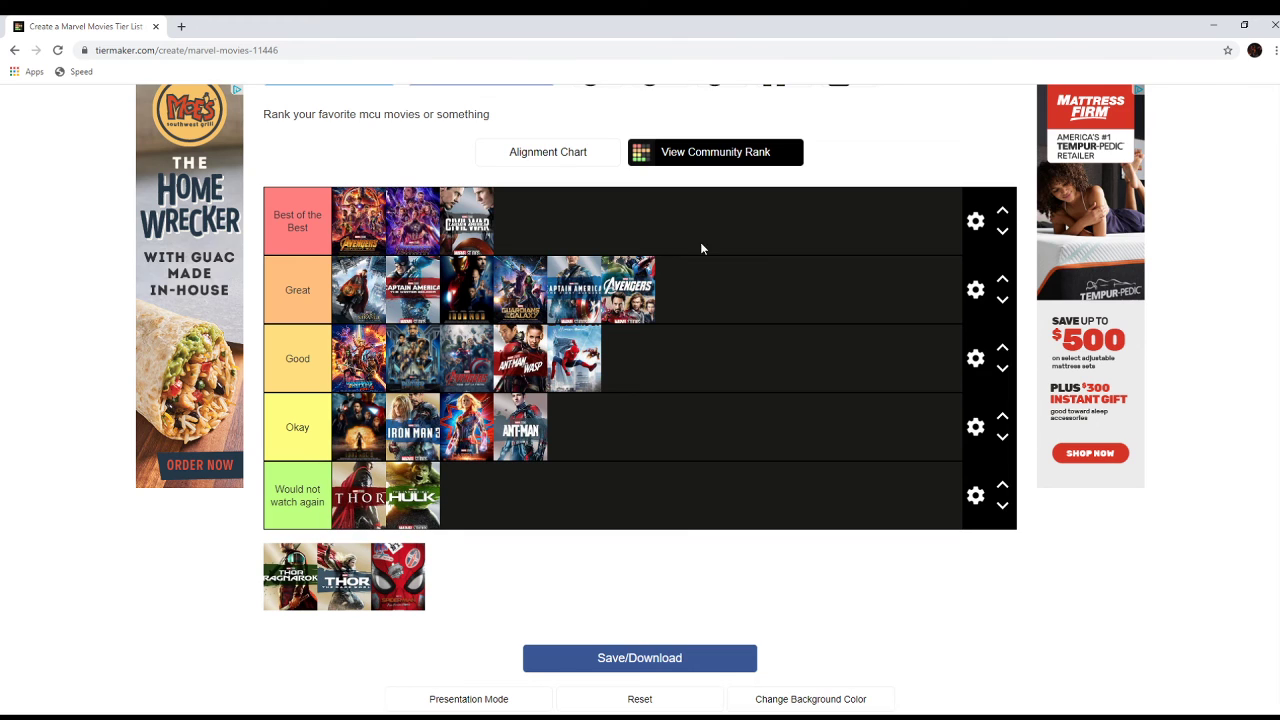
mouse_move(555, 395)
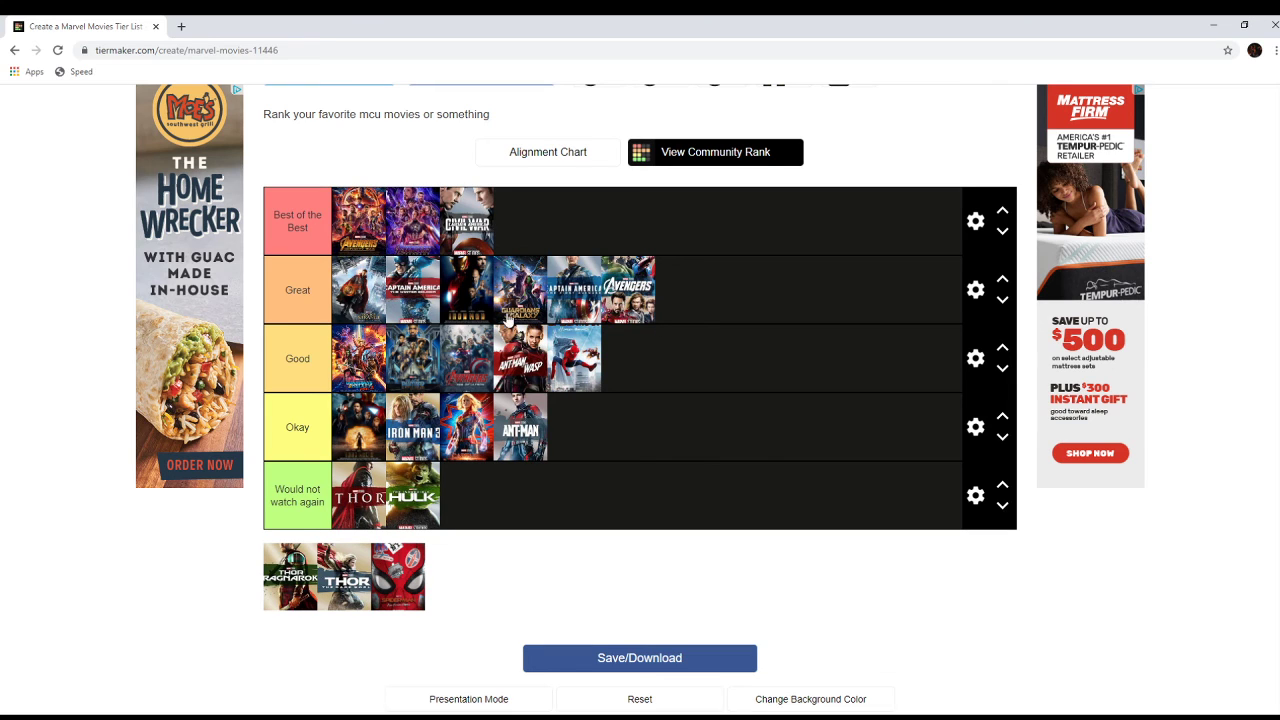
mouse_move(670, 270)
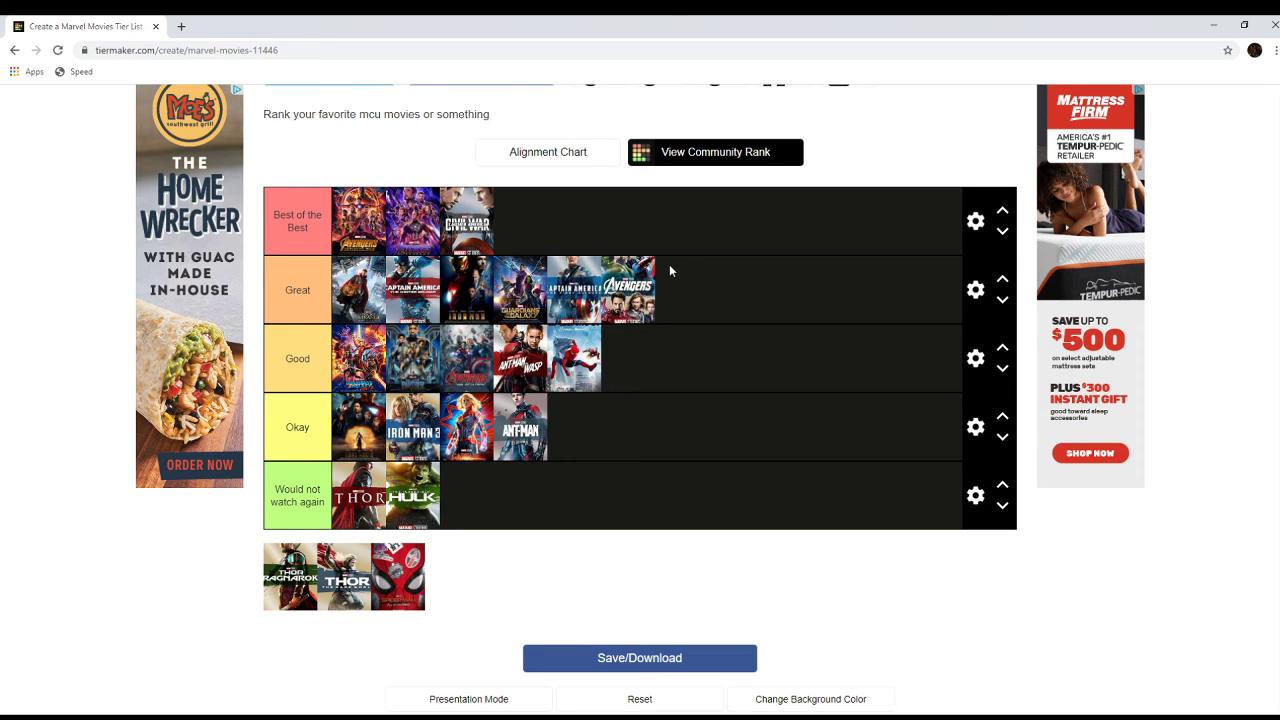
mouse_move(420, 494)
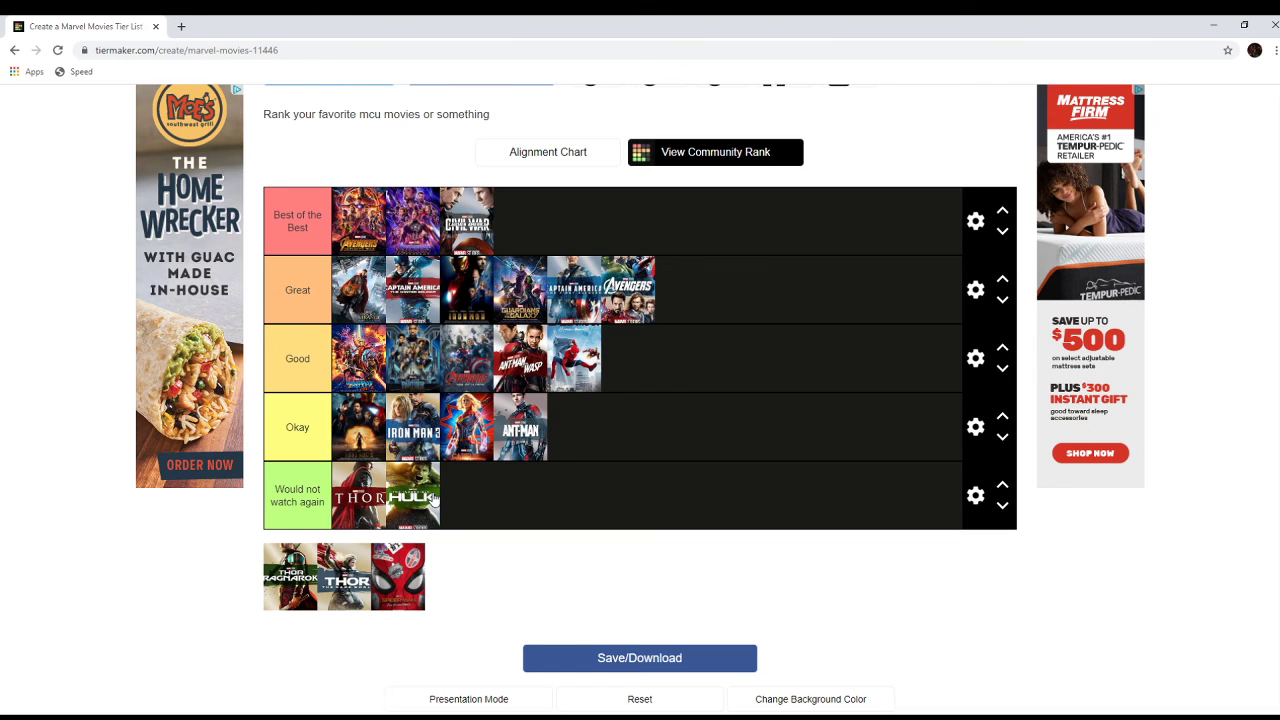
mouse_move(413, 497)
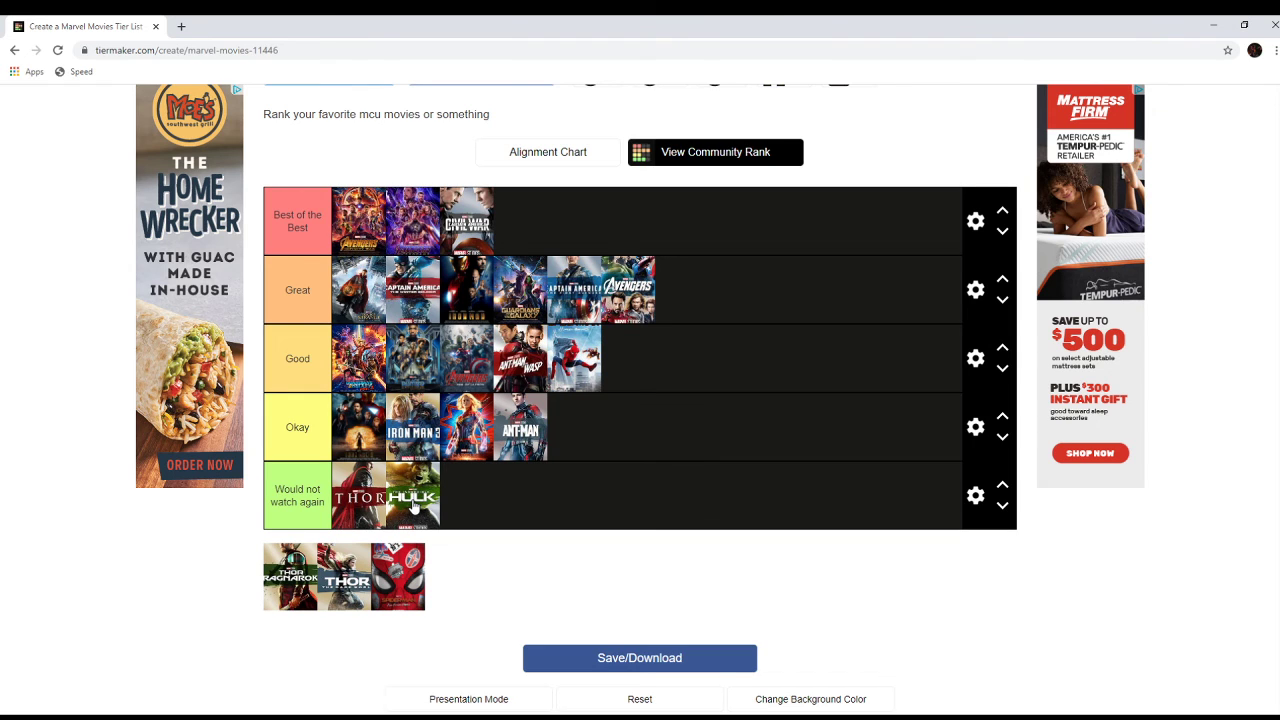
mouse_move(363, 503)
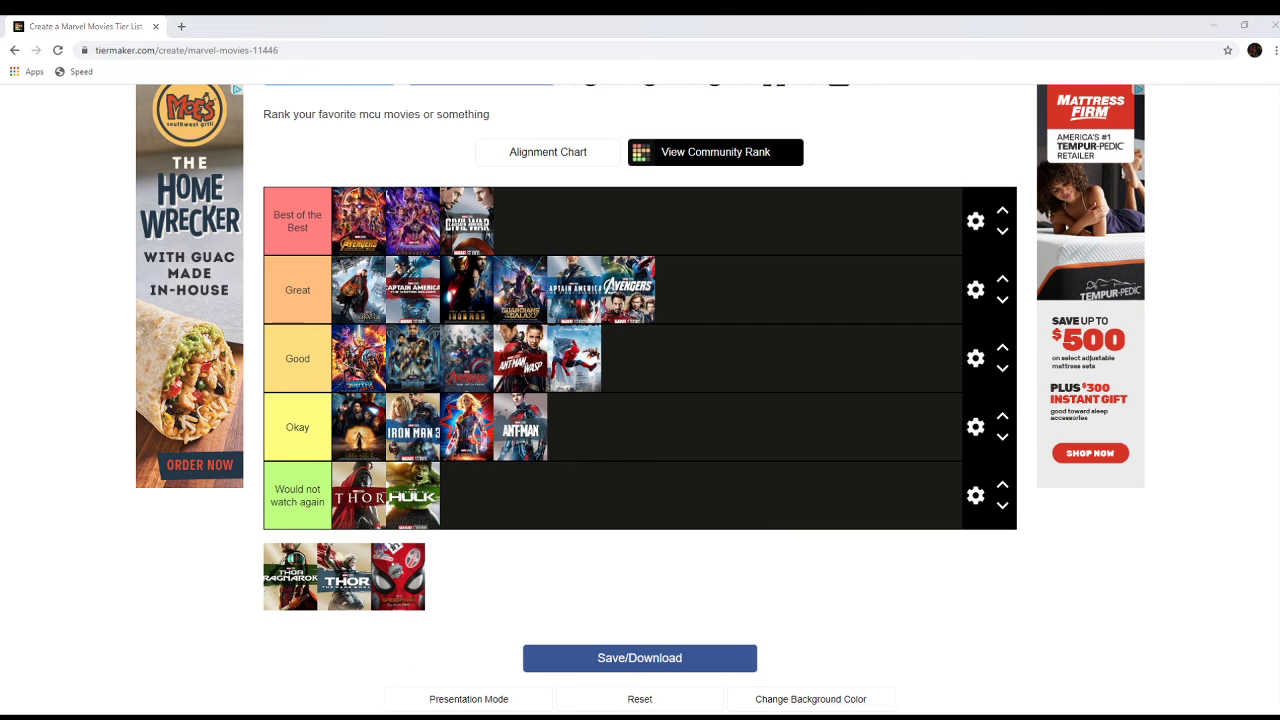
mouse_move(3, 471)
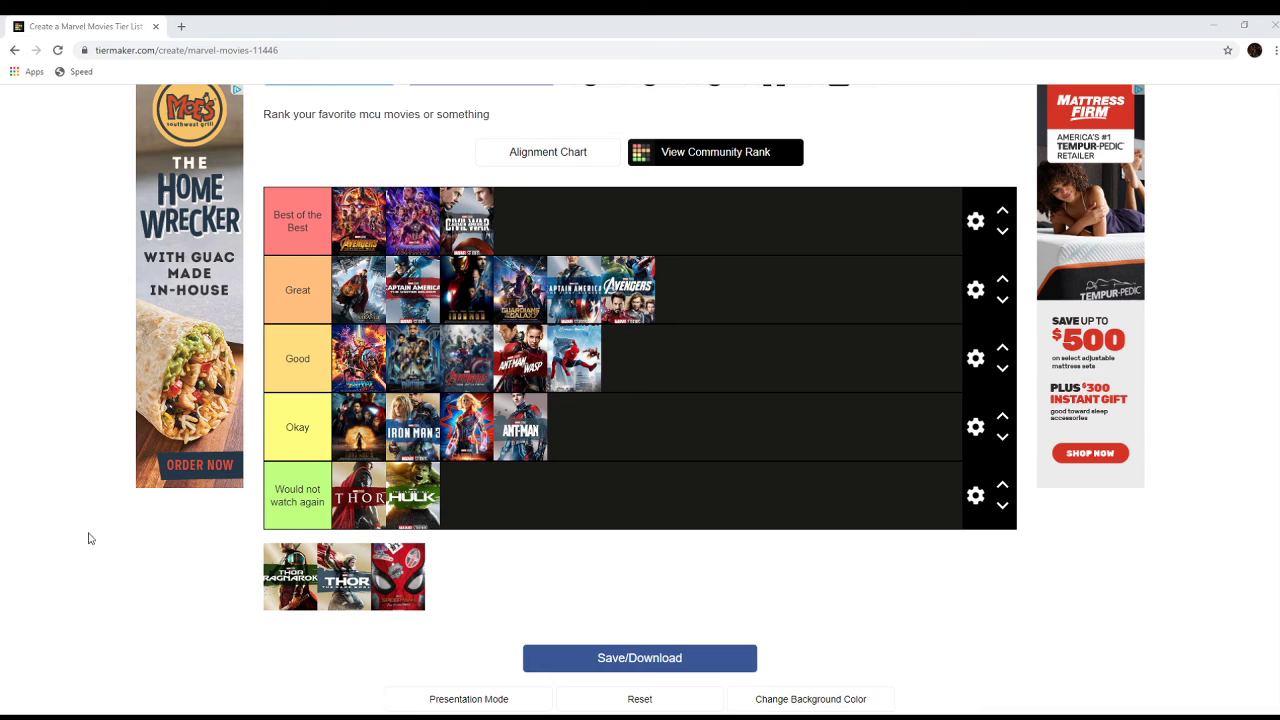
mouse_move(342, 626)
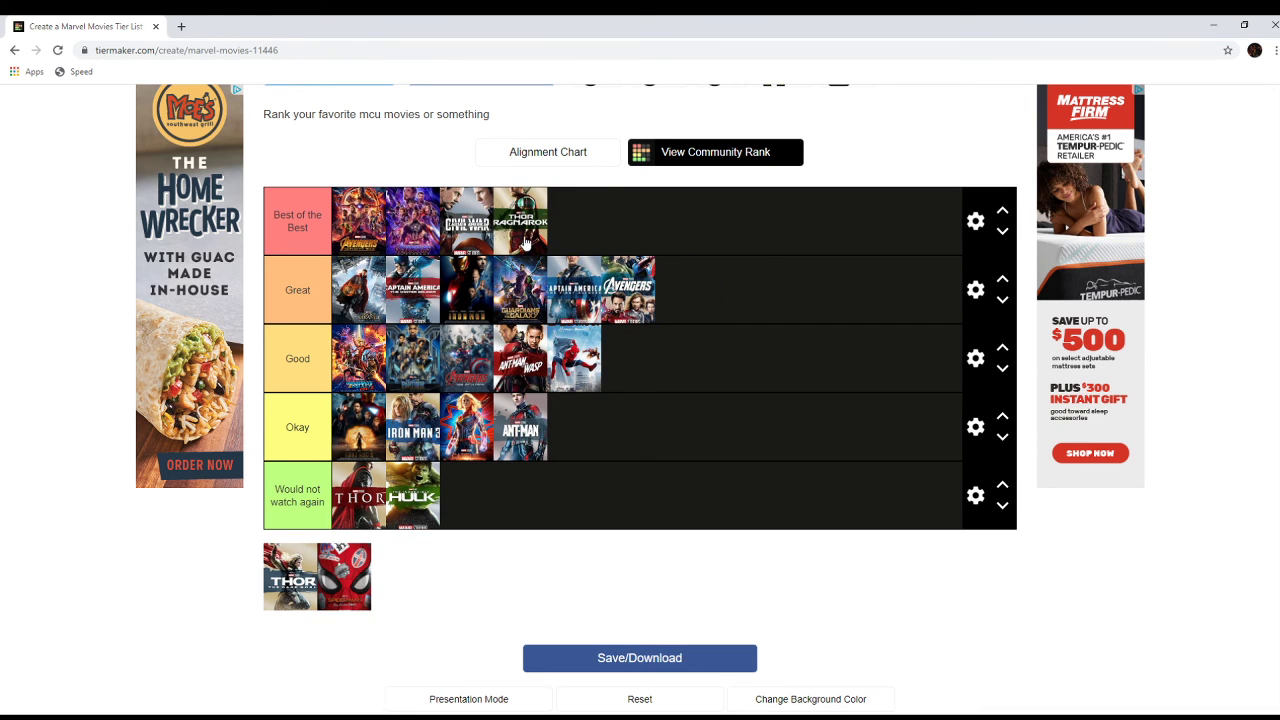
mouse_move(548, 248)
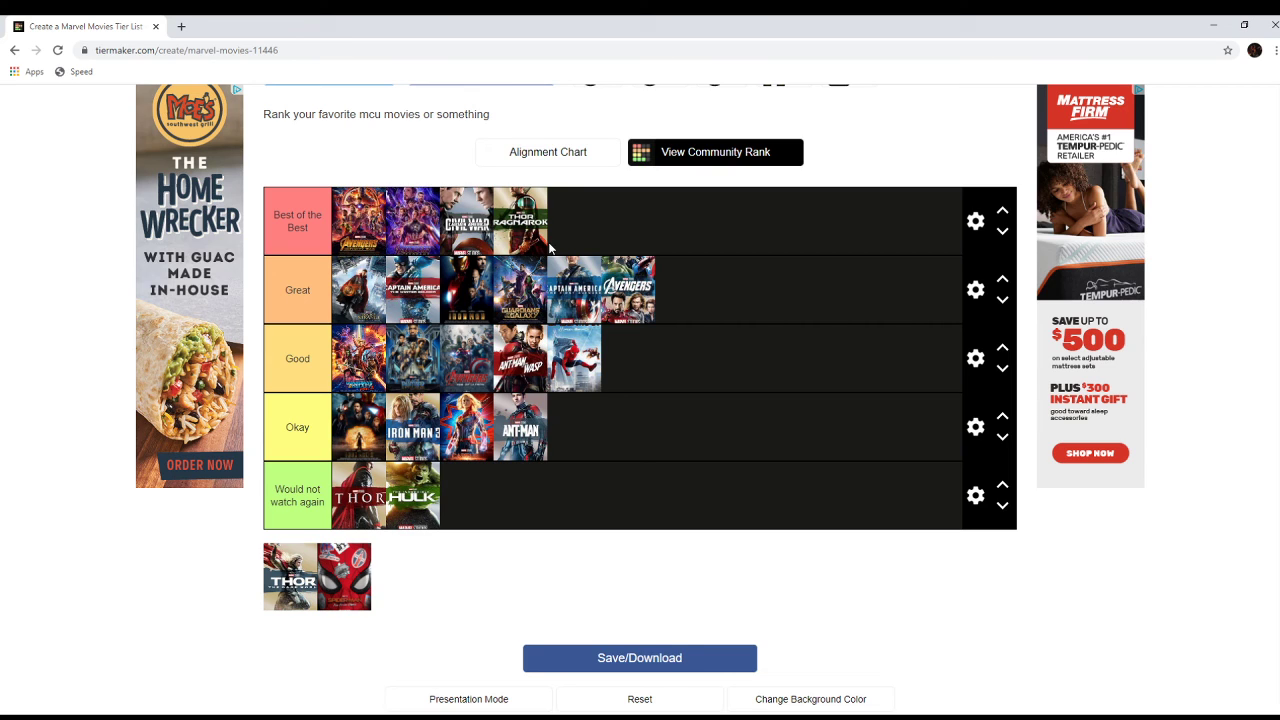
mouse_move(548, 248)
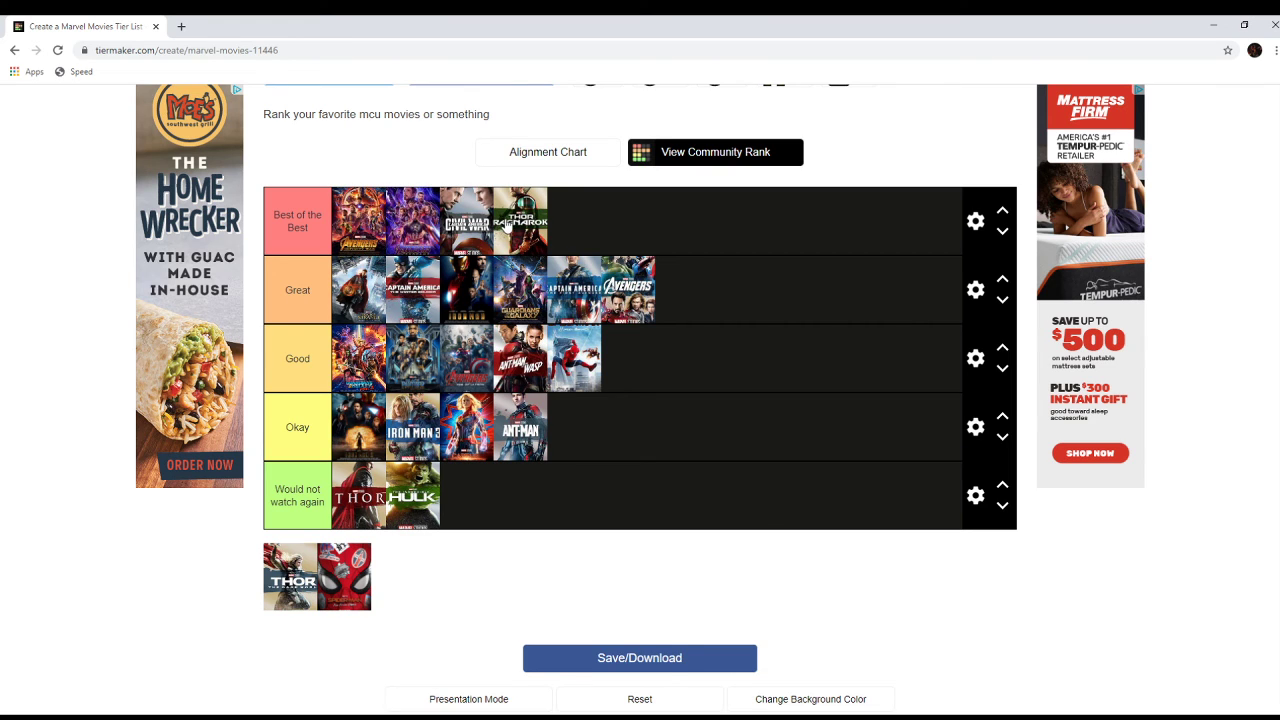
mouse_move(510, 226)
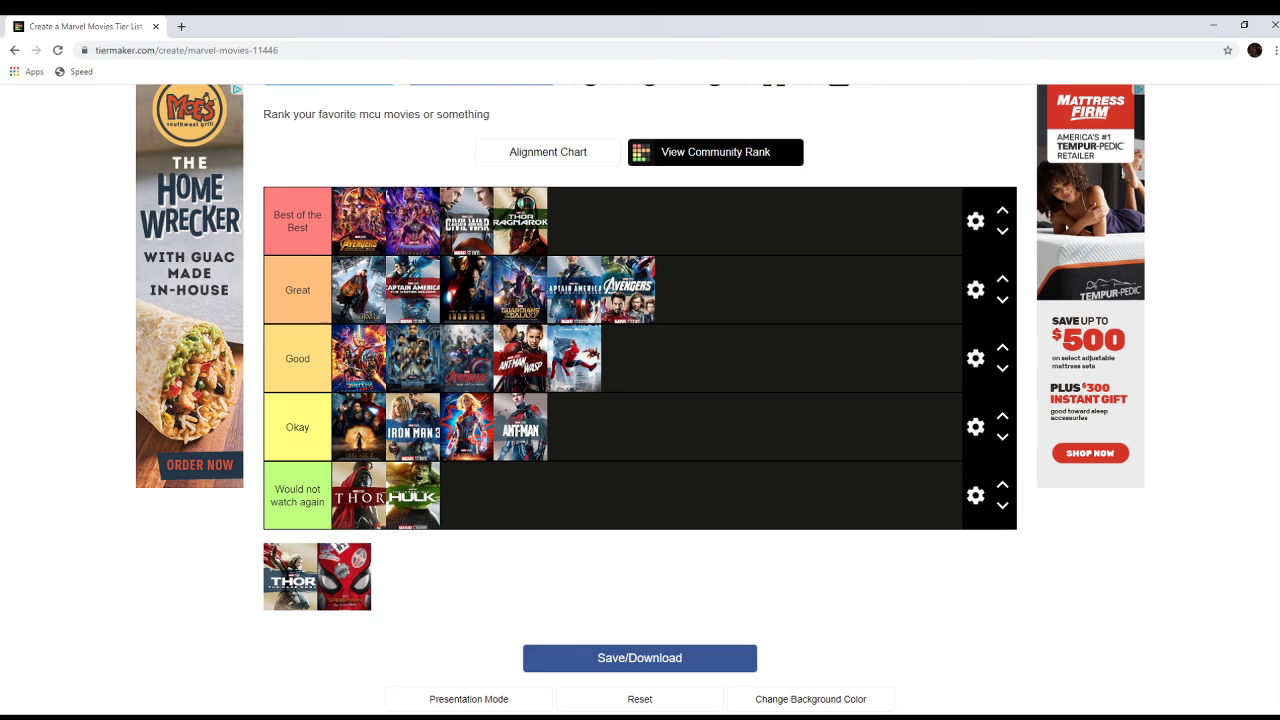
mouse_move(483, 698)
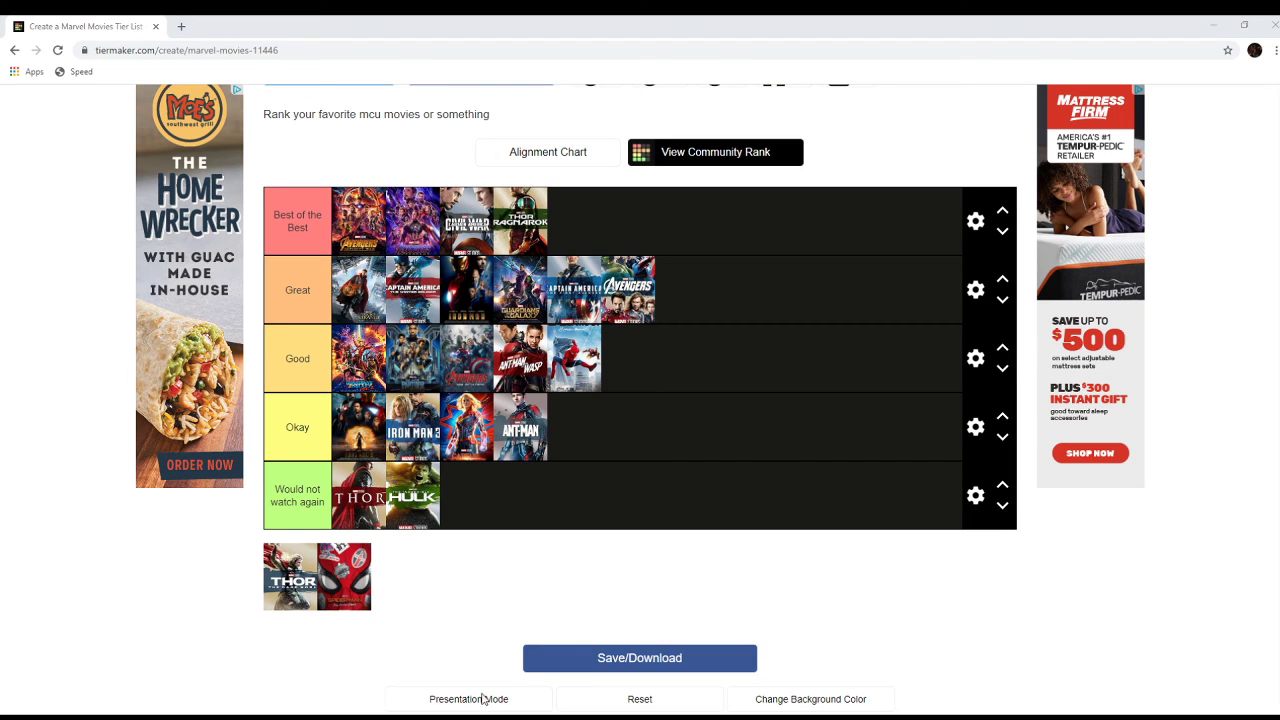
mouse_move(2, 383)
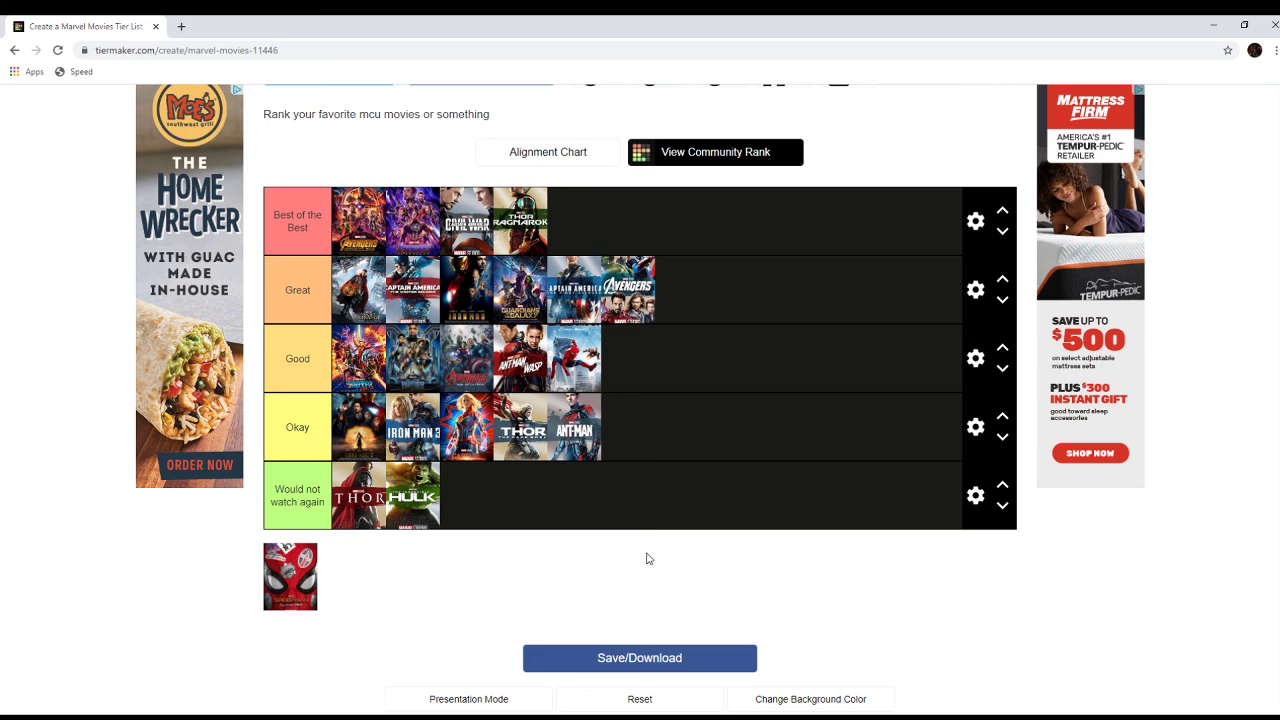
mouse_move(291, 611)
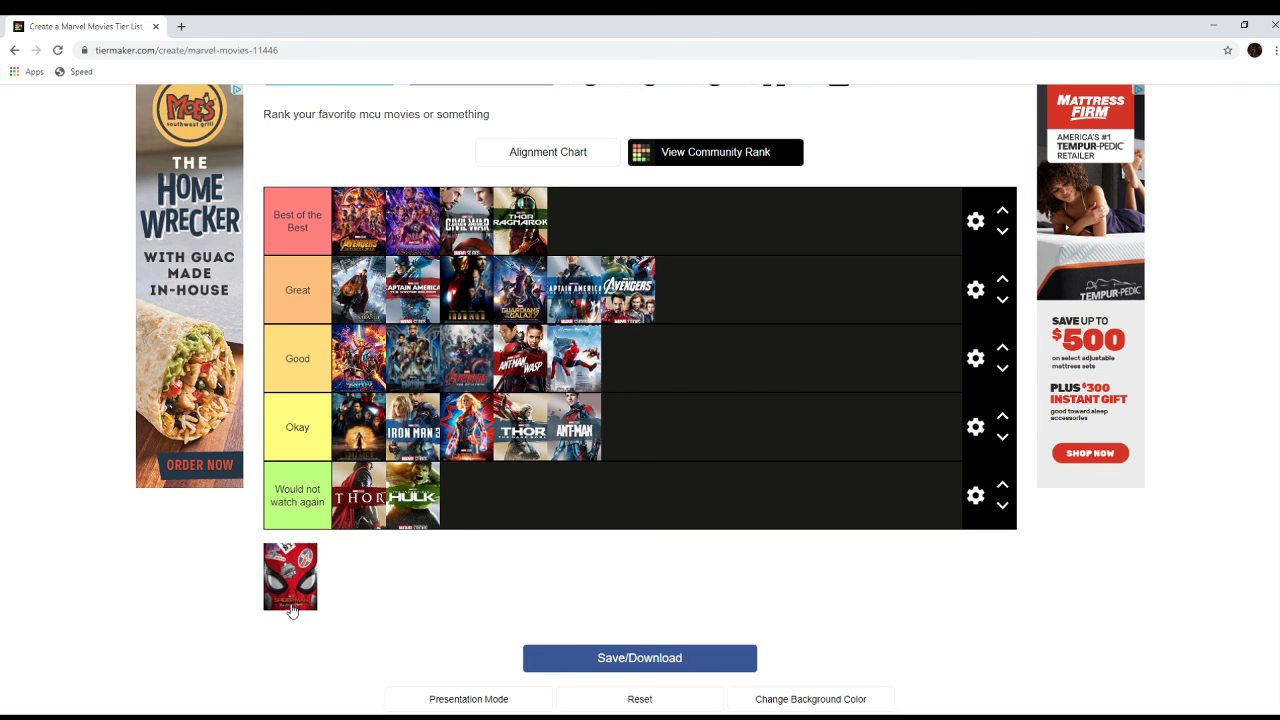
mouse_move(378, 562)
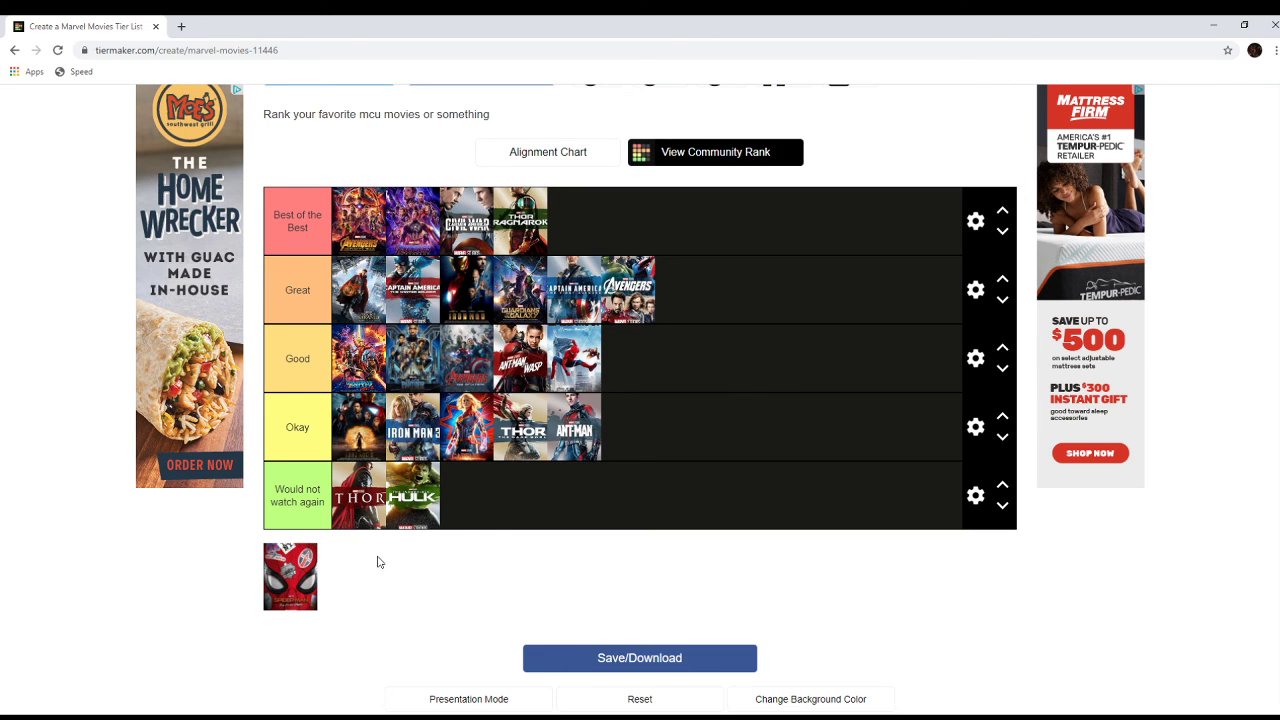
mouse_move(294, 600)
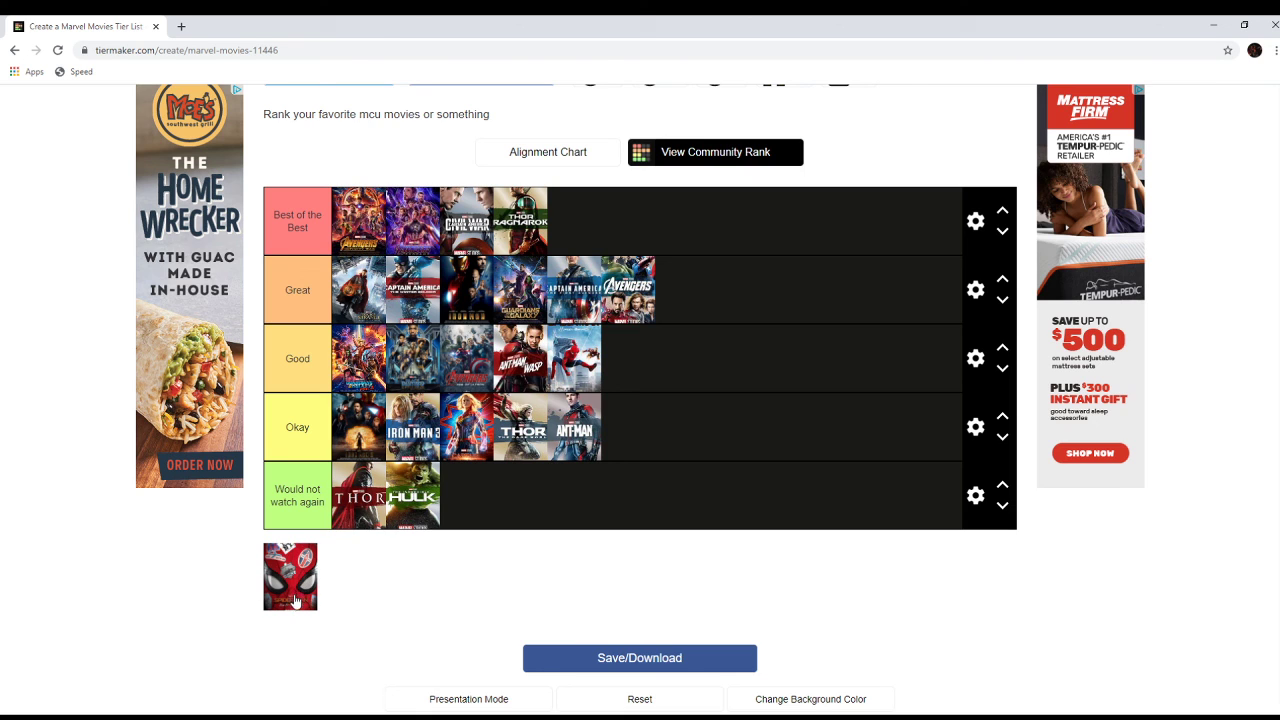
mouse_move(283, 600)
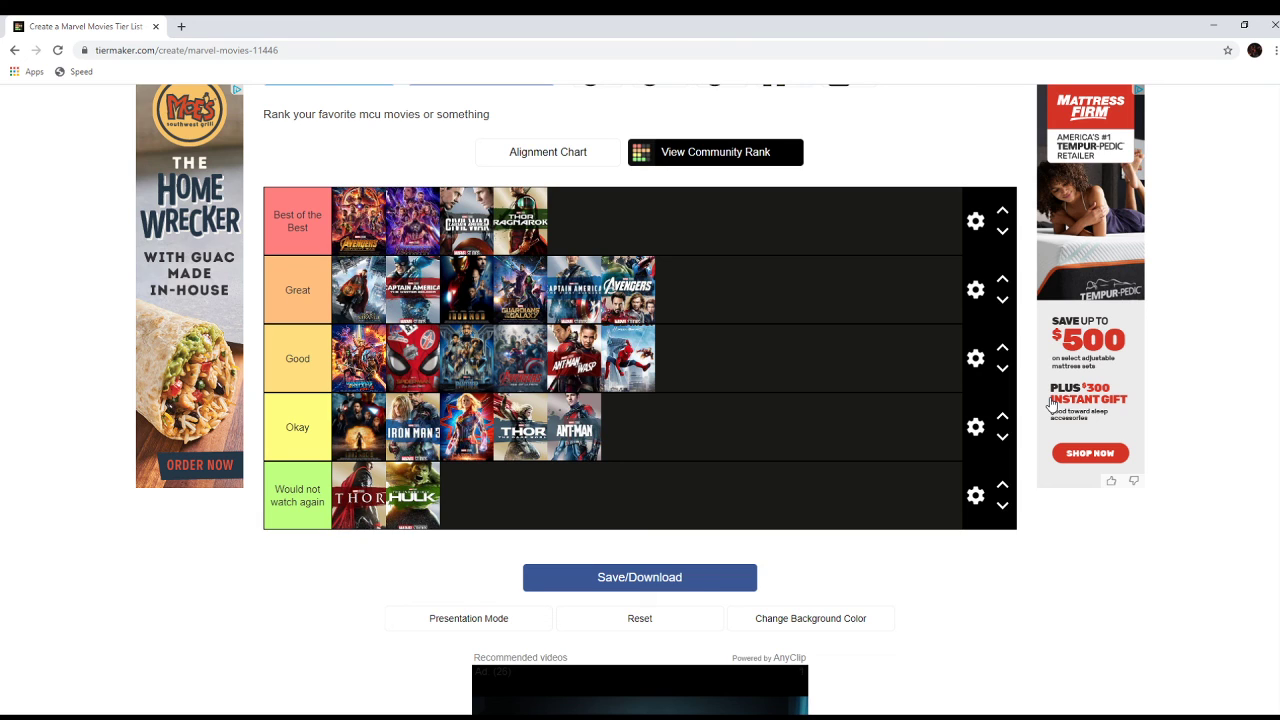
mouse_move(478, 383)
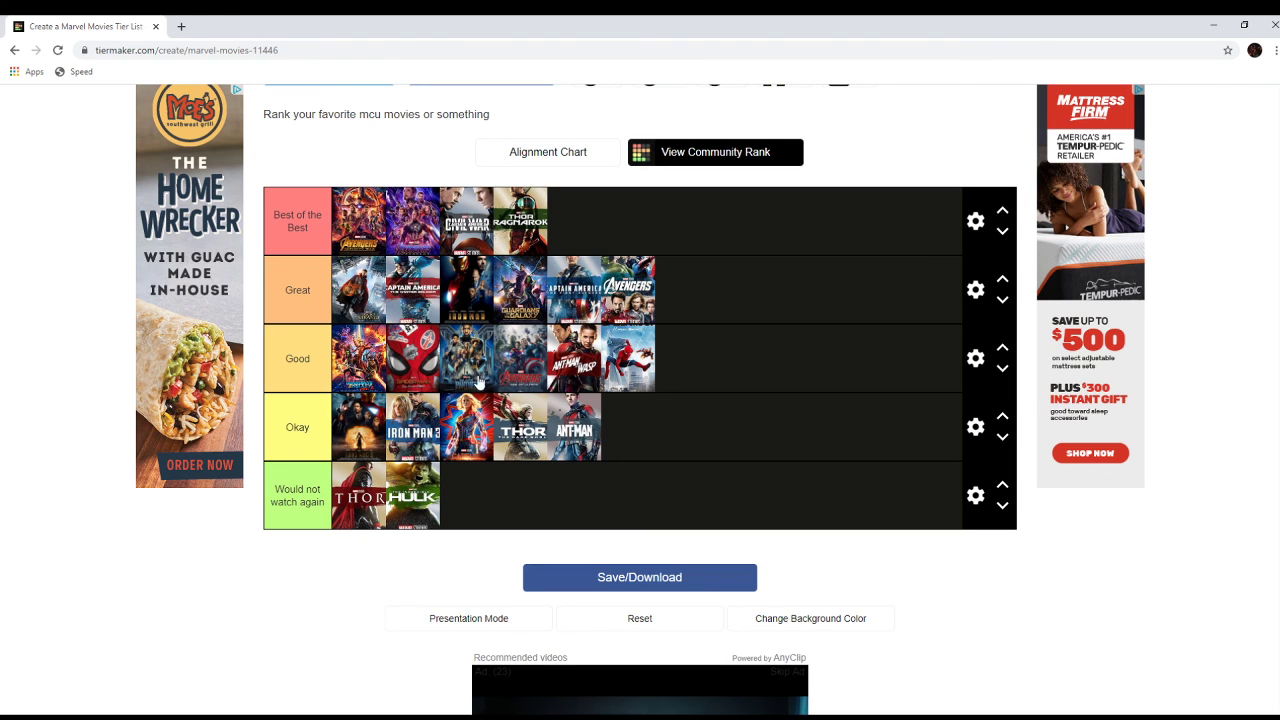
mouse_move(423, 403)
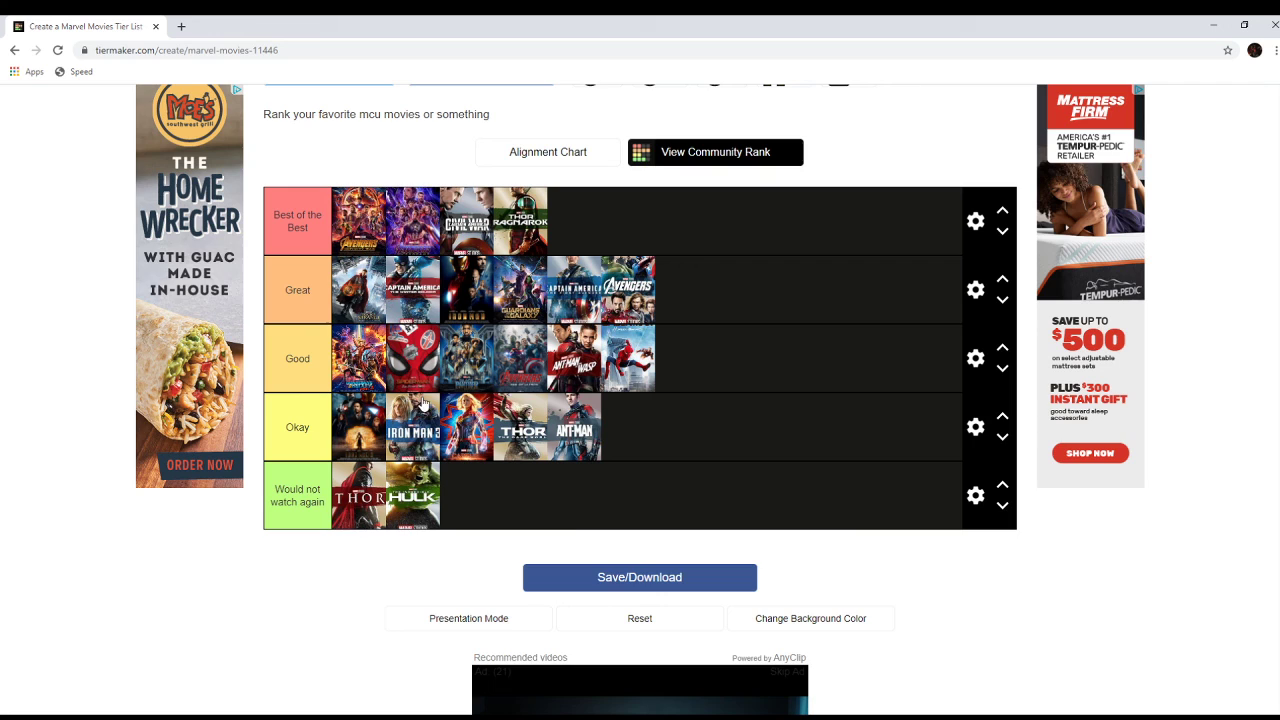
mouse_move(514, 577)
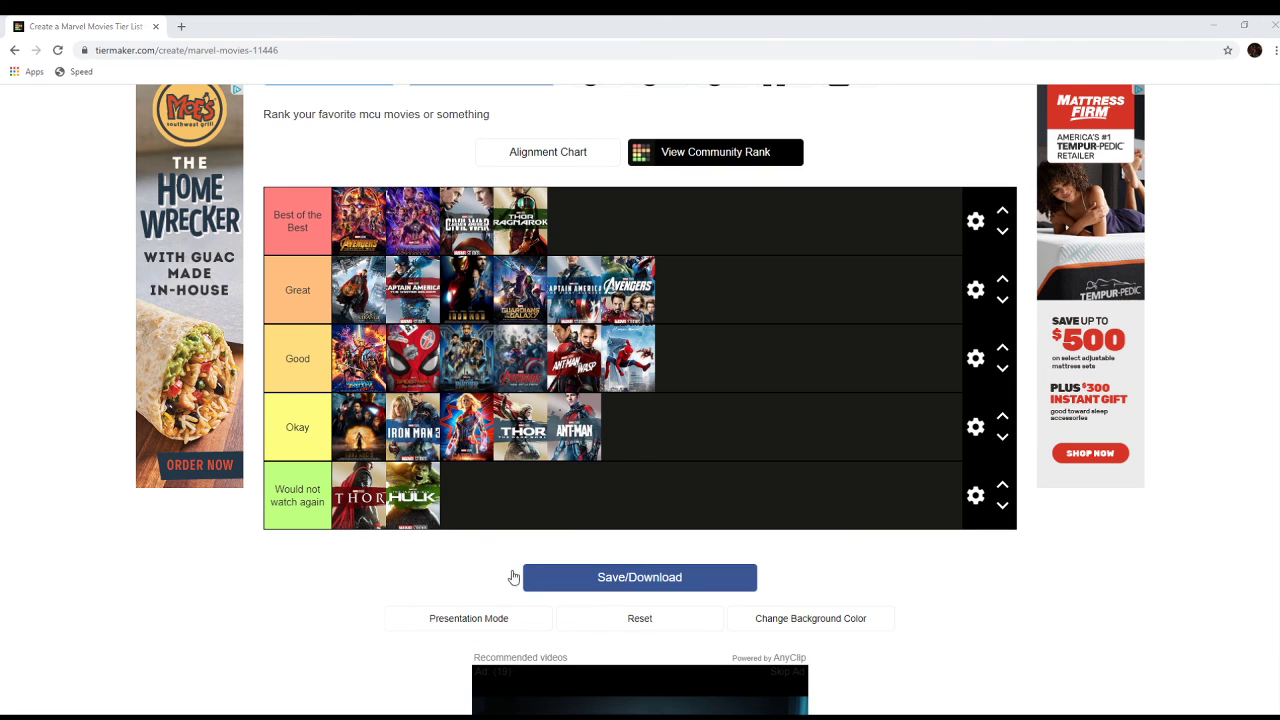
mouse_move(1026, 704)
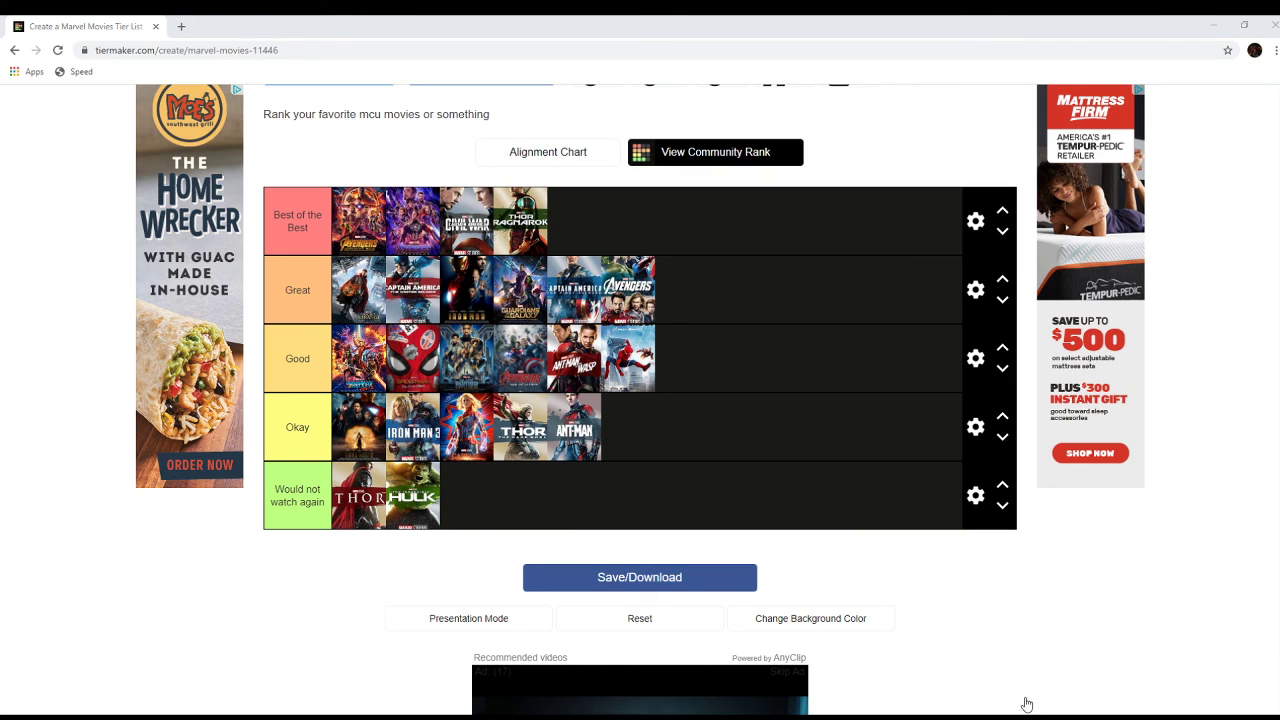